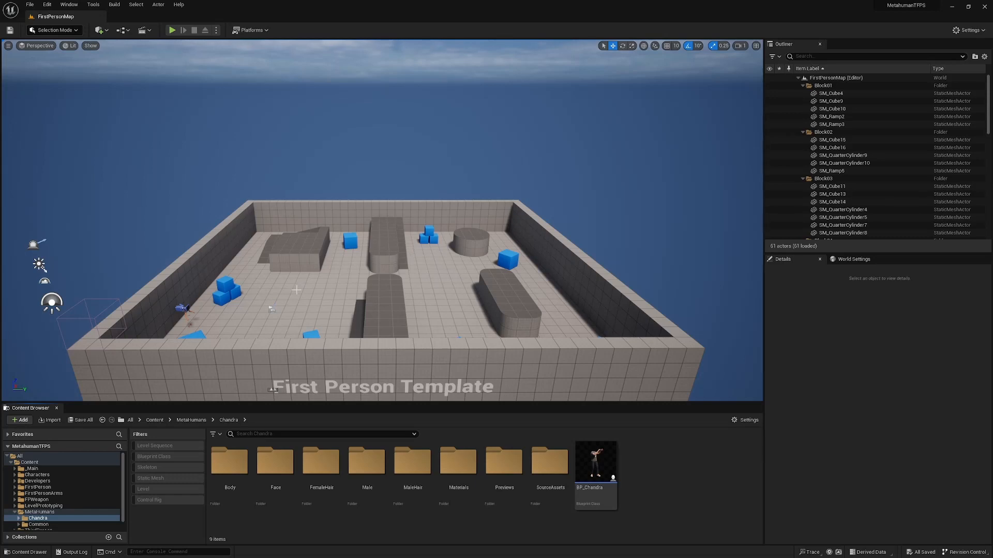
mouse_move(444, 237)
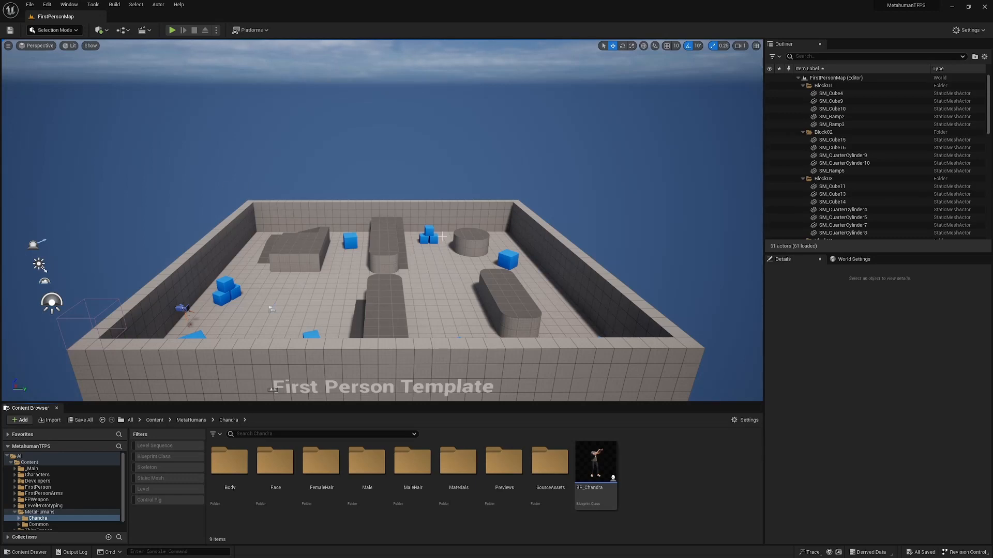
Run and stop a Play-In-Editor session, then select BP_Chandra in the Content Browser
click(171, 30)
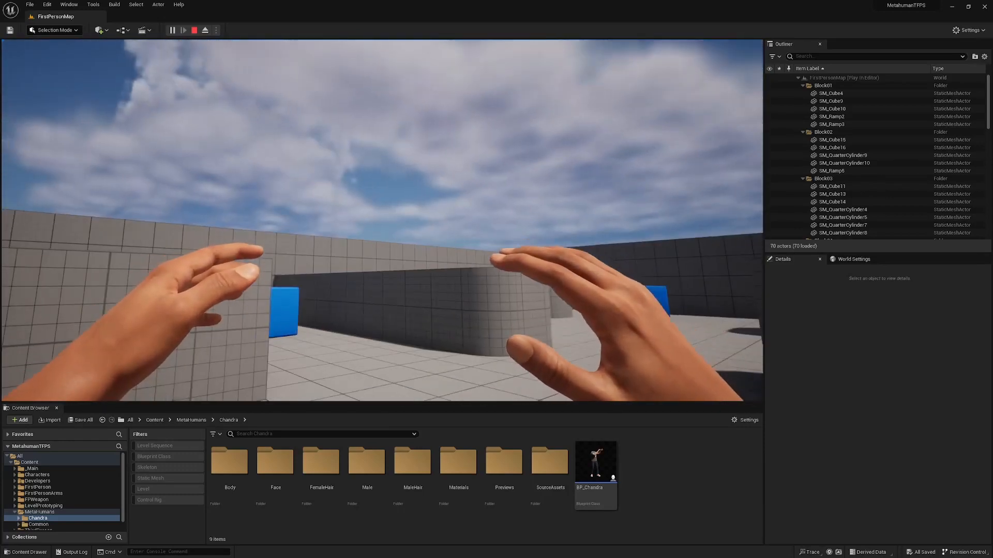
click(193, 30)
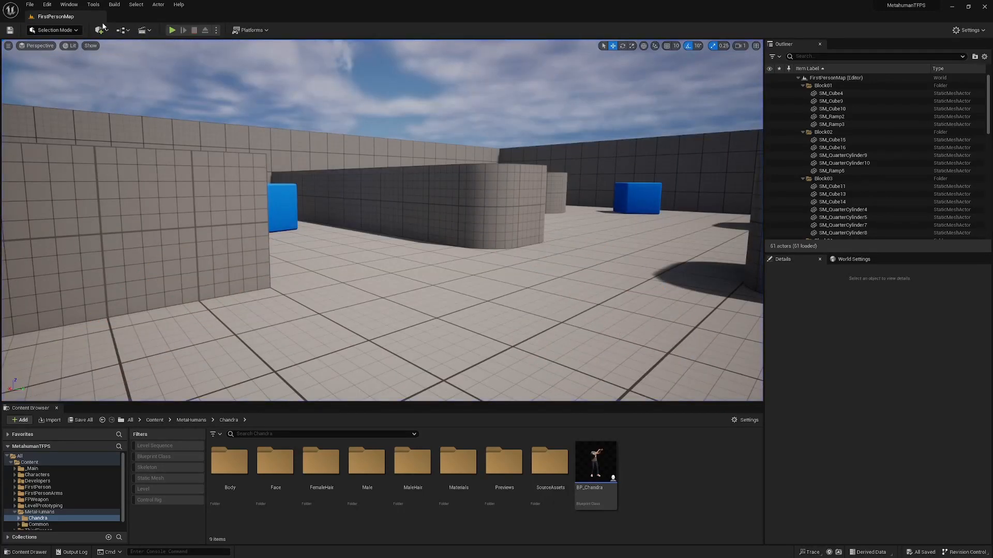
mouse_move(561, 525)
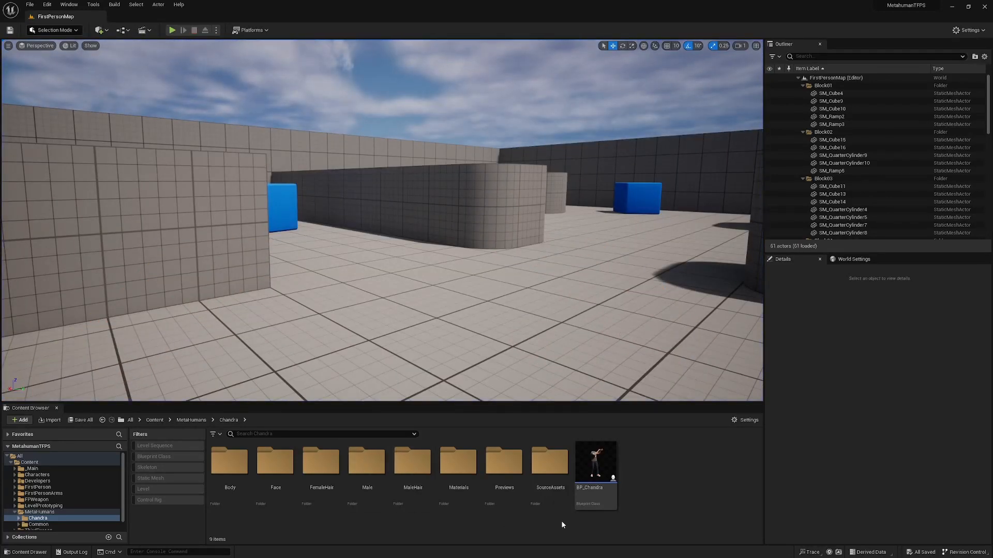
click(593, 459)
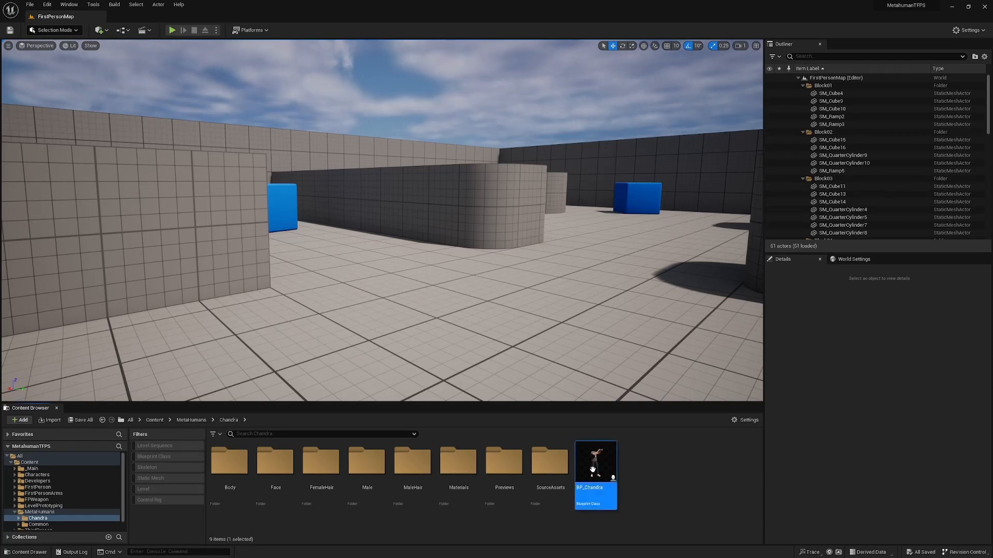
In BP_Chandra's Event Graph, add Get Player Controller feeding a Set Deprecated Input Yaw Scale node
double_click(594, 451)
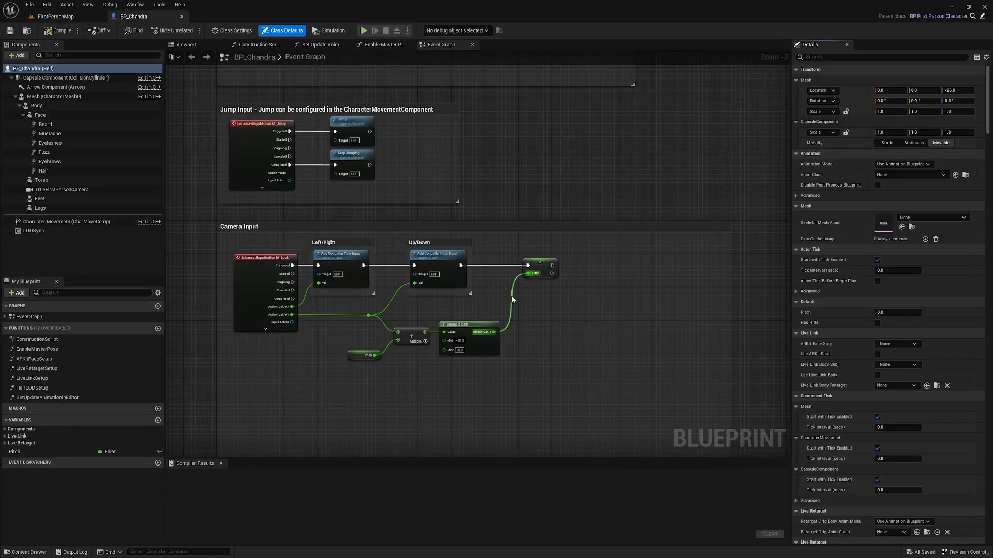
scroll(down, 3)
text(get play)
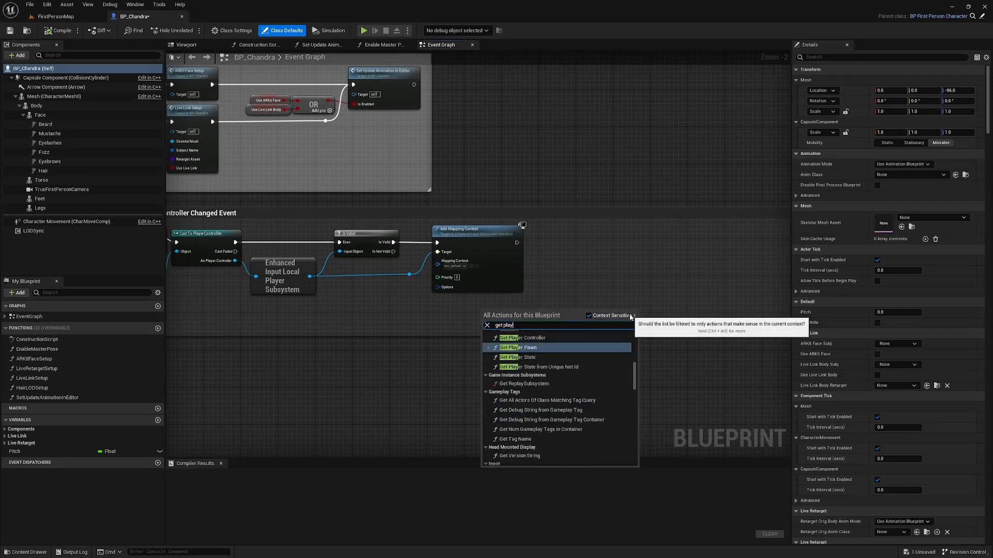
click(524, 337)
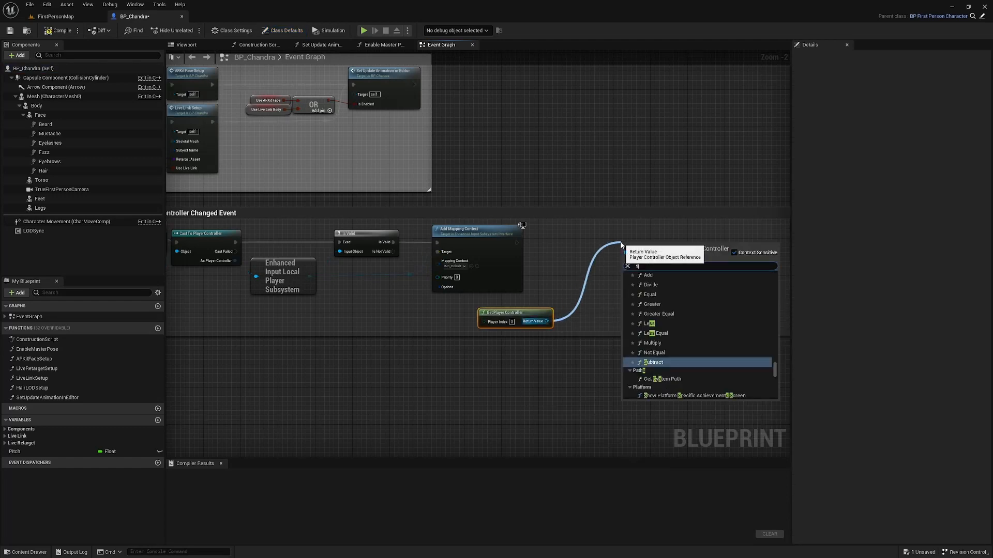
text(set yaw)
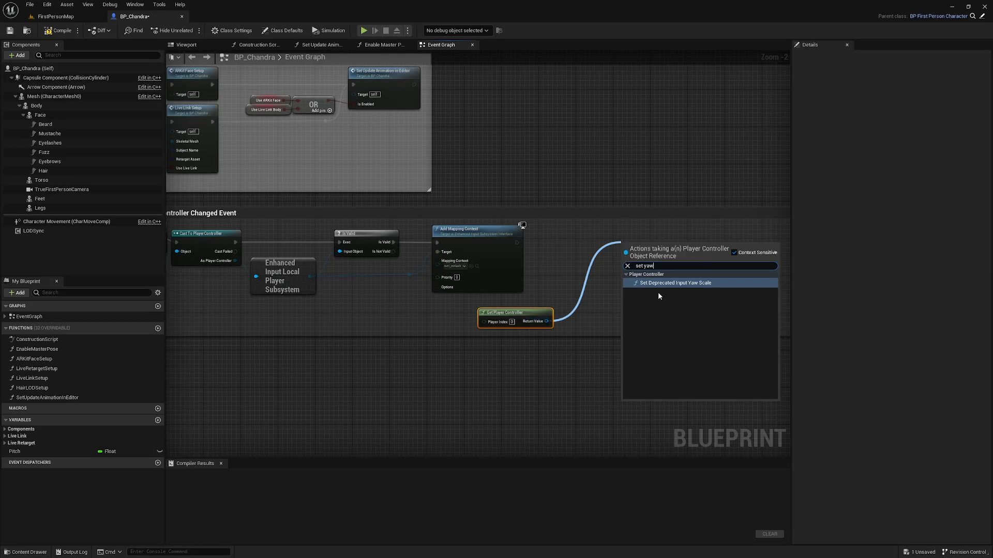
click(677, 284)
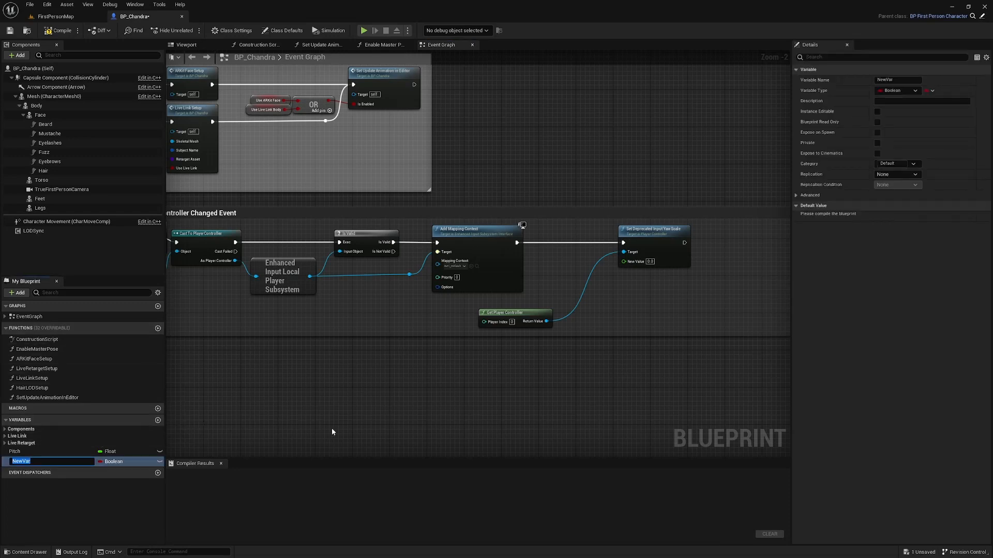
Create Float variables Horizontal Sensitivity and Verticle Sensitivity and compile the blueprint
text(Horizontal Sensitivity)
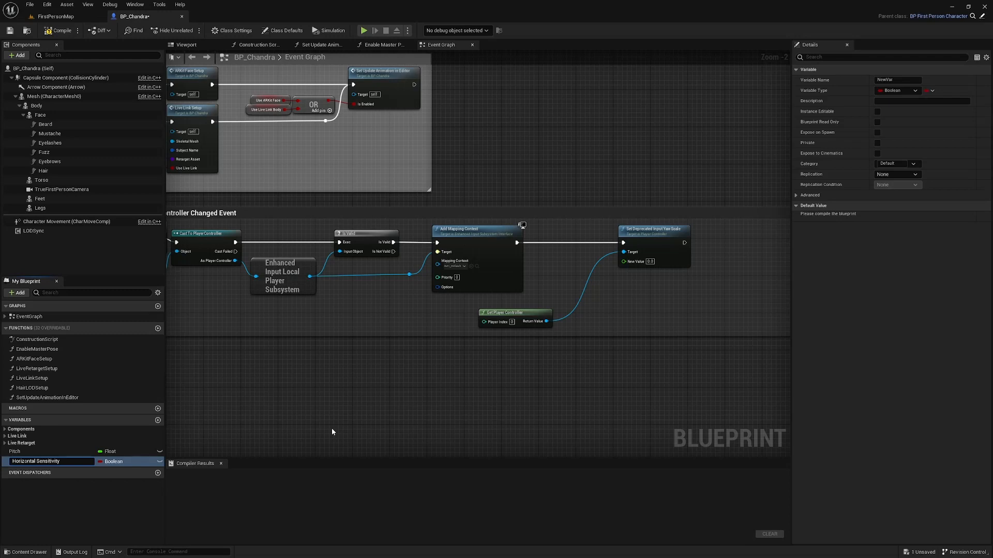
click(116, 461)
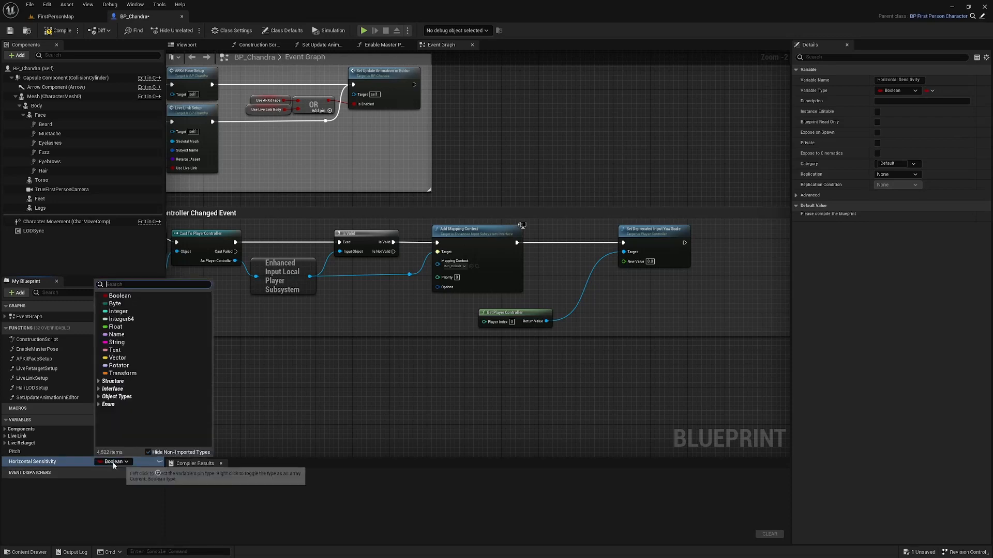
click(117, 326)
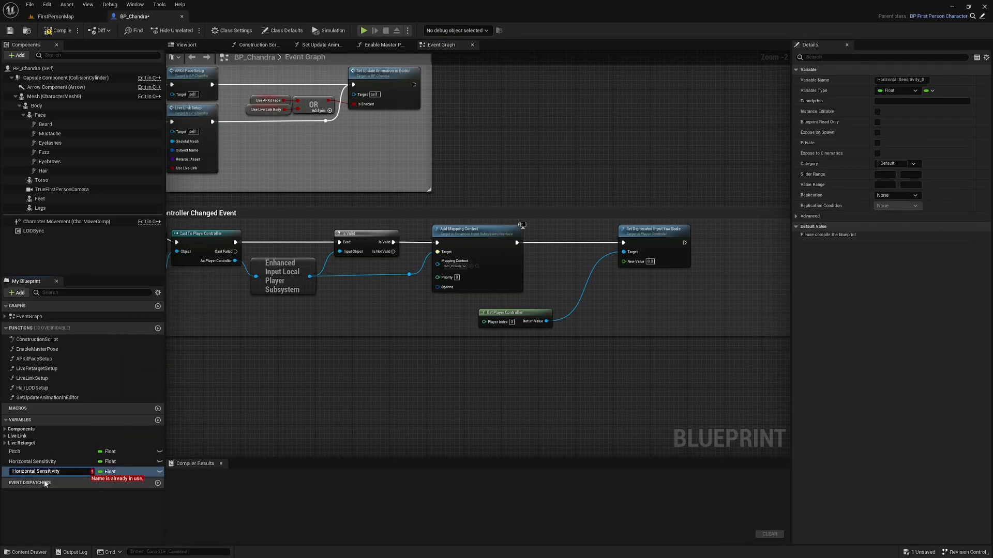
double_click(27, 472)
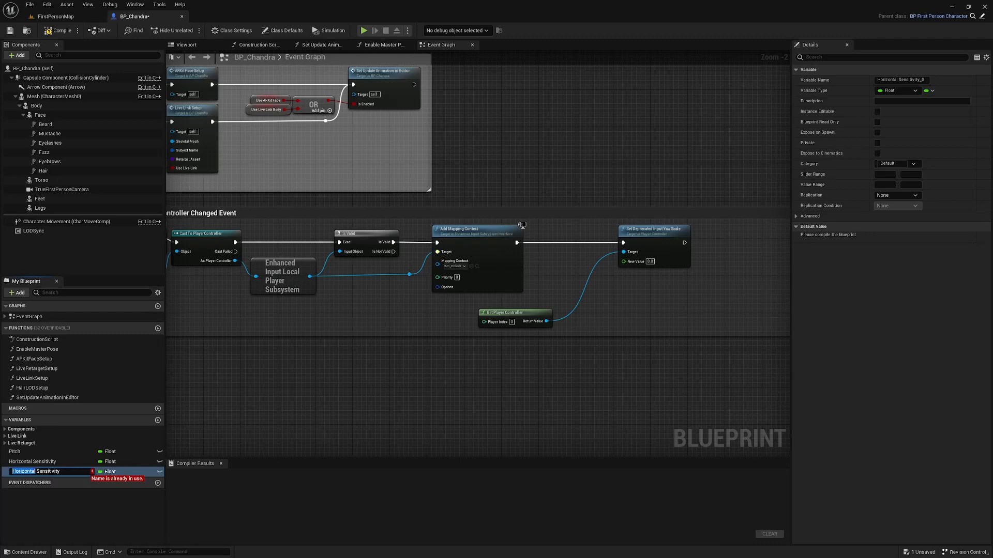
text(Verticle Sensitivity)
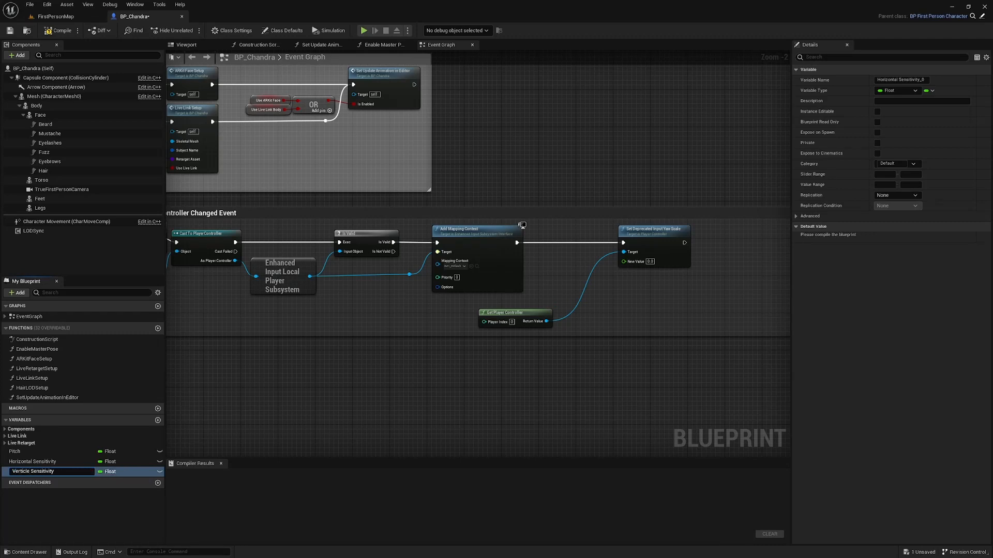
click(33, 471)
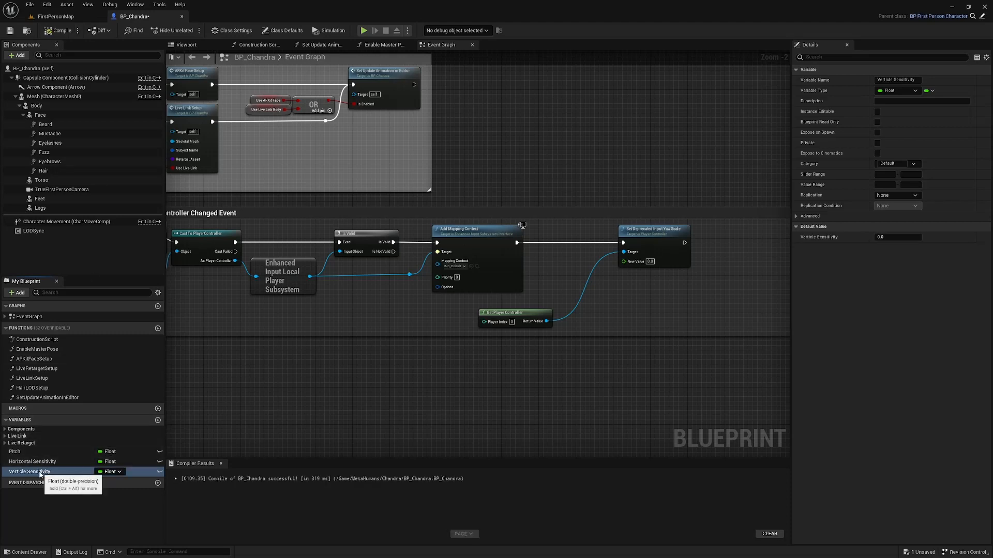
Give both sensitivity variables a default value of 0.5 in Details
click(896, 237)
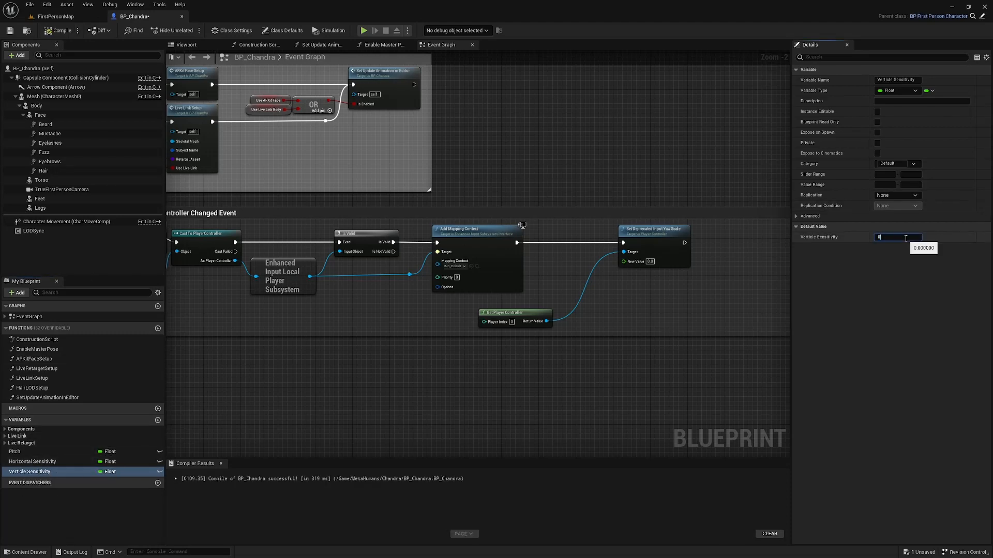
click(32, 461)
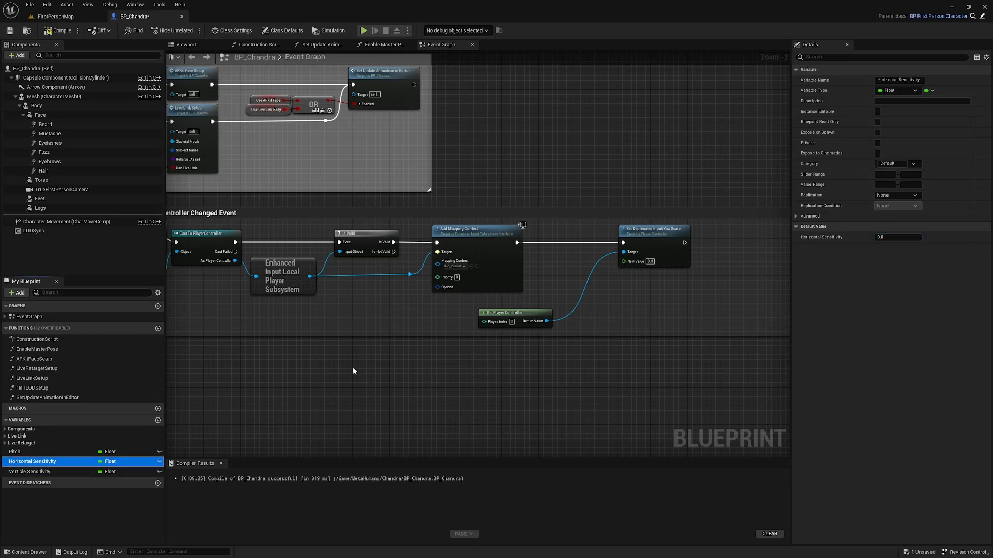
click(896, 236)
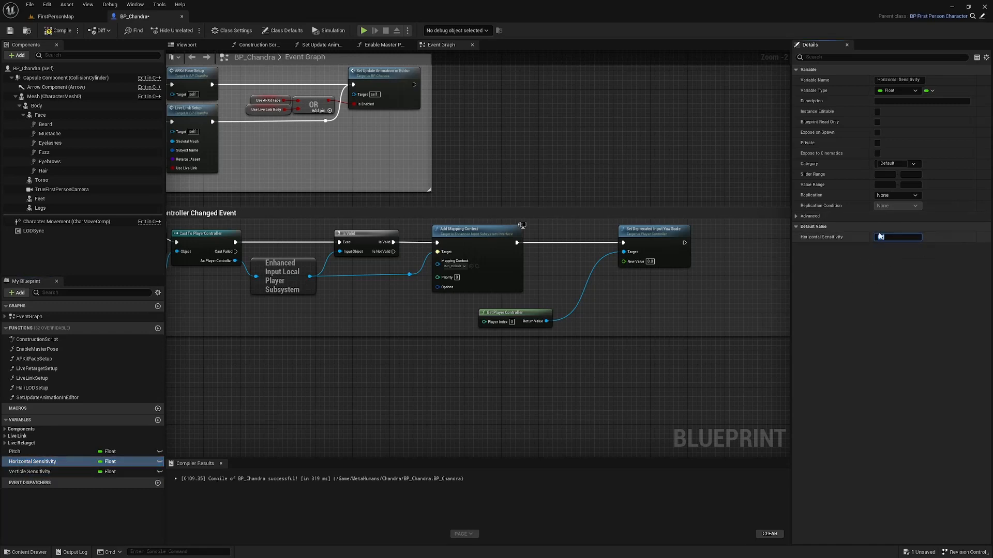
click(30, 471)
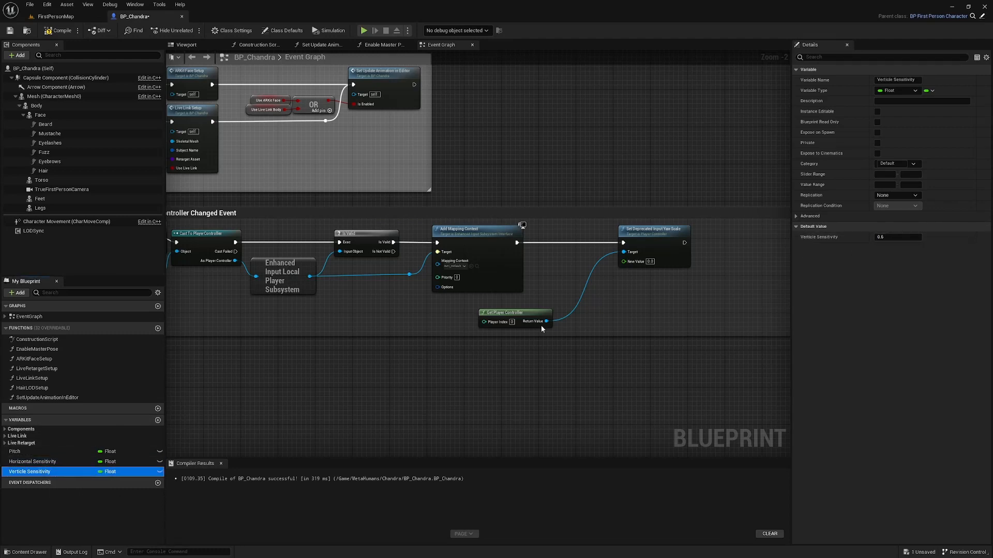
click(34, 462)
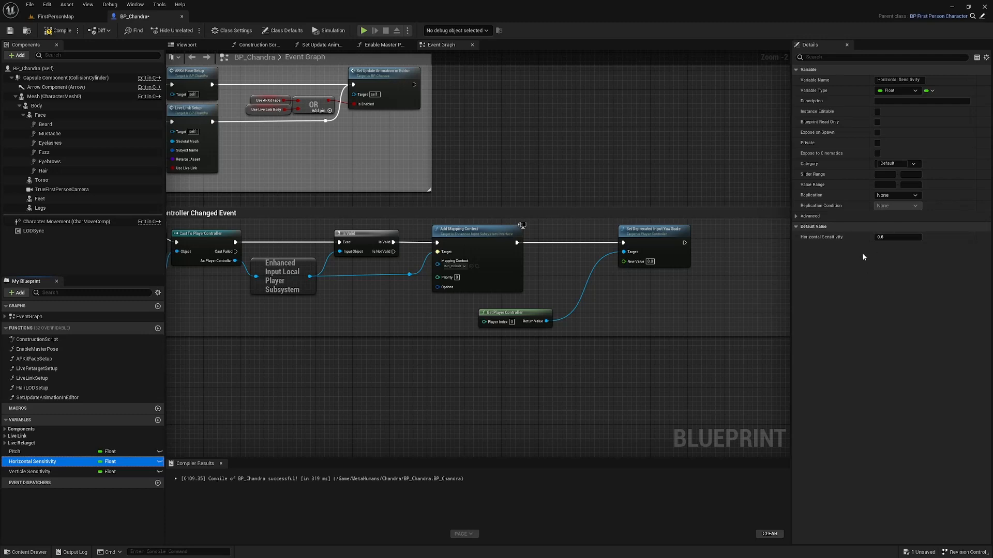
mouse_move(623, 323)
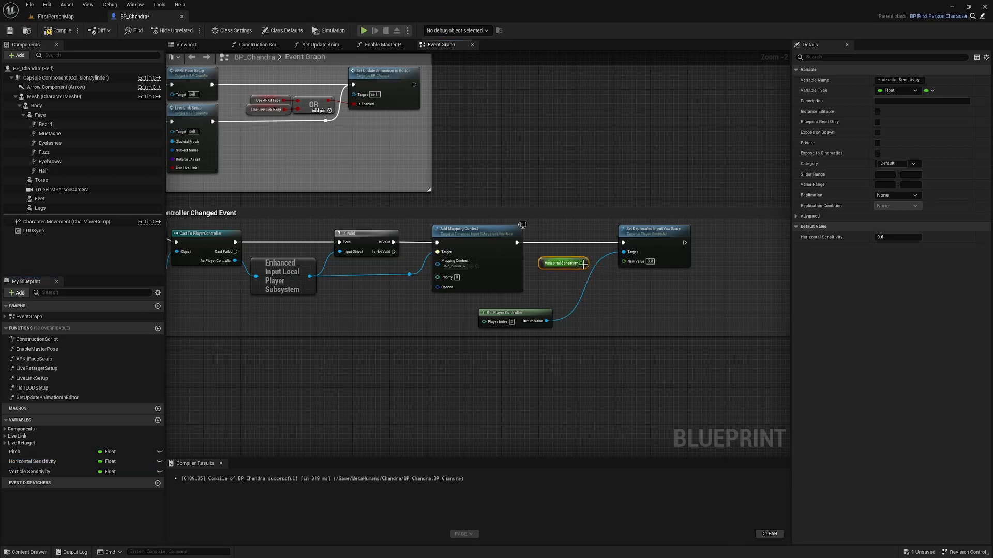
mouse_move(668, 230)
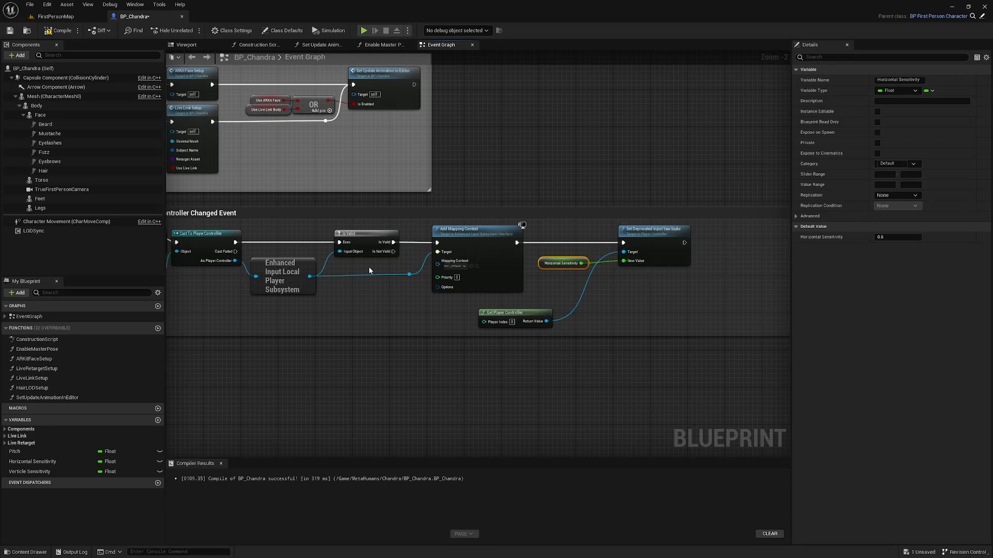
mouse_move(607, 251)
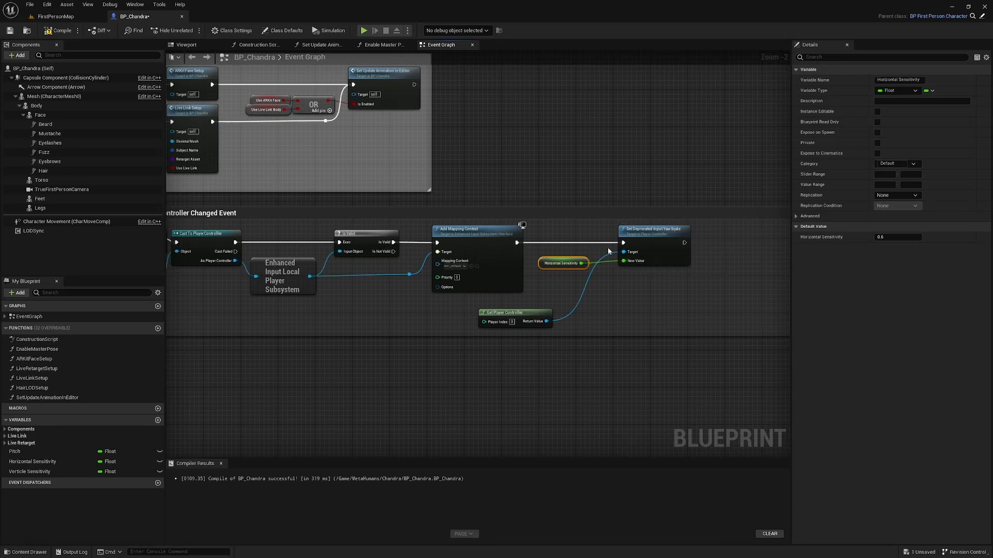
mouse_move(572, 324)
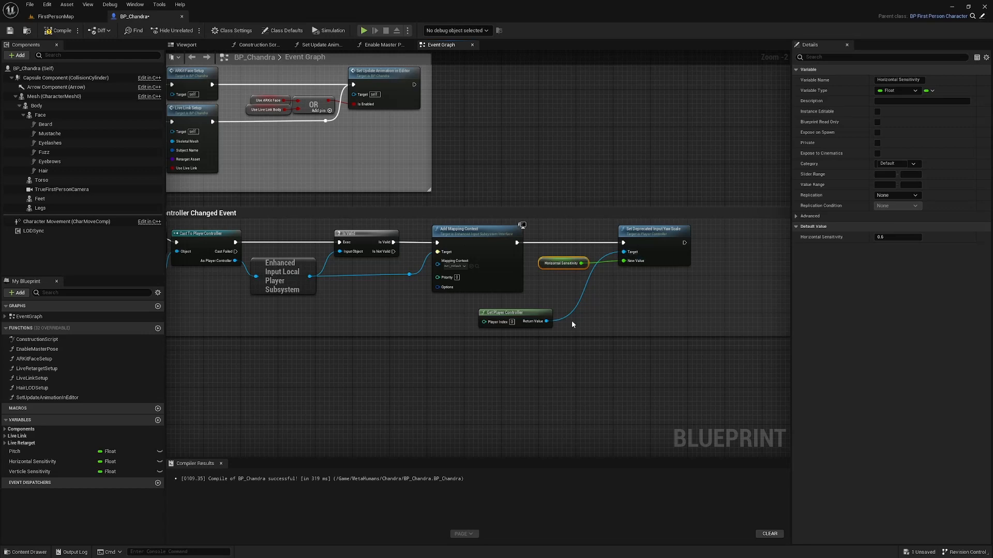
mouse_move(596, 148)
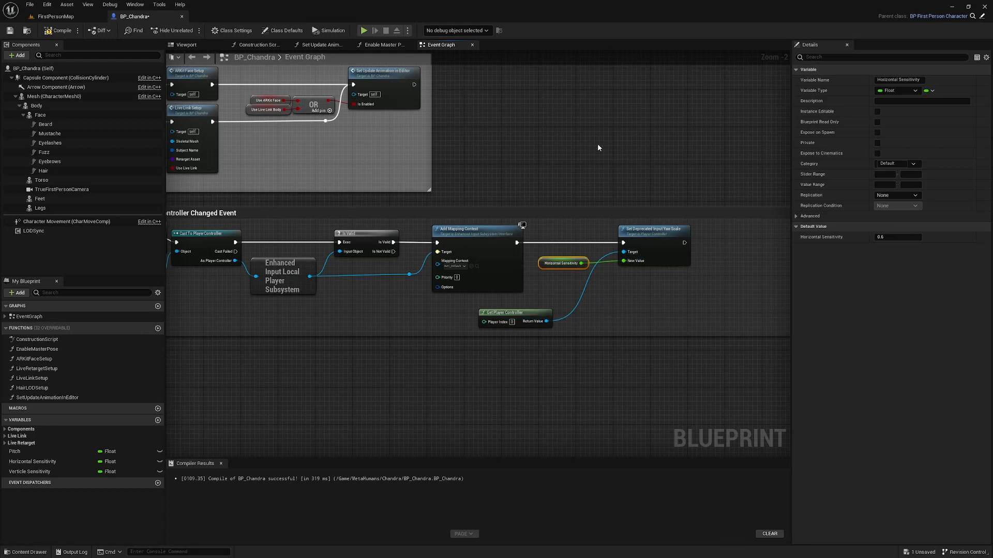
mouse_move(574, 307)
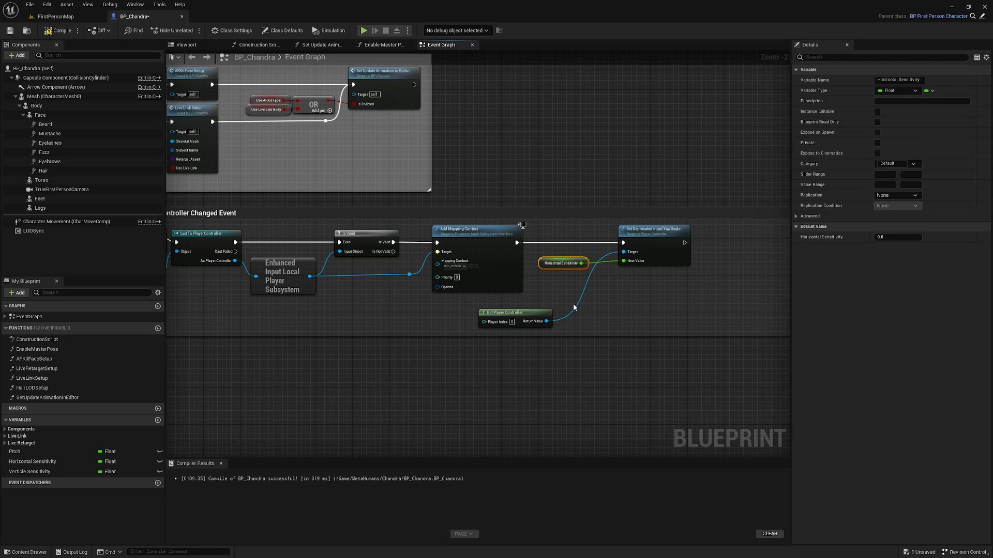
mouse_move(577, 281)
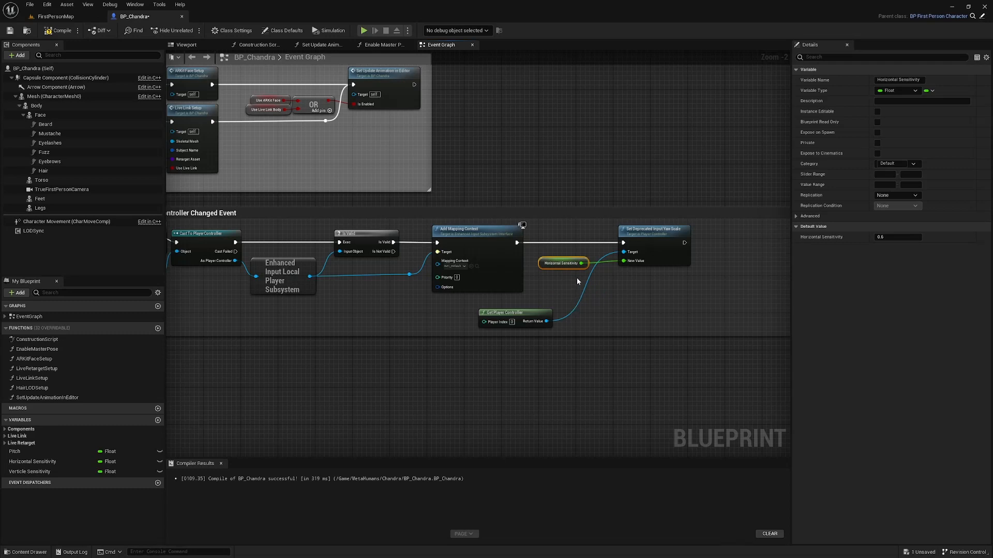
Feed a Horizontal Sensitivity getter into New Value of Set Deprecated Input Yaw Scale
scroll(down, 3)
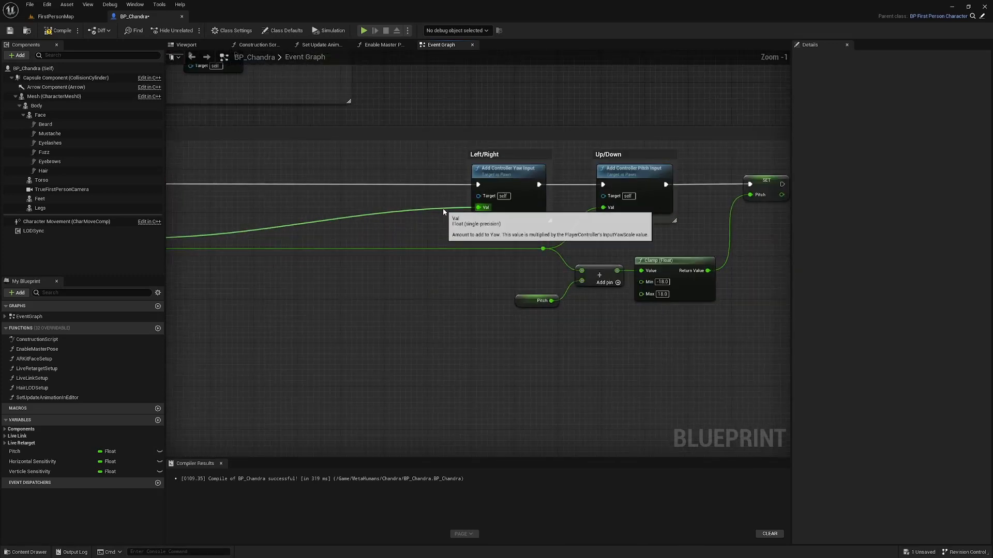
mouse_move(446, 239)
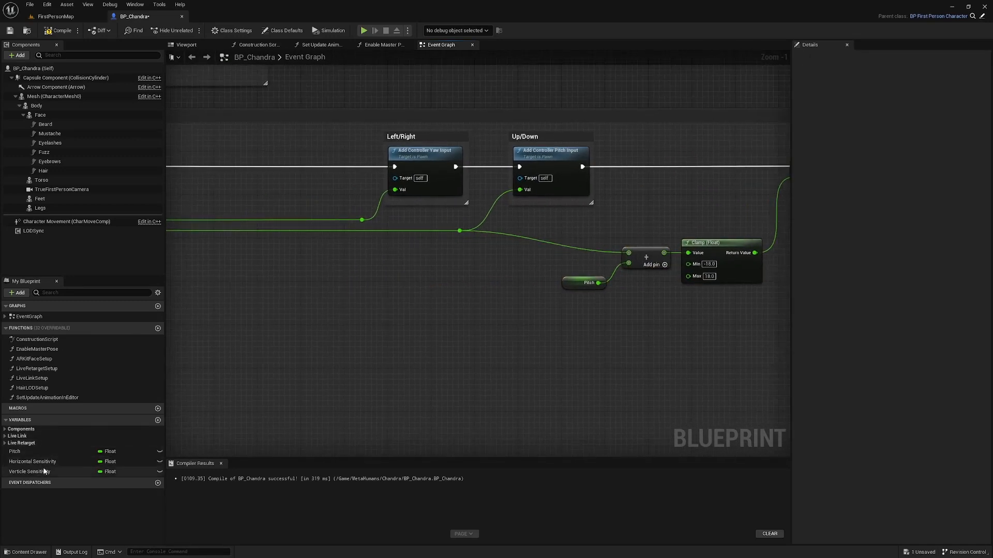
Multiply the vertical look input by Verticle Sensitivity before the Add/Clamp pitch chain
drag(29, 471, 367, 309)
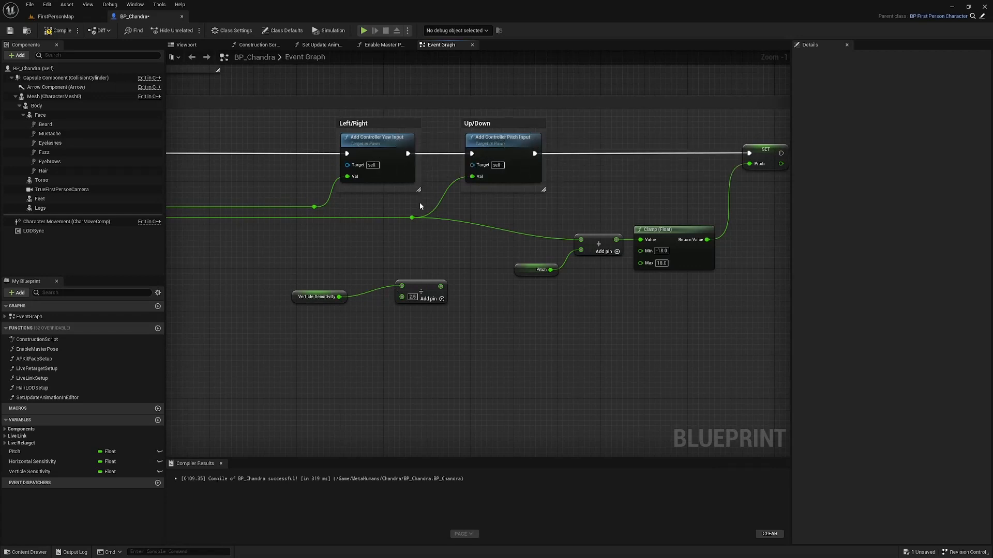
mouse_move(473, 184)
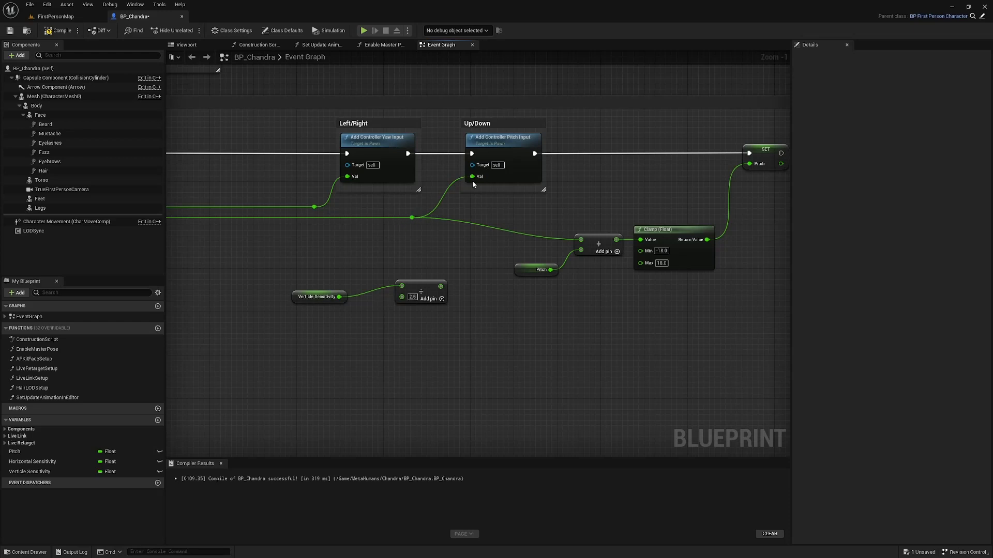
mouse_move(472, 176)
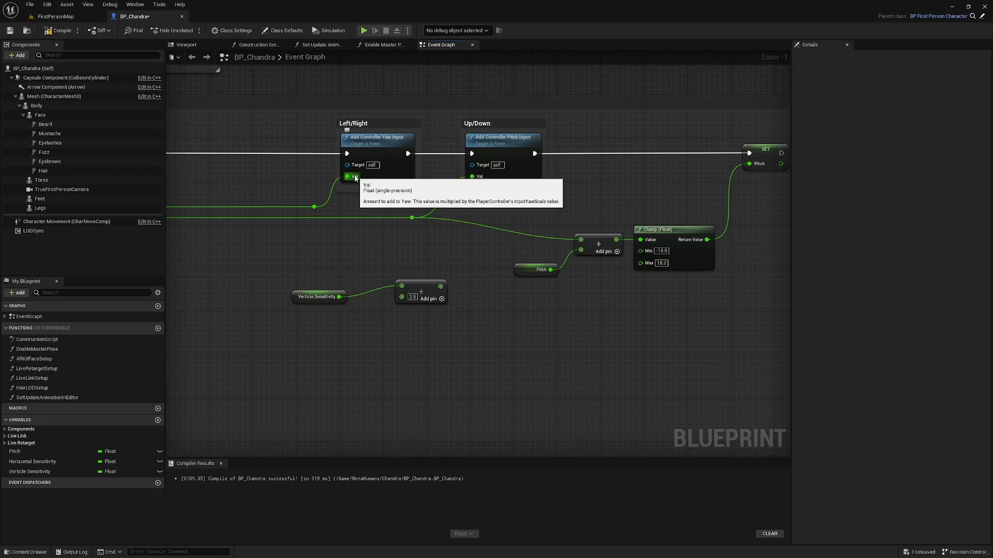
mouse_move(472, 175)
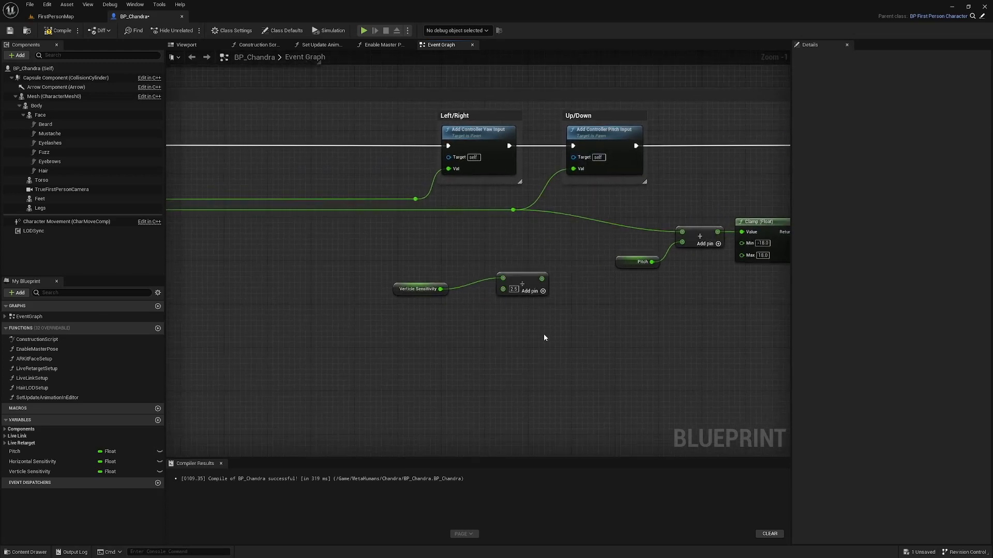
drag(419, 288, 382, 288)
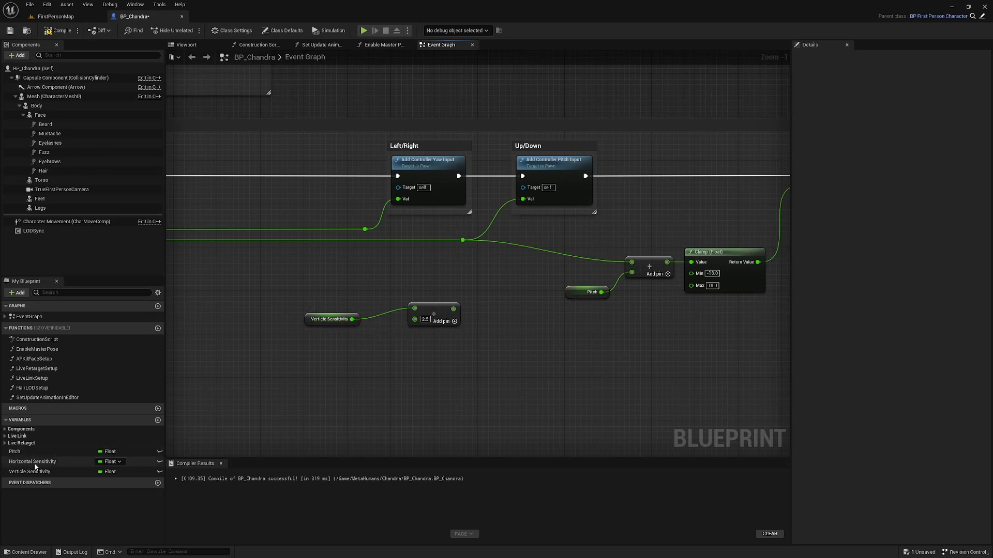
click(32, 461)
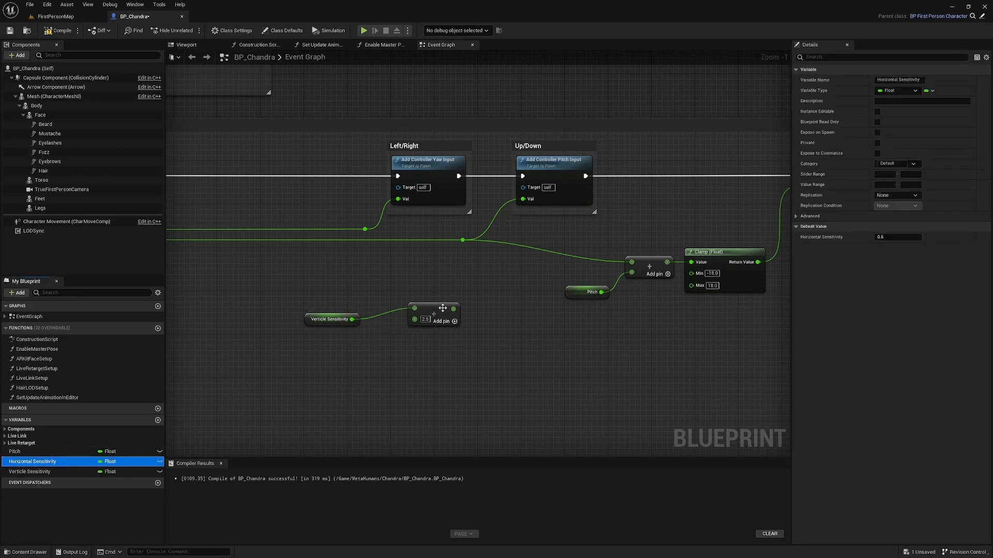
mouse_move(340, 329)
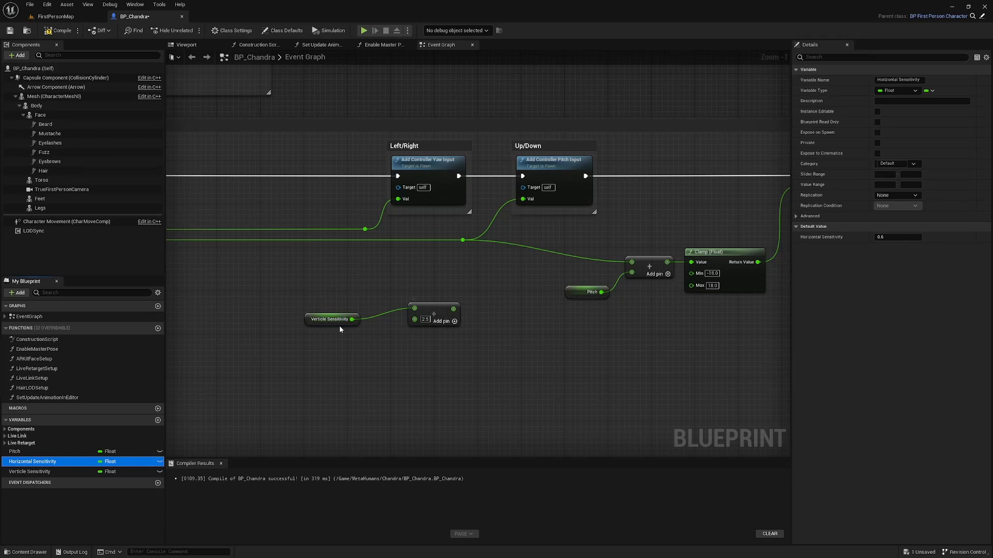
mouse_move(322, 324)
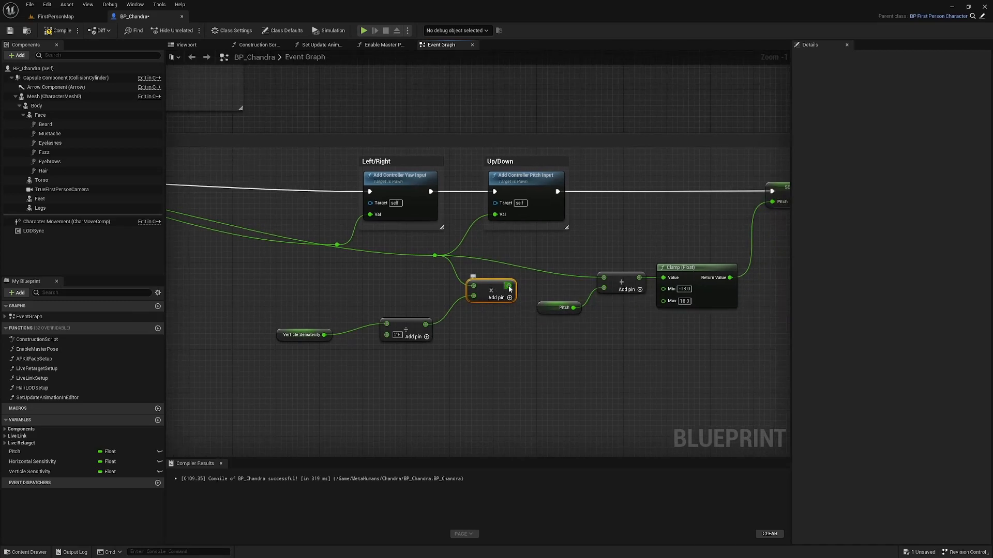
mouse_move(492, 284)
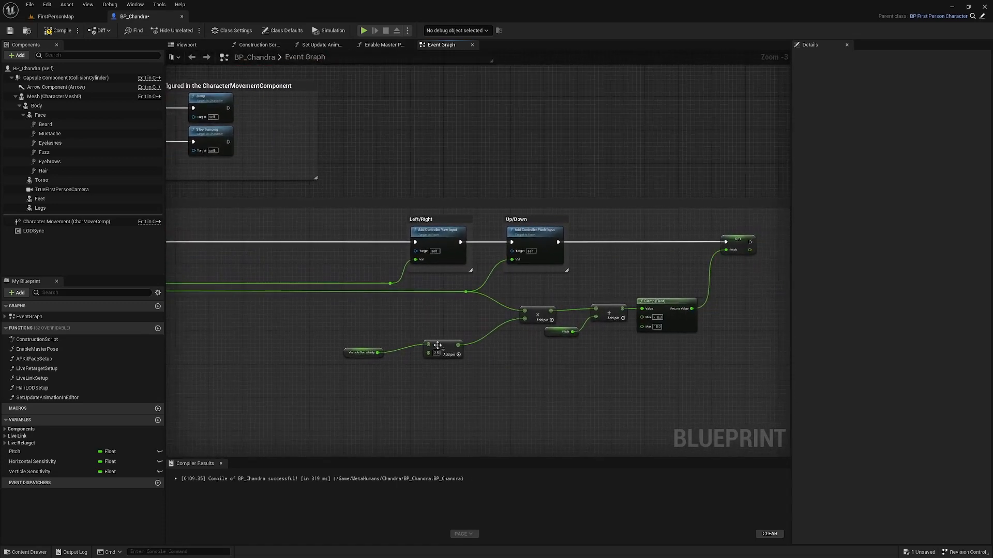
drag(435, 348, 472, 339)
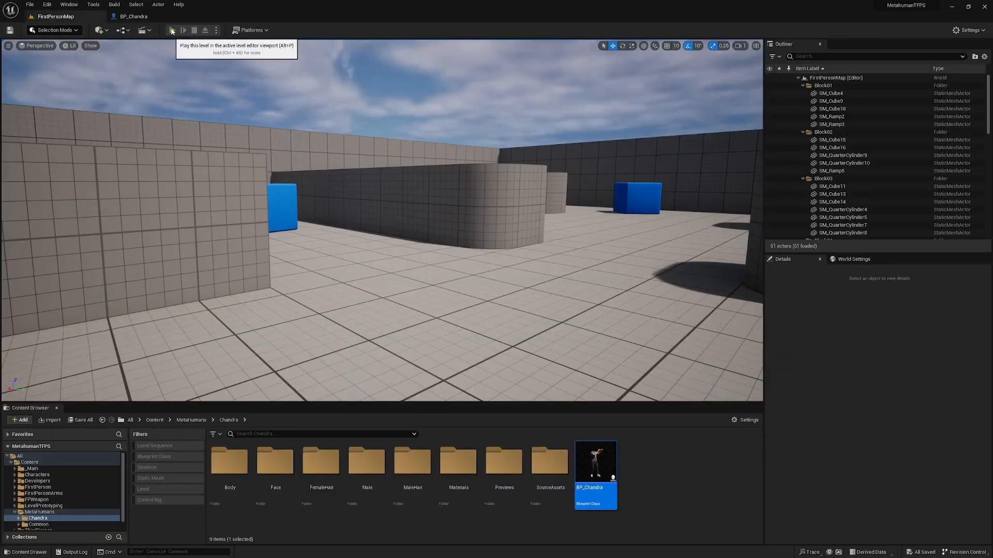
Play the level to try the sensitivity-scaled look controls
click(170, 30)
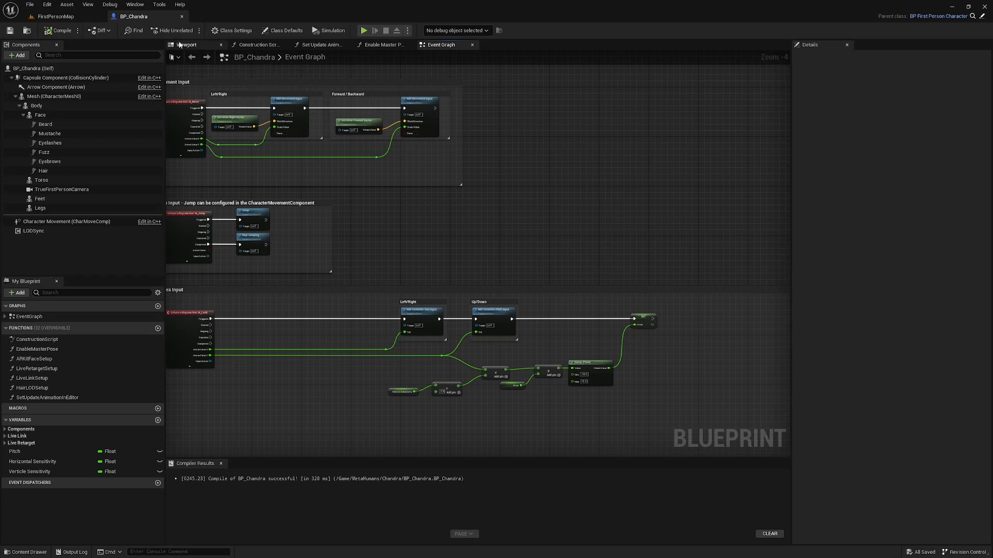
In the Viewport, parent TrueFirstPersonCamera to the spine_05 bone socket
click(185, 45)
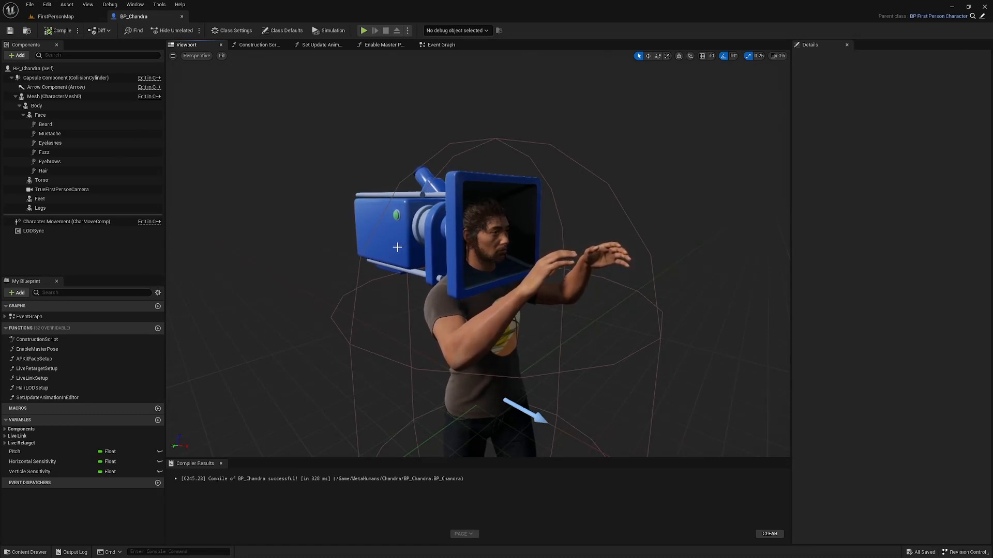
click(62, 190)
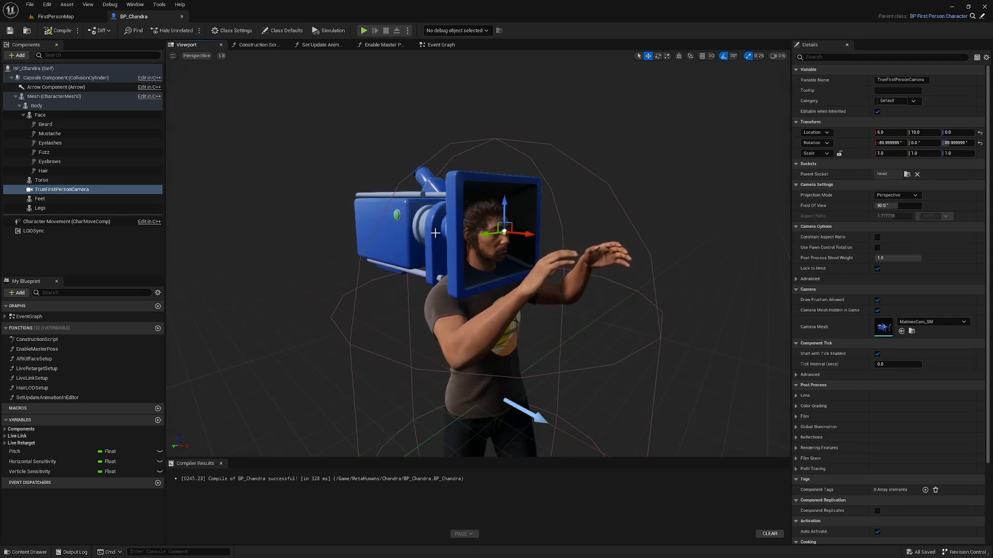
mouse_move(550, 233)
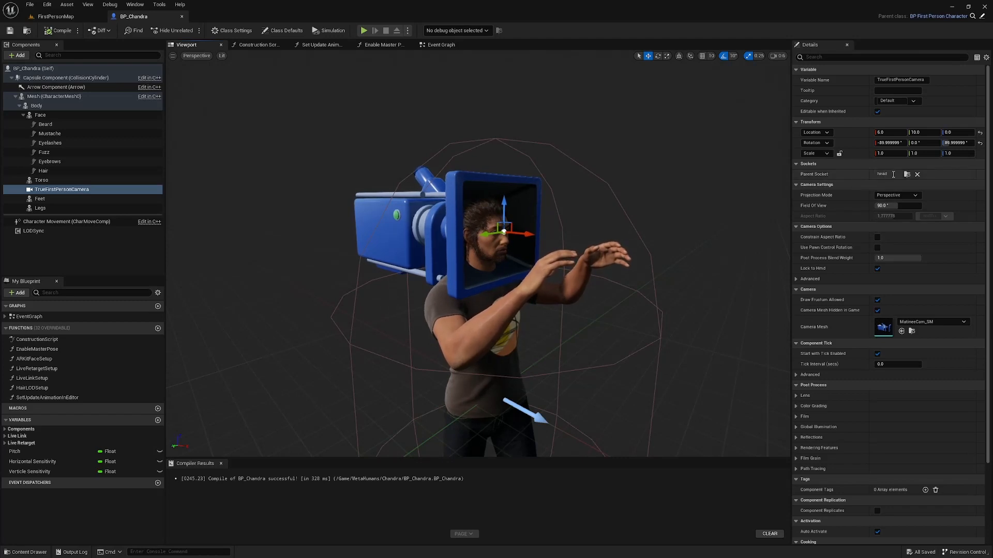
click(906, 174)
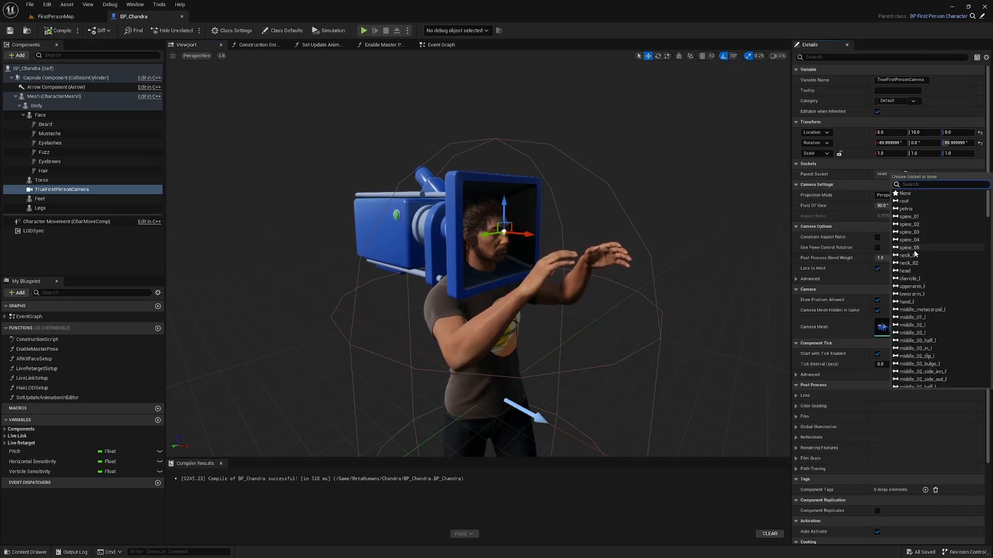
click(908, 247)
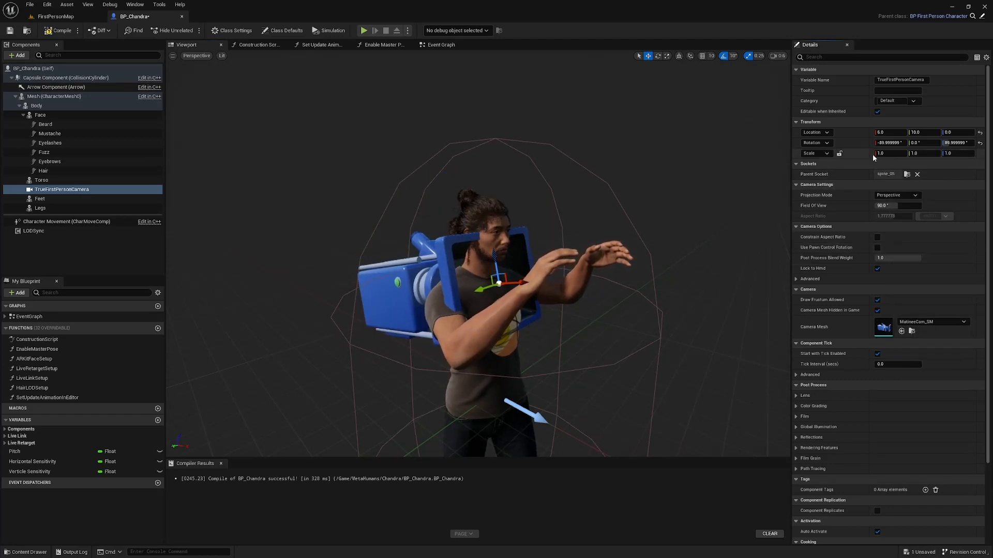
Set the camera's location (20, 17.0, then 25.0 forward) and rotation Z to 108 near the head
click(887, 132)
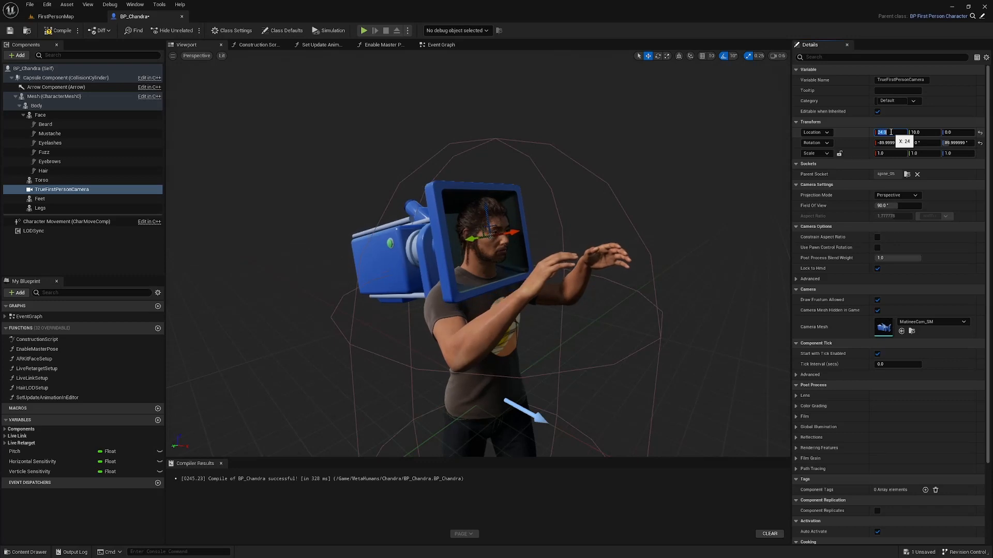
text(20)
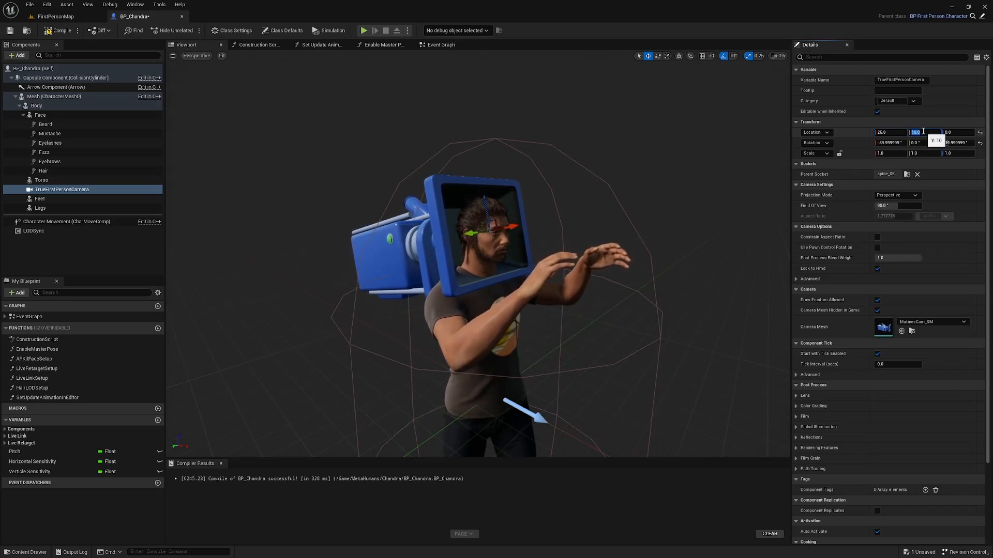
text(17.0)
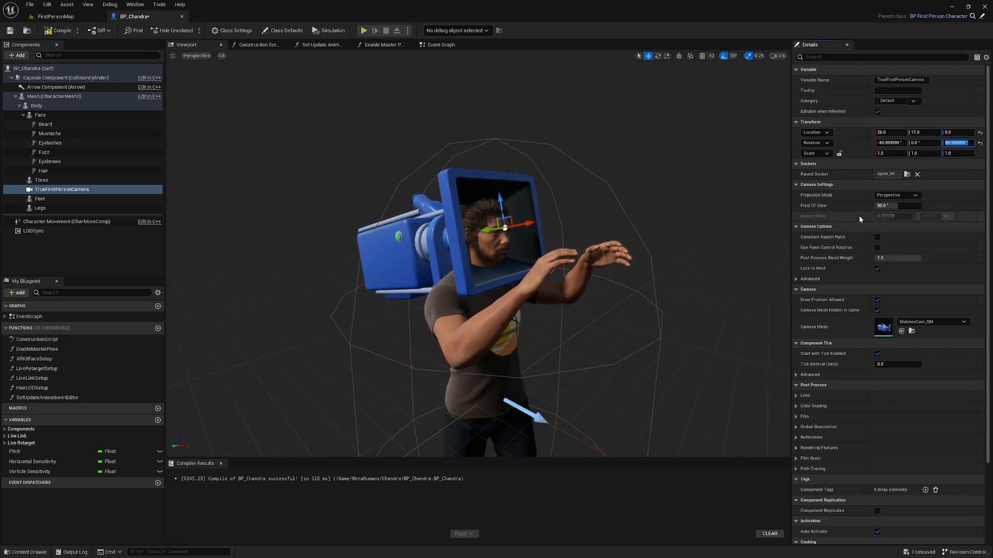
text(108)
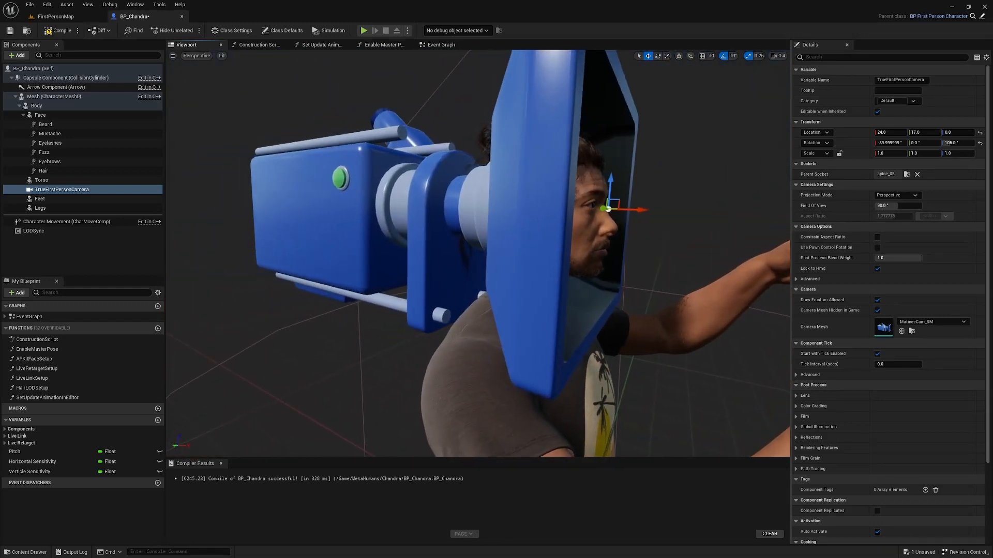
click(889, 132)
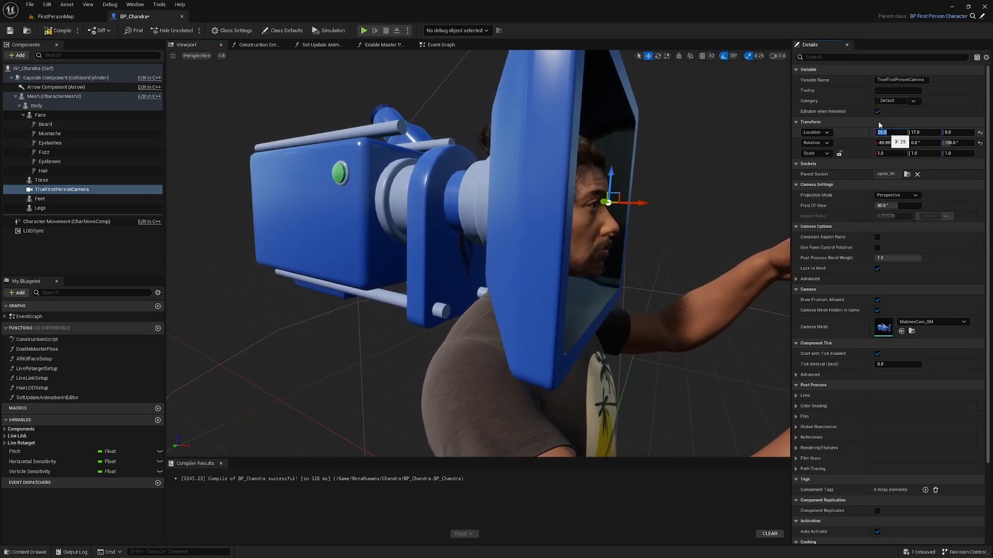
text(25.0)
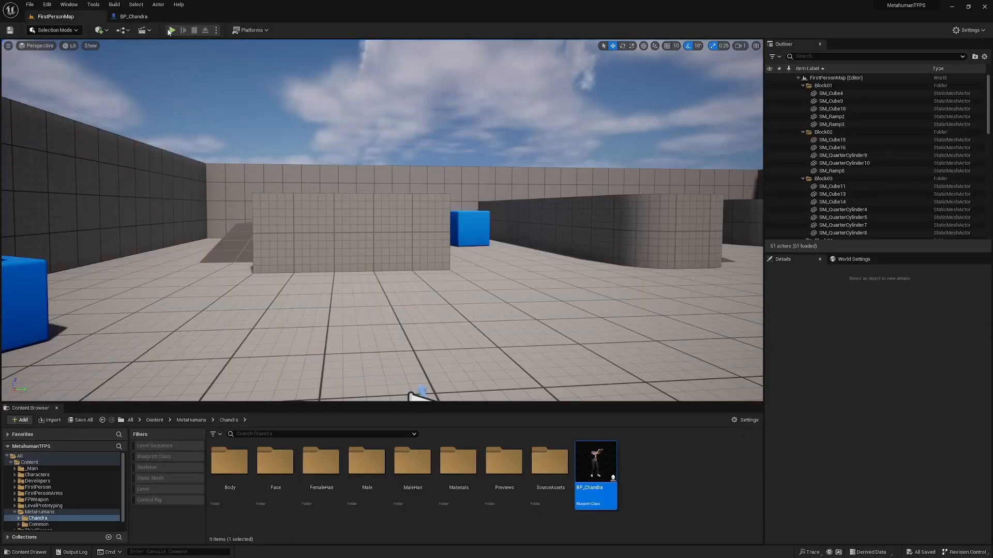
Play-test the repositioned first-person view, then stop and return to the blueprint
click(170, 30)
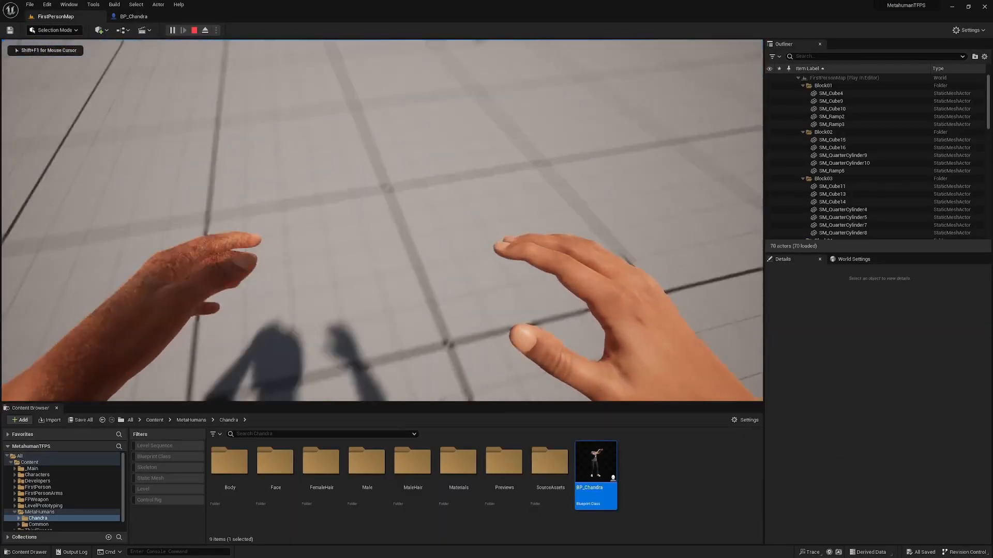
click(205, 30)
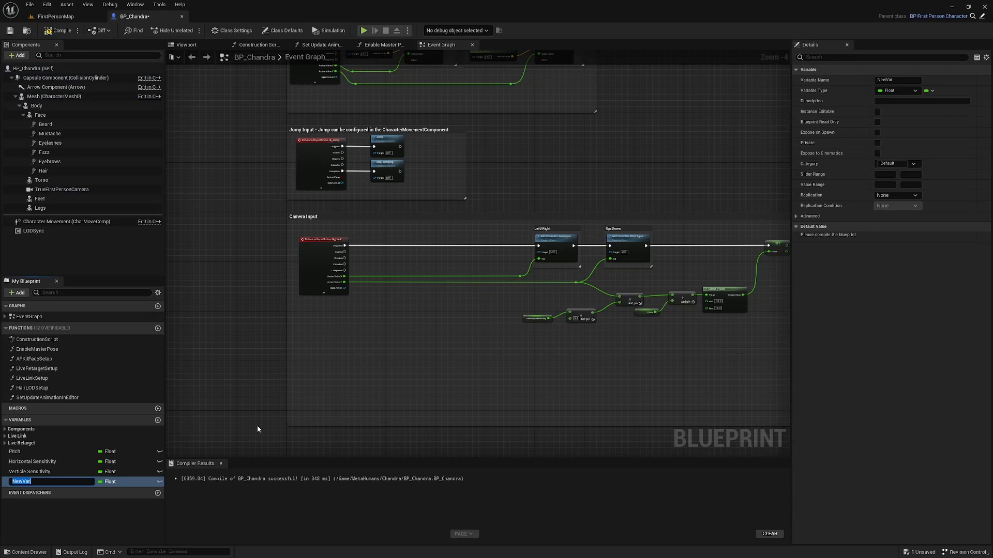
Name the new Float Yaw and add a Yaw getter with horizontal input scaled by 0.25
text(Yaw)
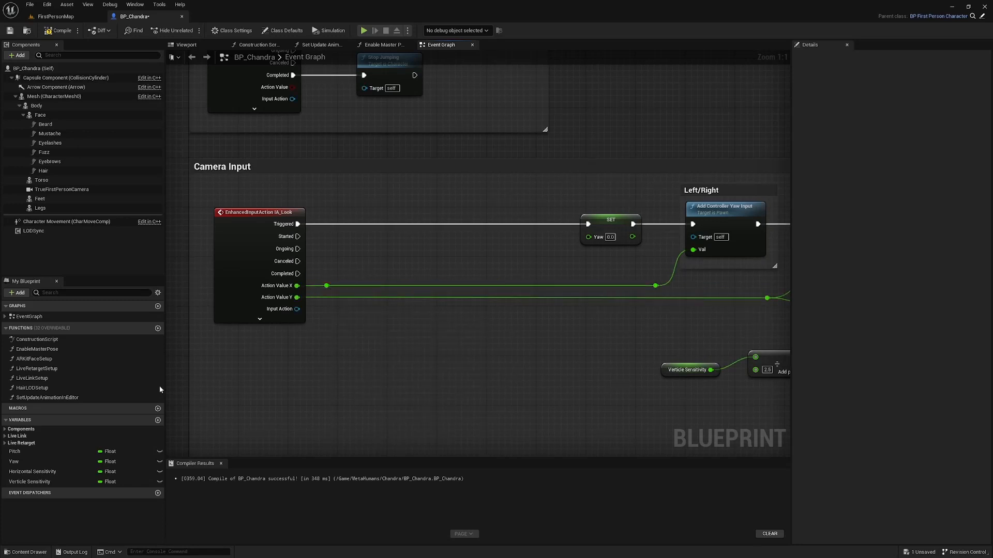
click(13, 461)
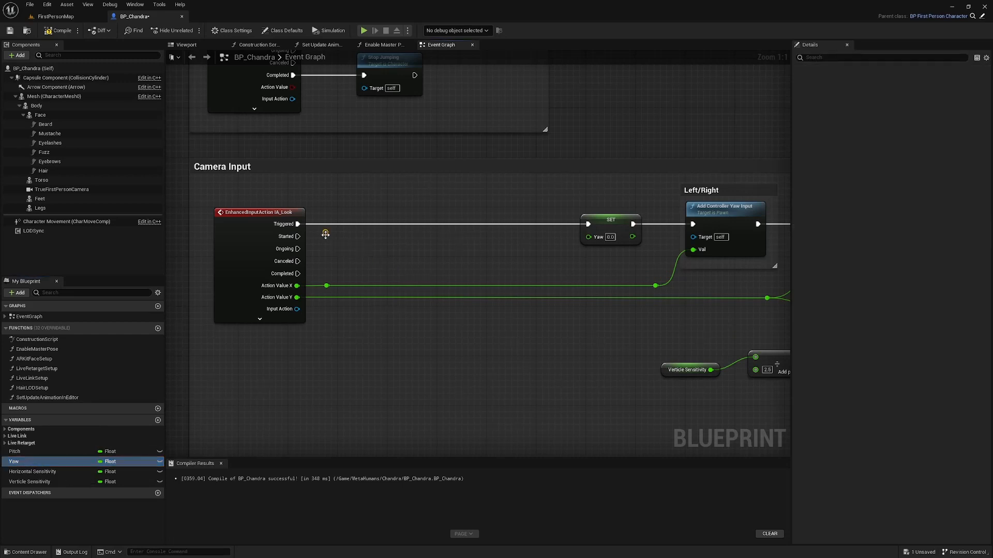
drag(325, 239, 391, 251)
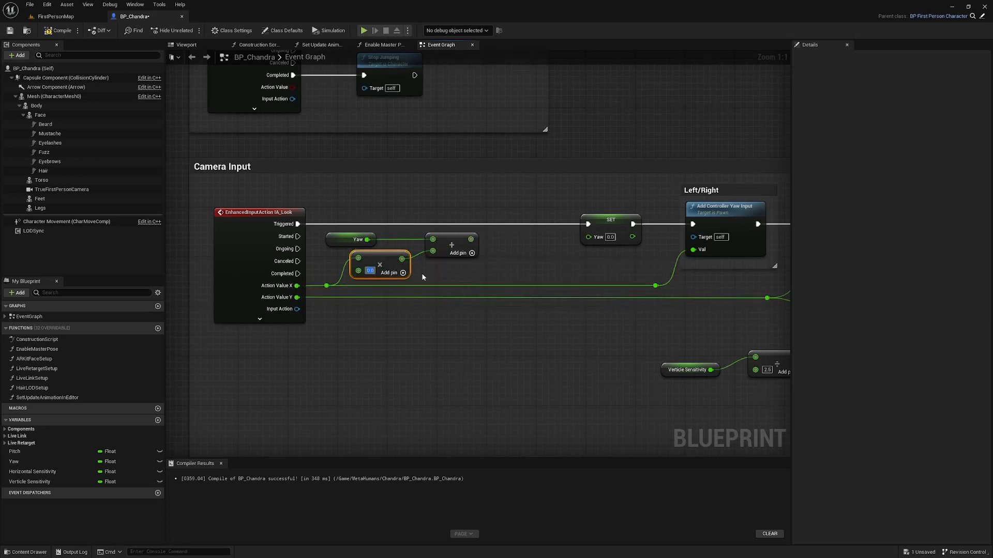
text(0.25)
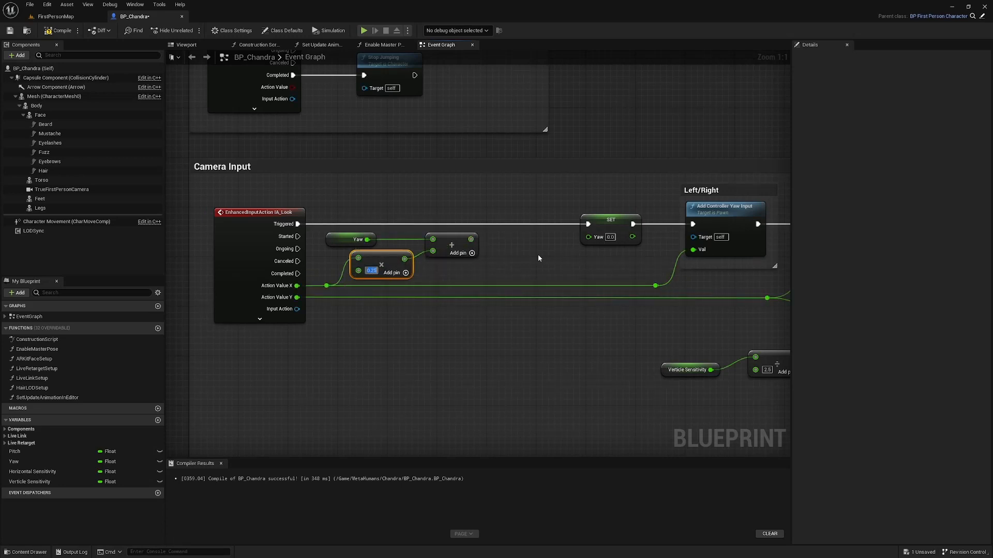
Clamp the summed Yaw value with a Clamp (Float) node and set its Min/Max
drag(471, 238, 493, 241)
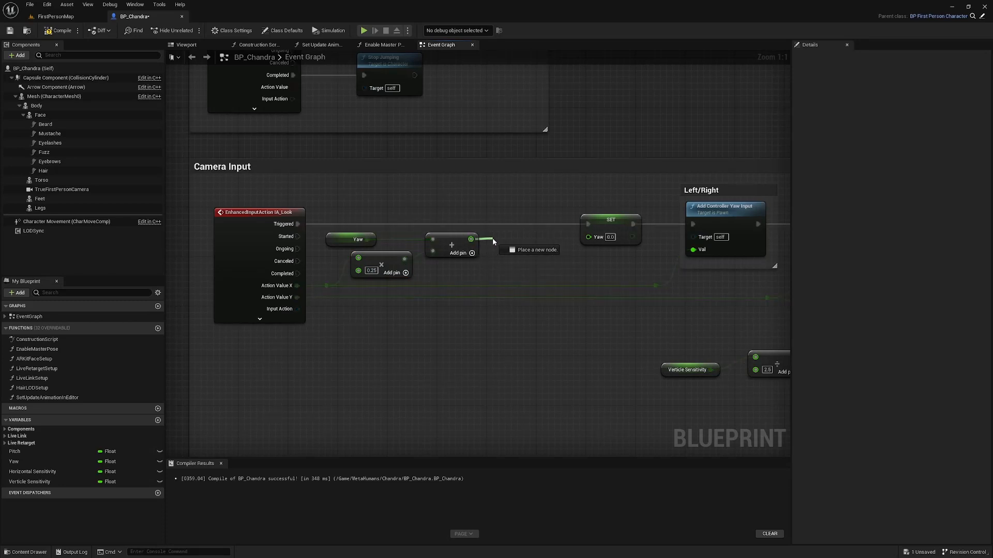
text(clam)
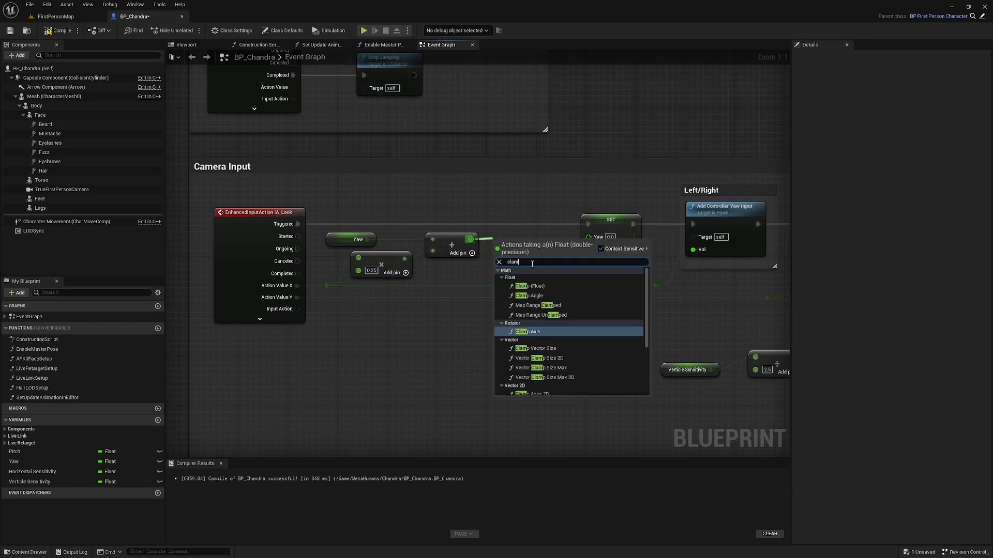
click(529, 285)
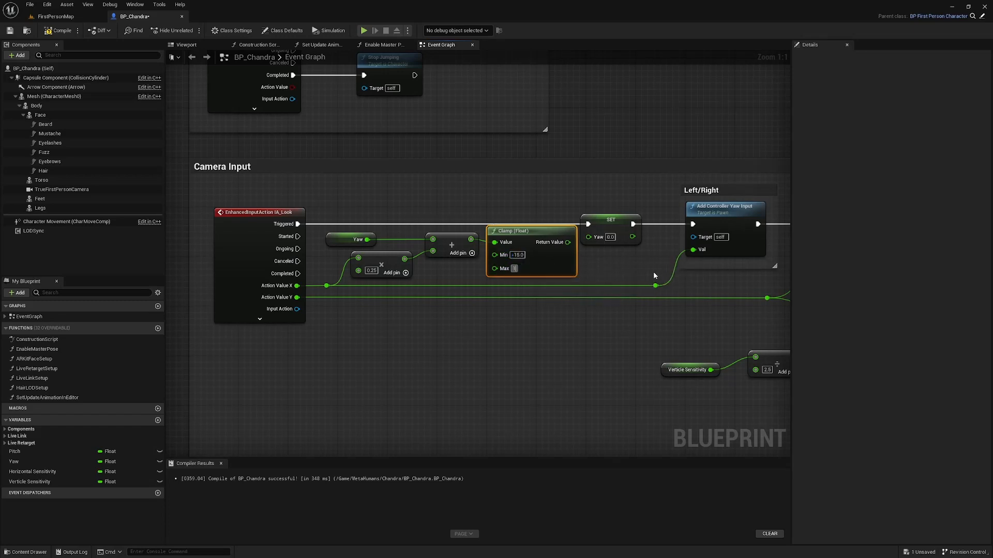
click(517, 269)
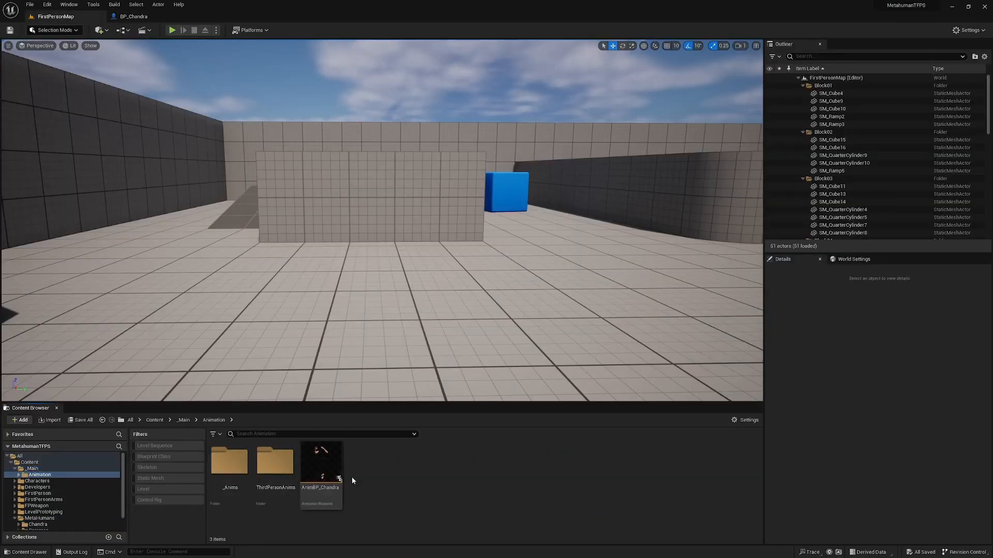
In AnimBP_Chandra's Event Graph, promote CharREF's Yaw to a Yaw variable wired to Sequence Then 5
double_click(319, 463)
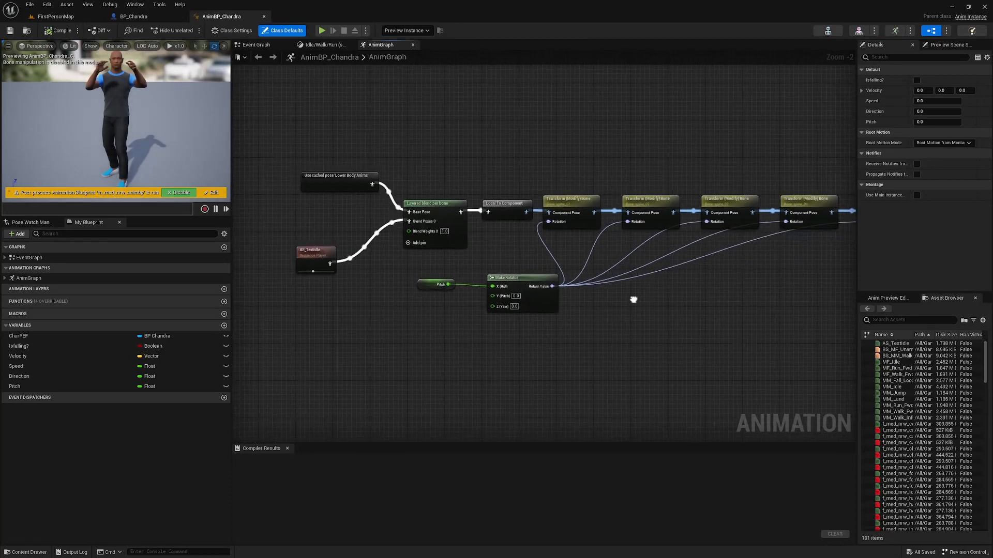
click(255, 44)
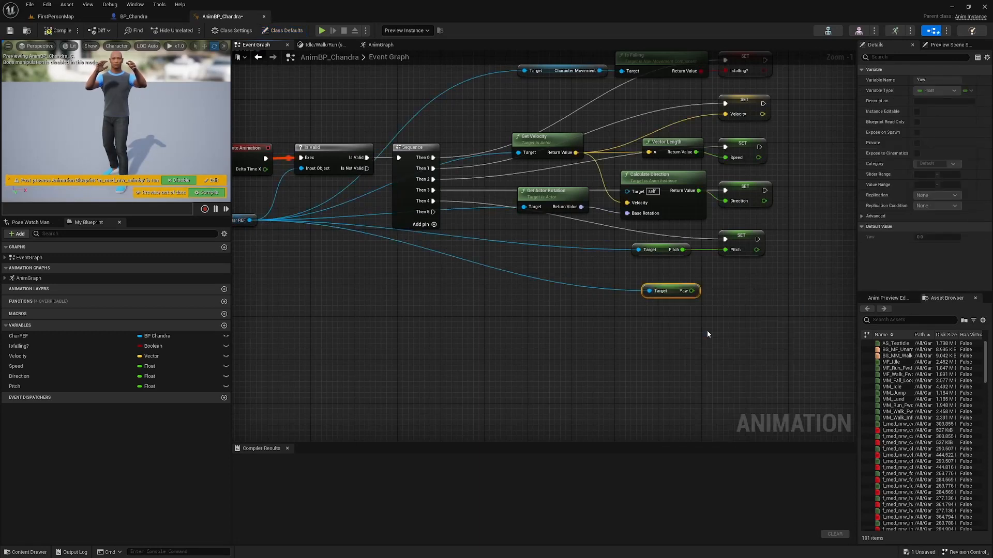
drag(693, 291, 728, 301)
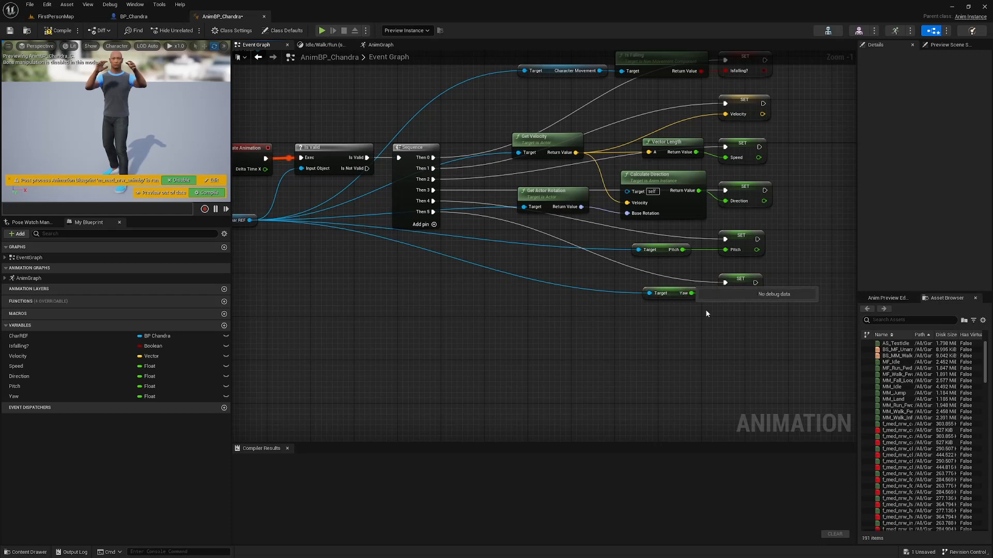
click(380, 44)
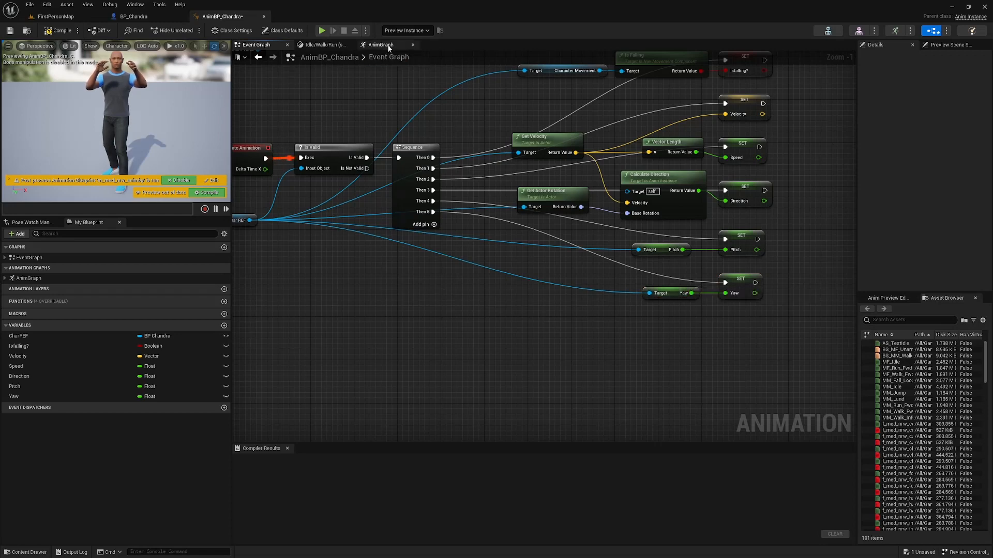
Retarget the second Transform (Modify) Bone node to neck_01 and the last to head, then compile and save
click(380, 45)
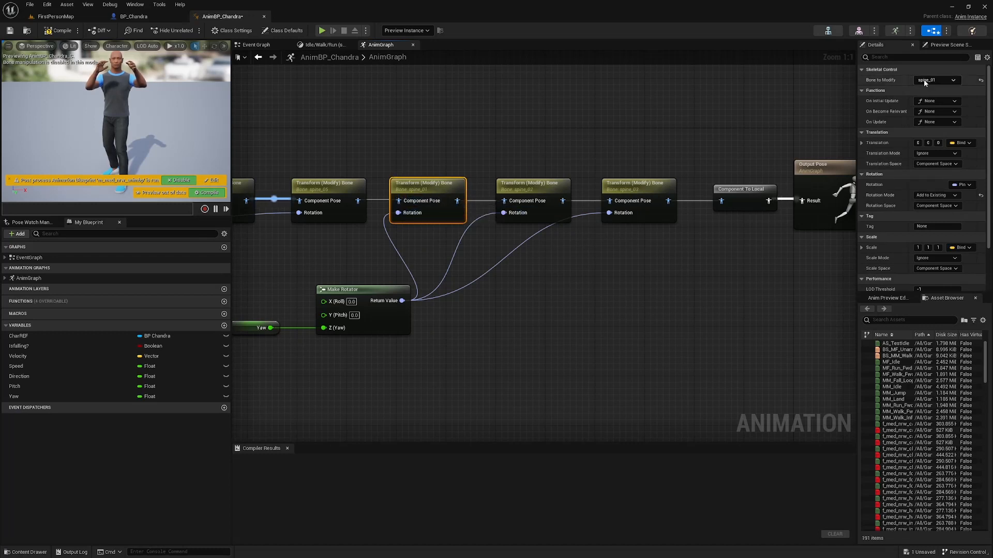
click(937, 80)
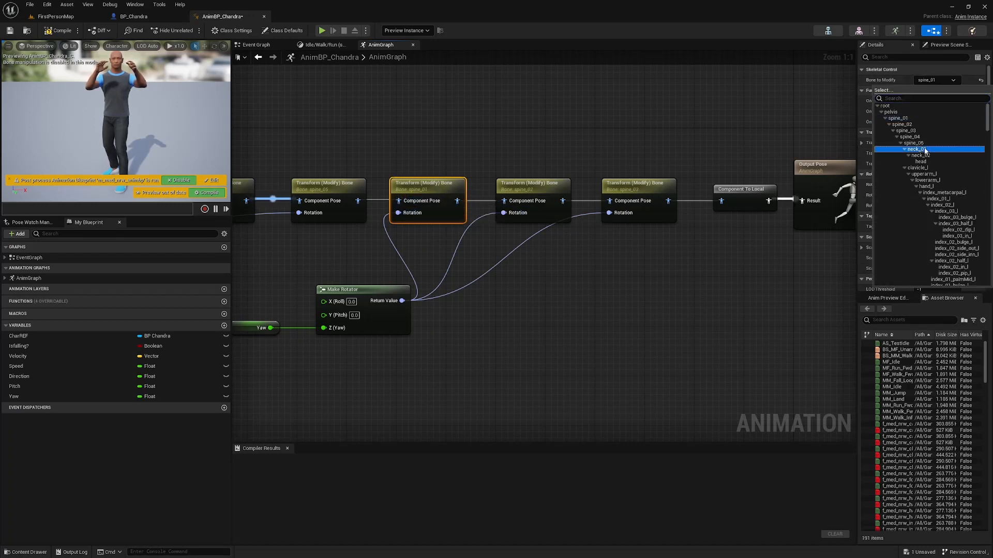
click(910, 124)
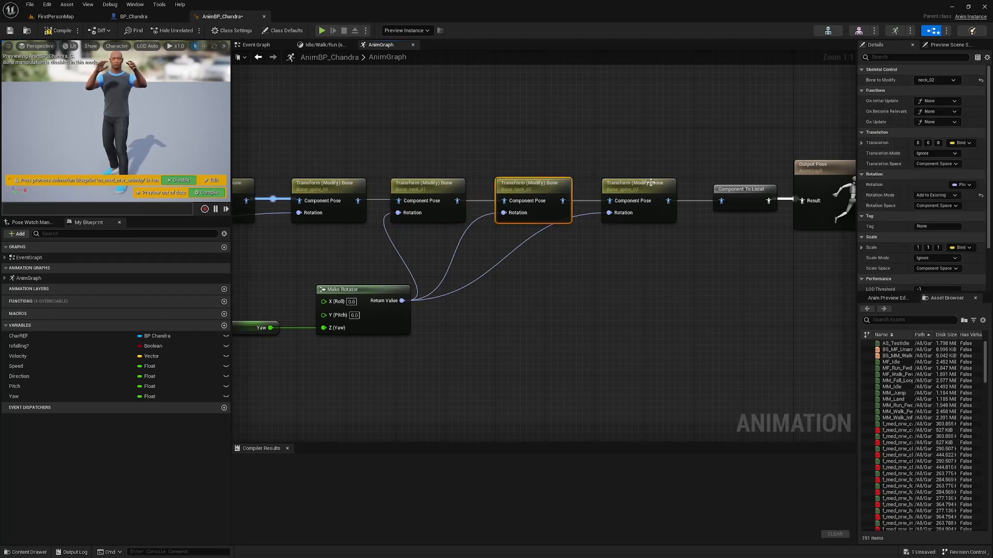
click(938, 79)
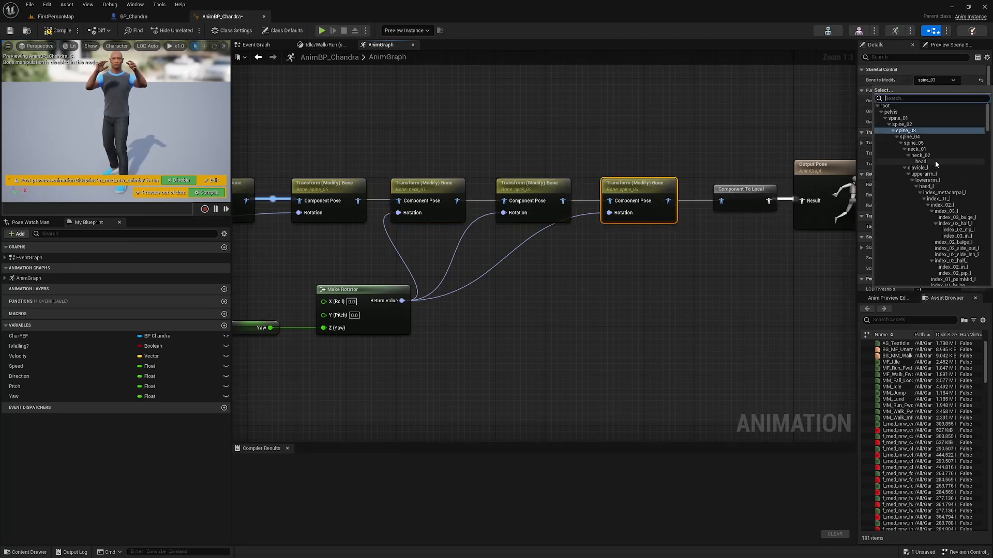
click(58, 30)
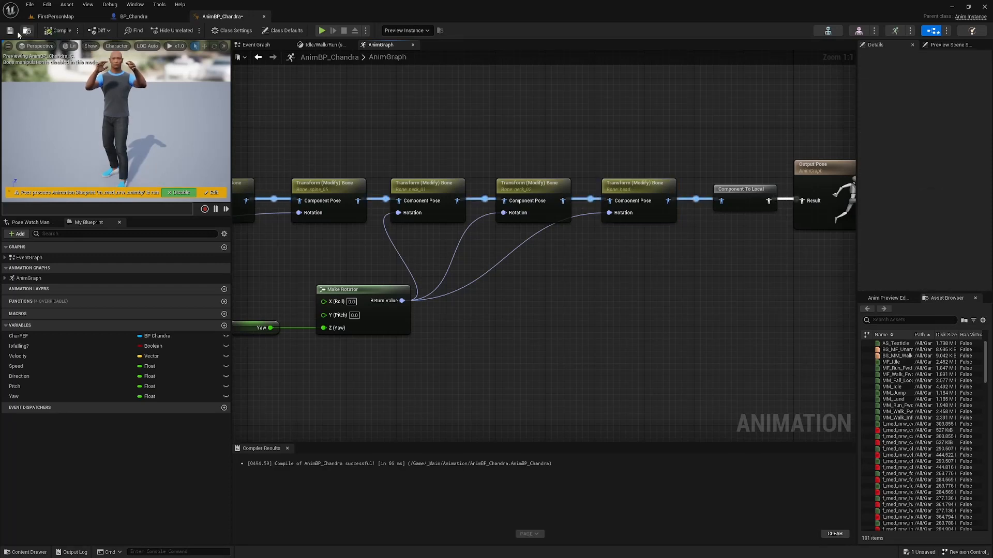
click(320, 30)
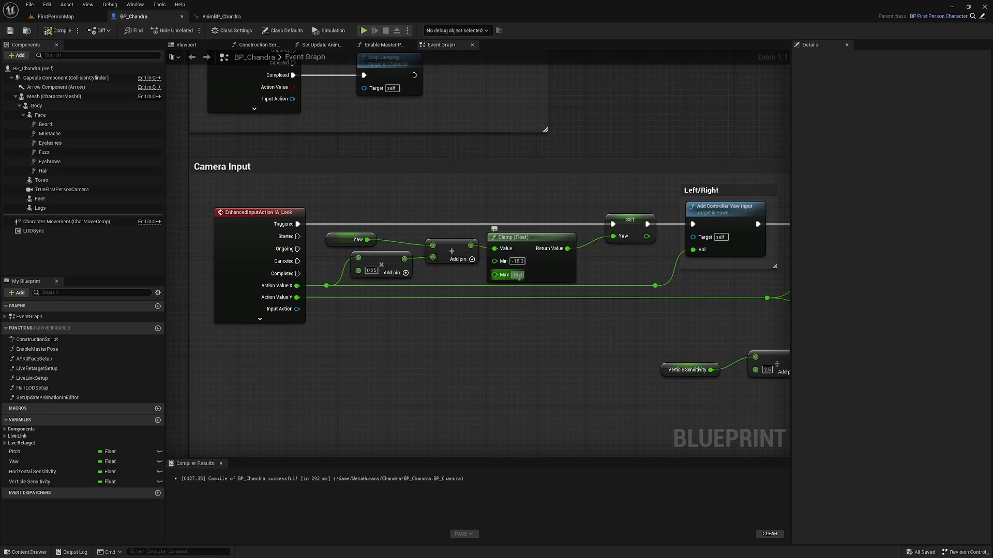
click(514, 274)
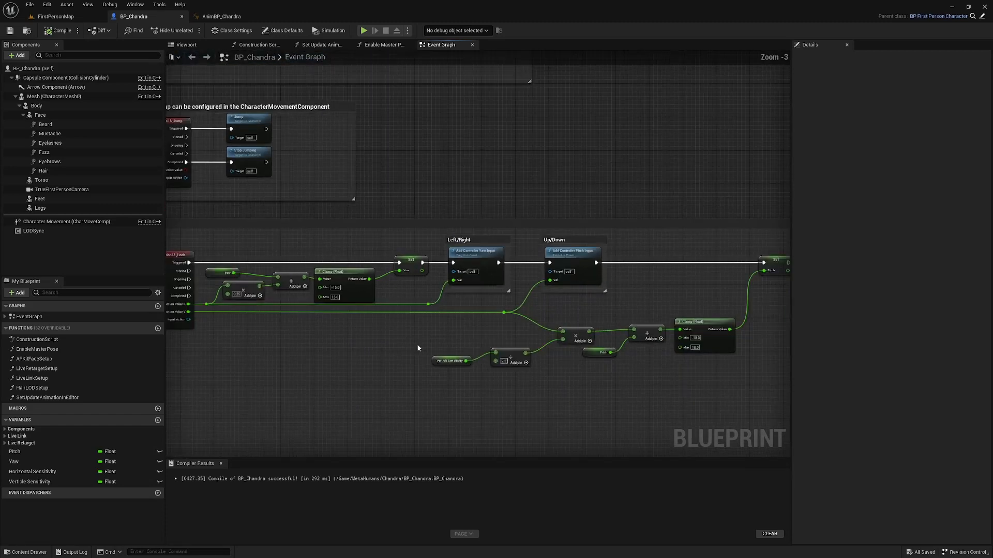
mouse_move(61, 30)
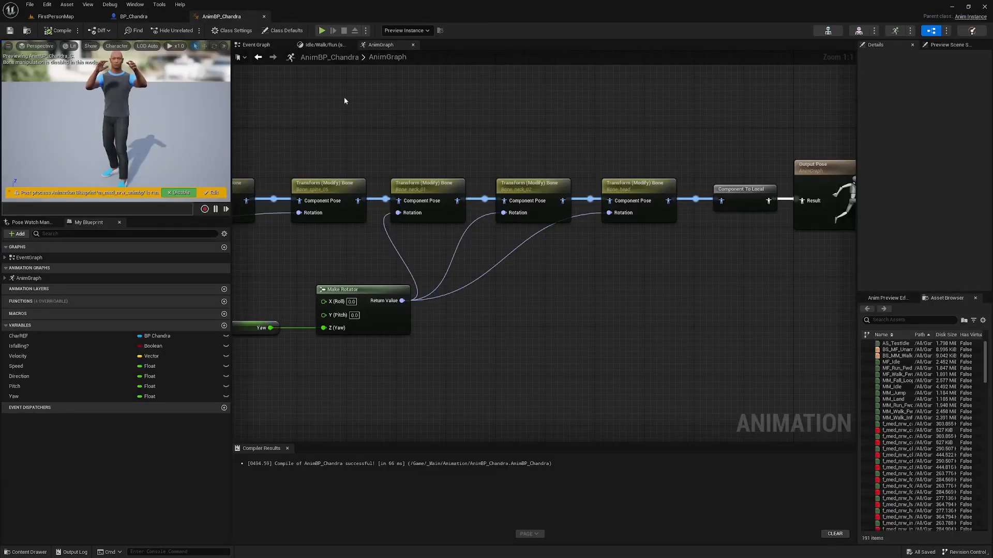
Replace Vector Length with Vector Length XY on Get Velocity and rename Speed to GroundSpeed
click(255, 44)
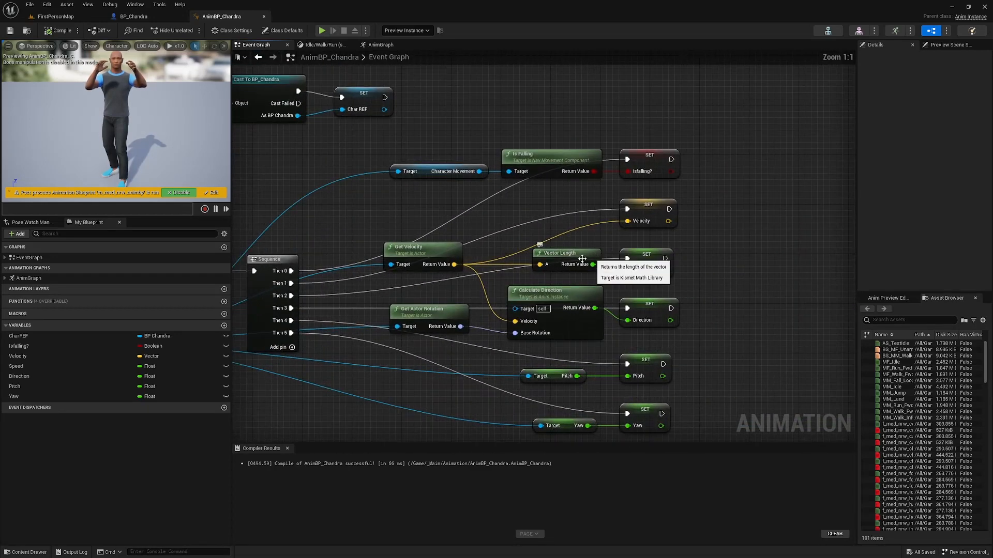
click(559, 252)
text(vector)
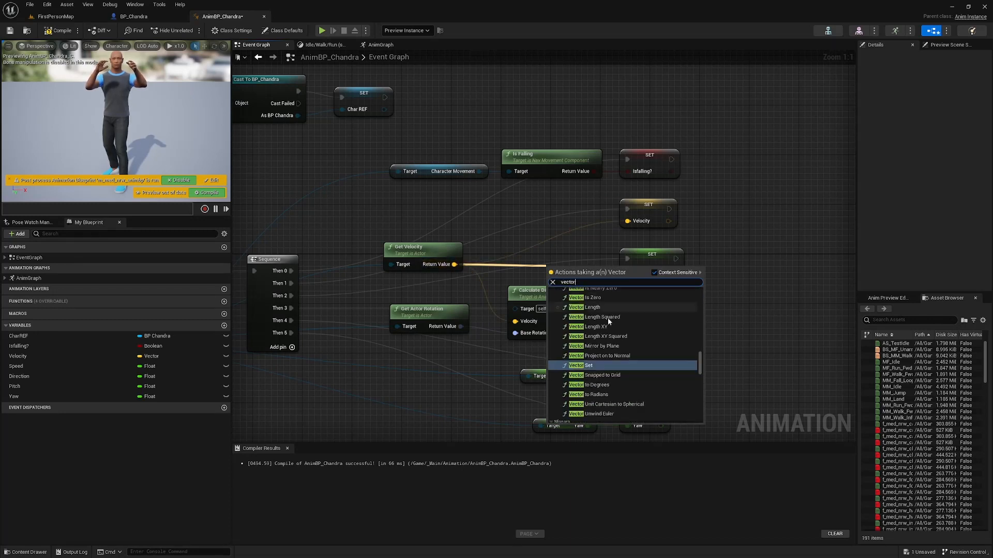
mouse_move(597, 327)
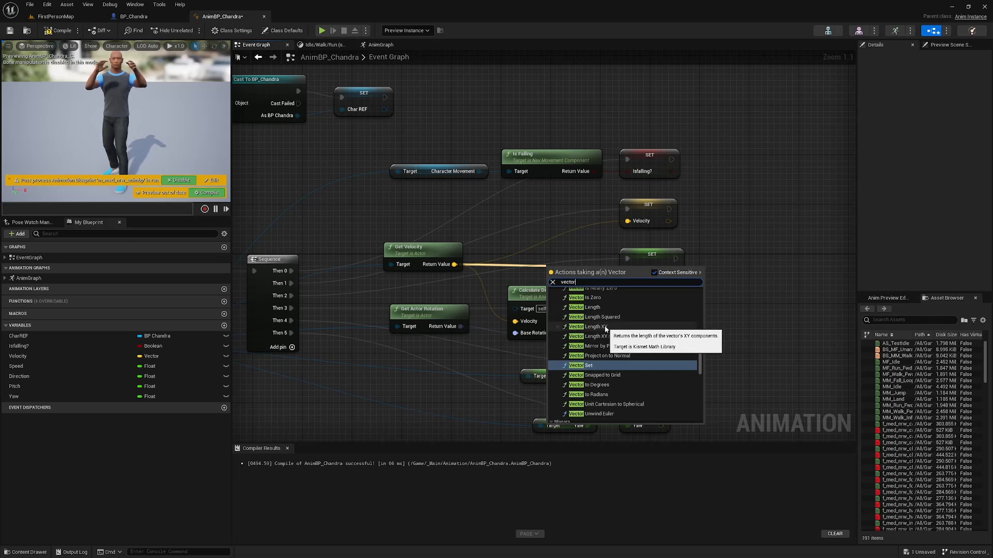
click(593, 327)
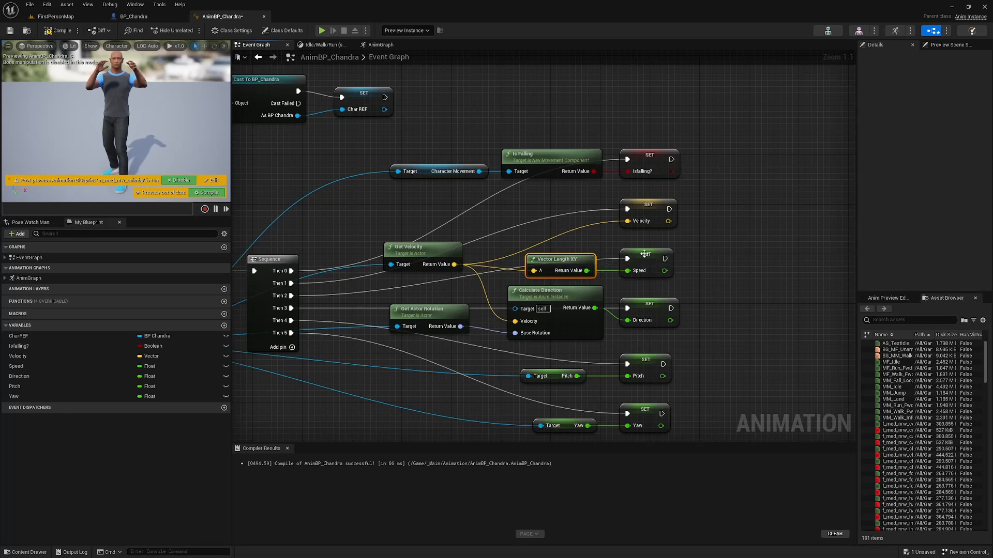
click(644, 270)
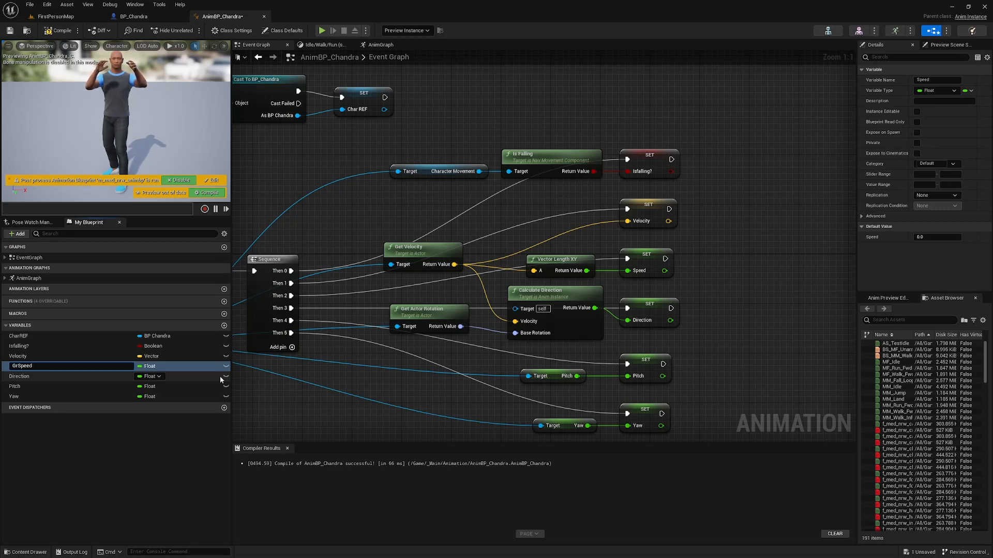
text(GroundSpeed)
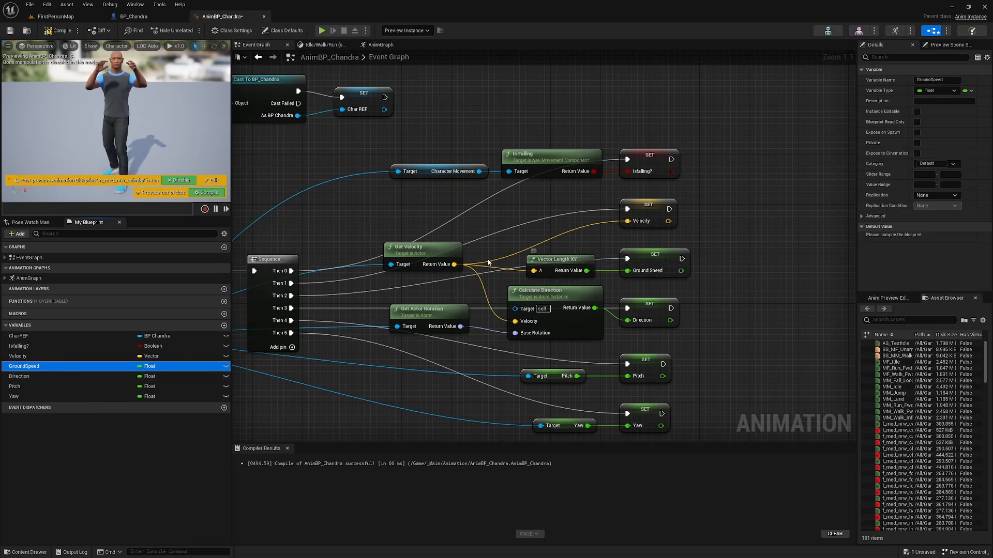
mouse_move(455, 263)
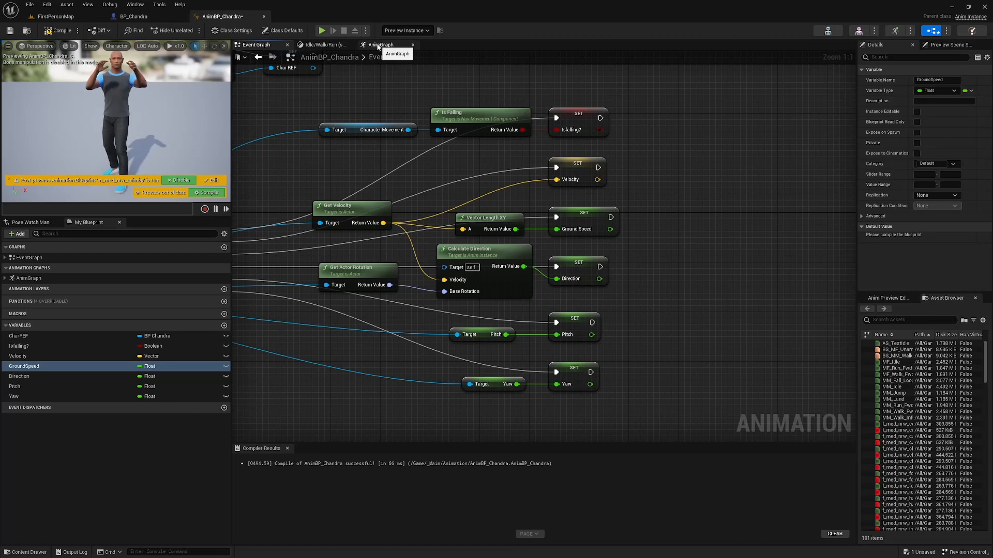
Wire a new Save Cached Pose node named Lower Body Anims off the Locomotion output
click(380, 45)
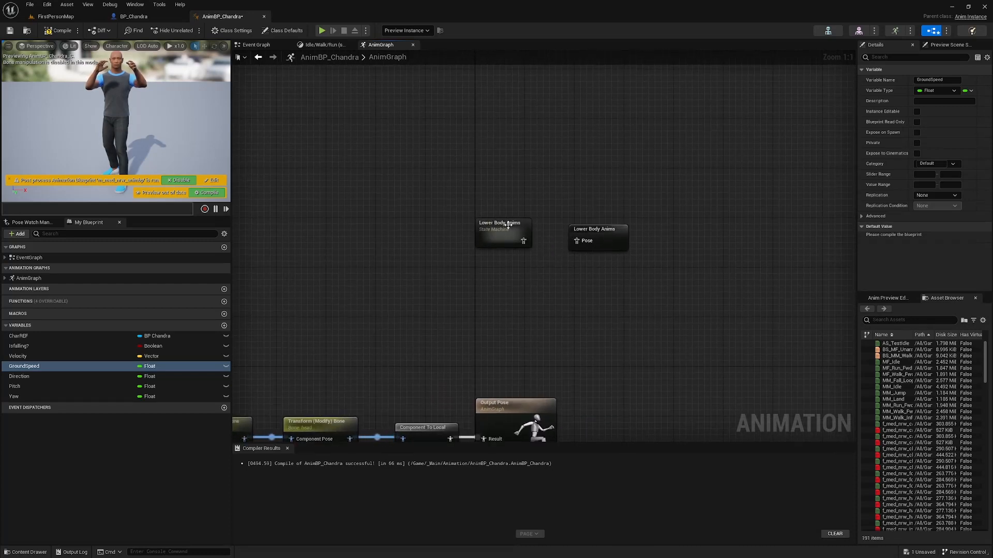
click(501, 170)
text(Locomotion)
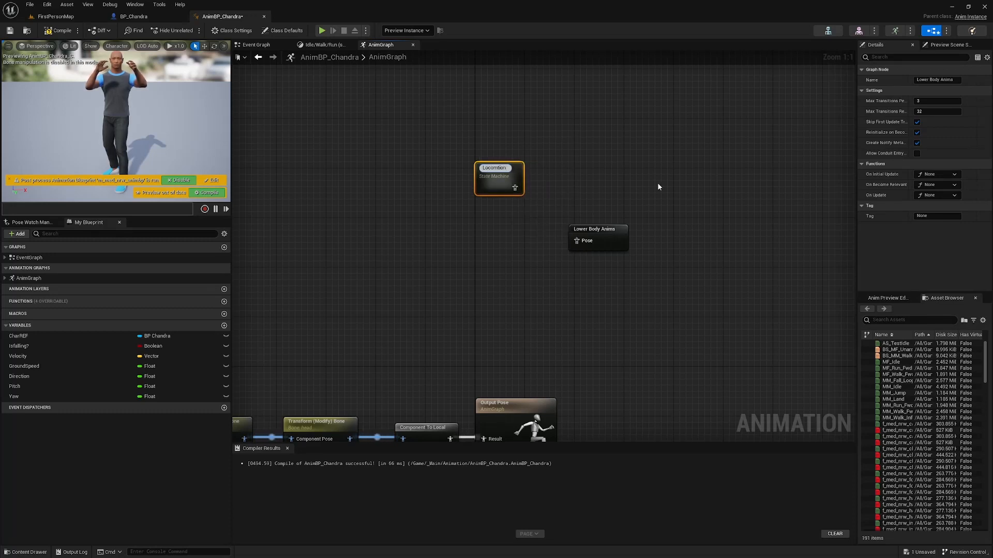
drag(516, 185, 585, 189)
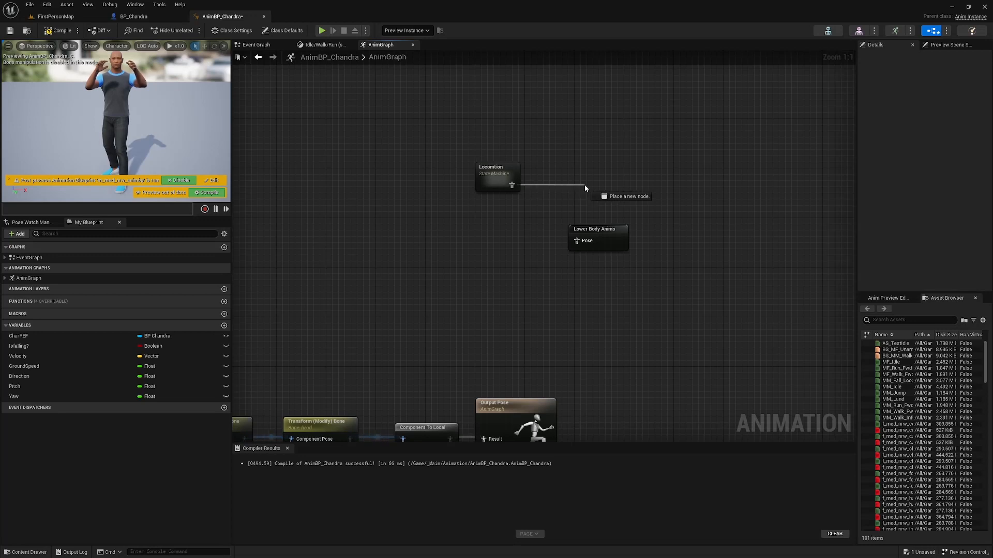
text(c)
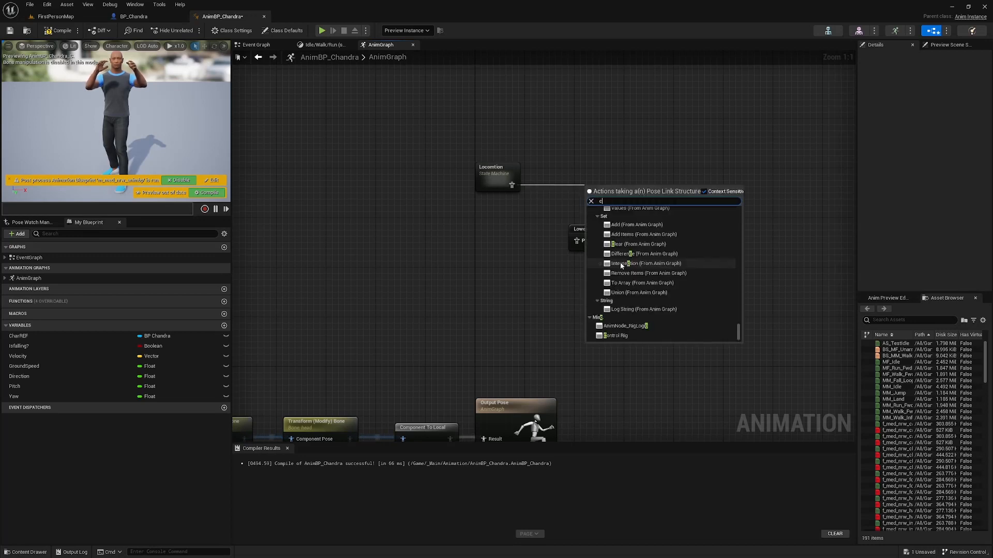
text(ache)
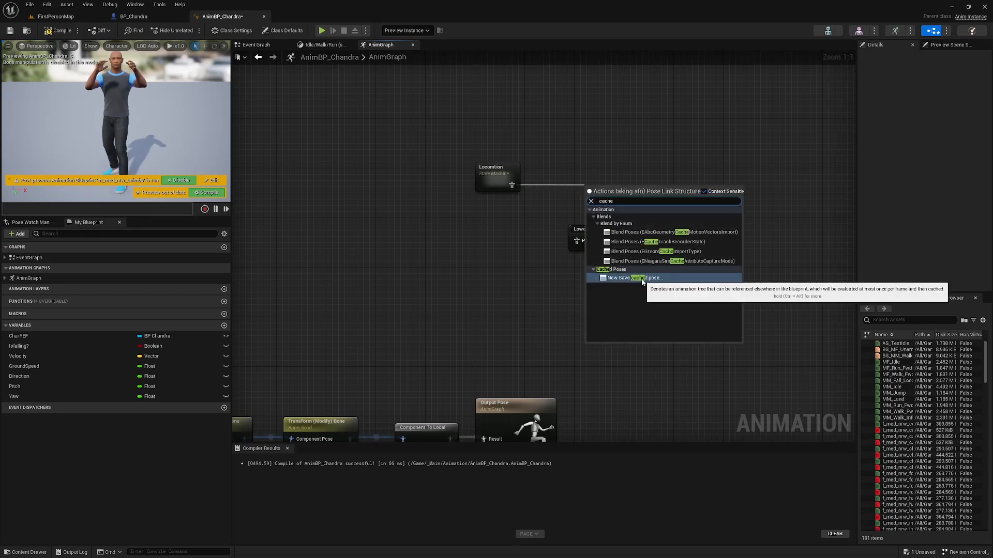
click(639, 277)
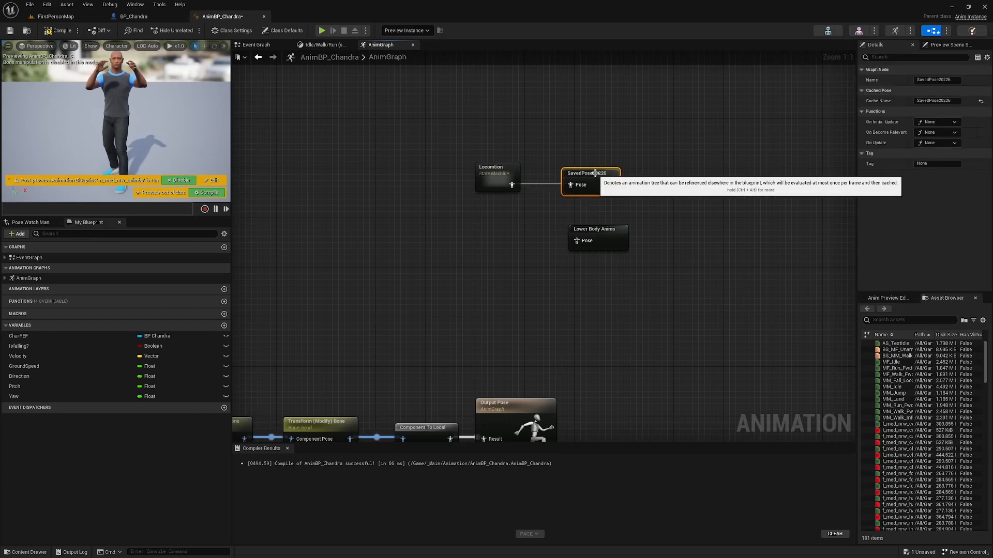
mouse_move(728, 191)
text(Locomotion)
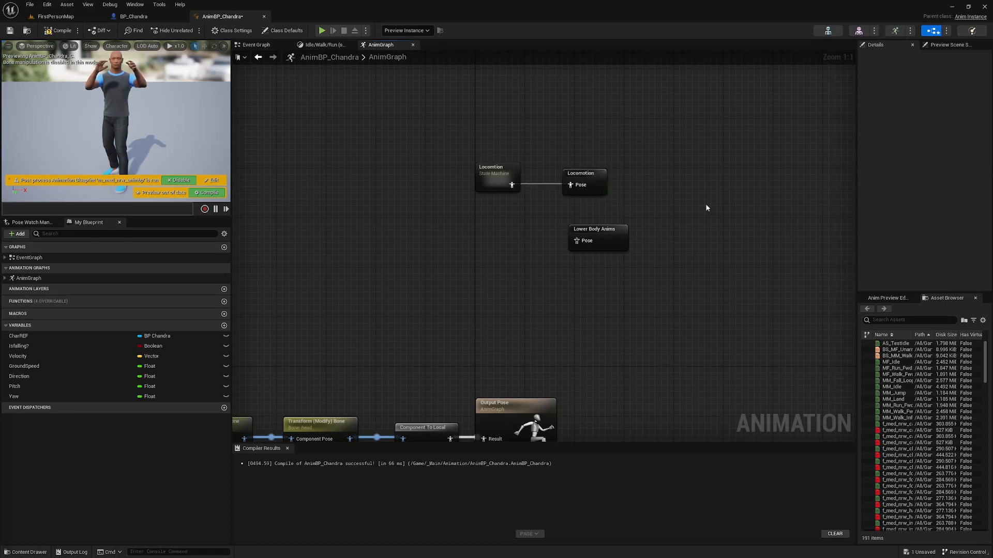
mouse_move(556, 231)
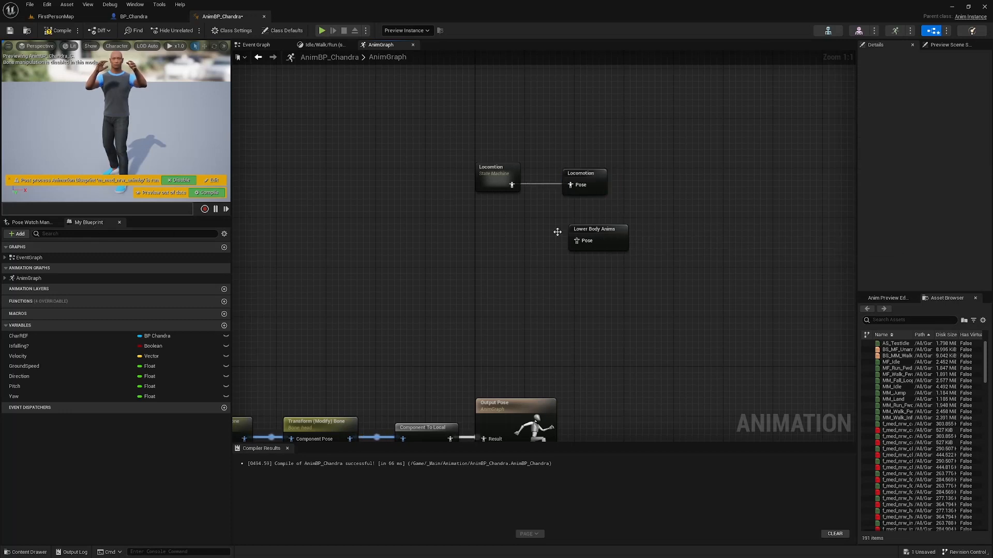
Add a second State Machine node and name it Lower Body Anims
right_click(557, 230)
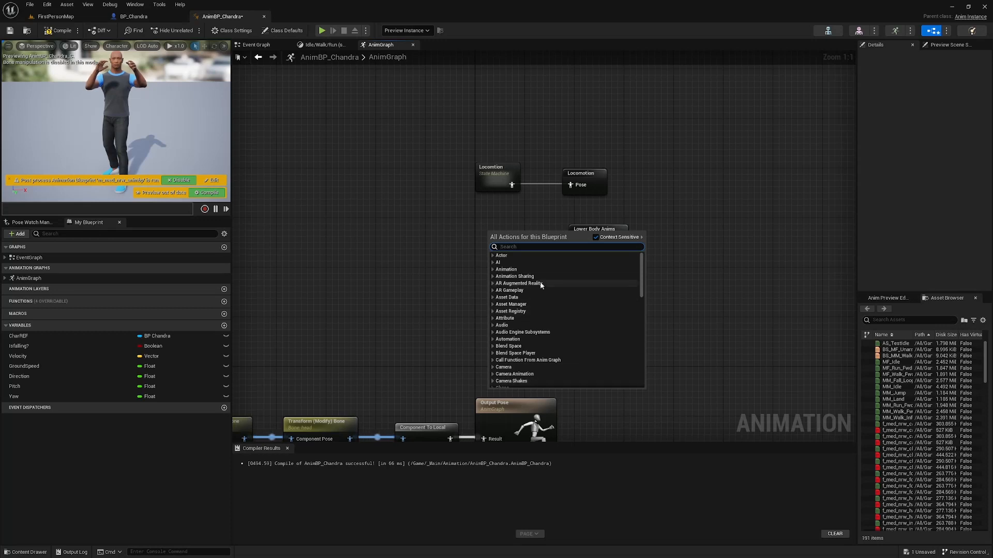
text(state ma)
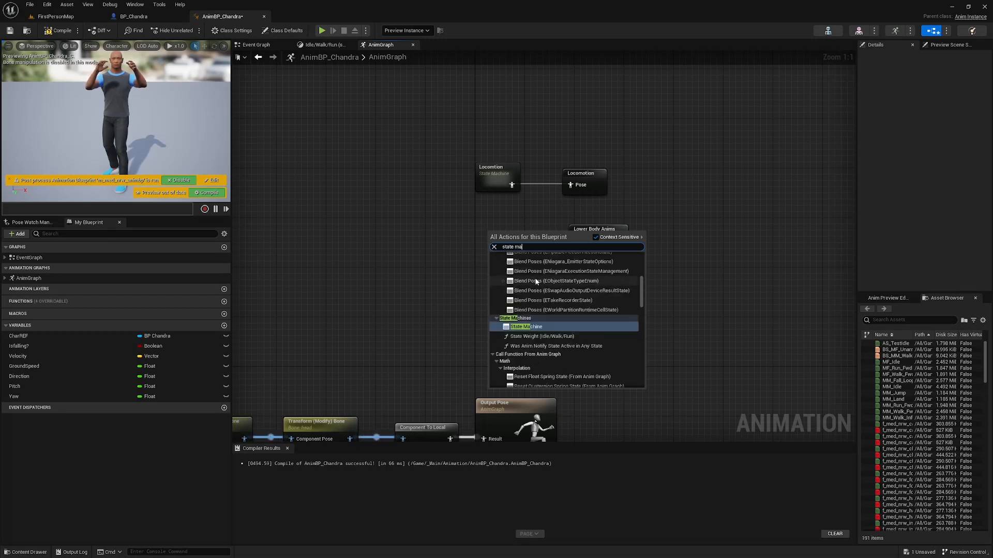
click(526, 326)
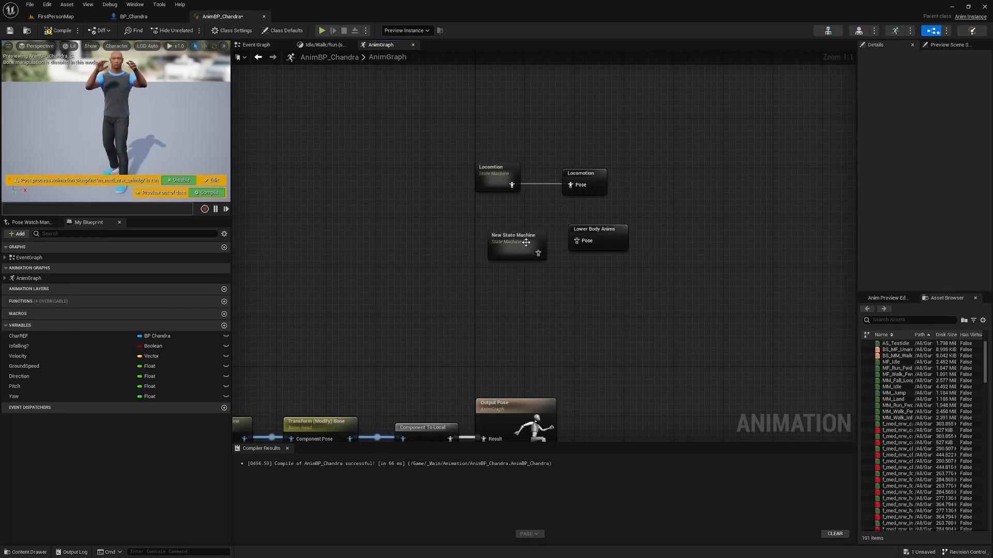
click(513, 244)
text(Lower Bod)
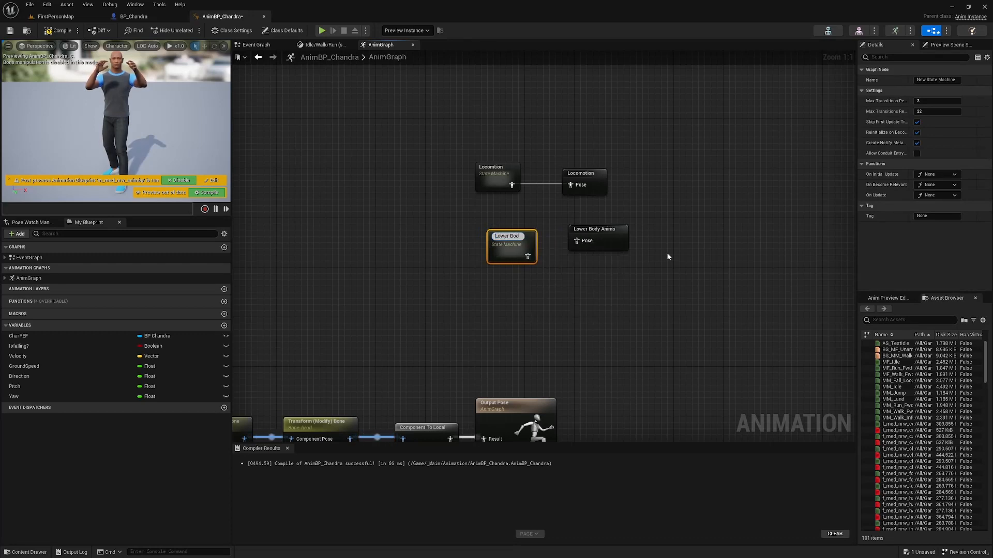
double_click(507, 236)
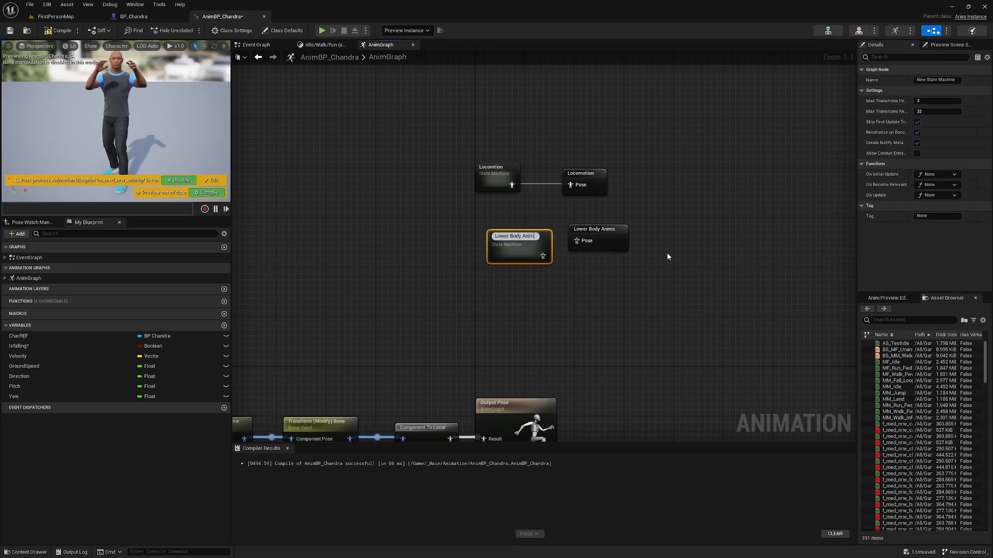
click(516, 231)
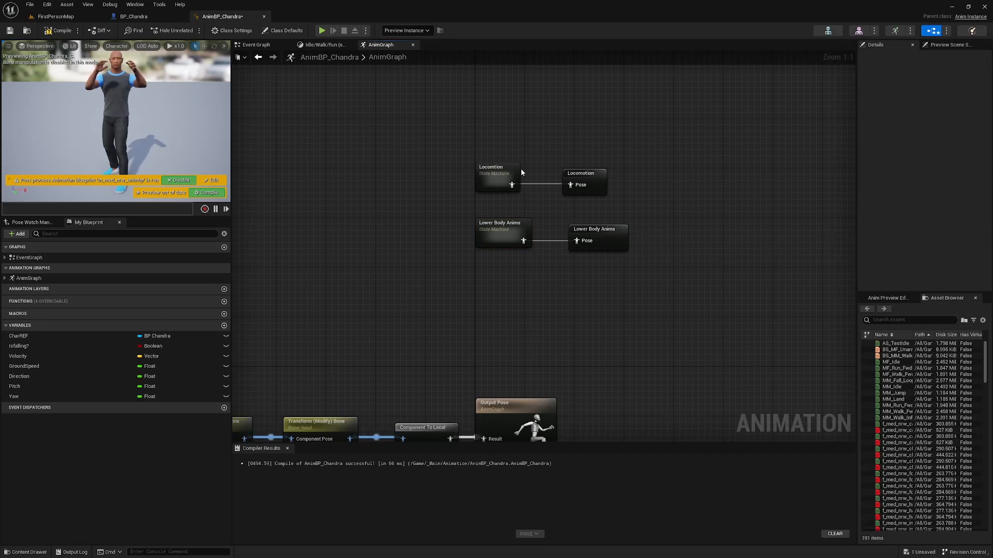
Inside Lower Body Anims, feed the Locomotion state's output from Use cached pose 'Locomotion', then return to AnimGraph
double_click(497, 173)
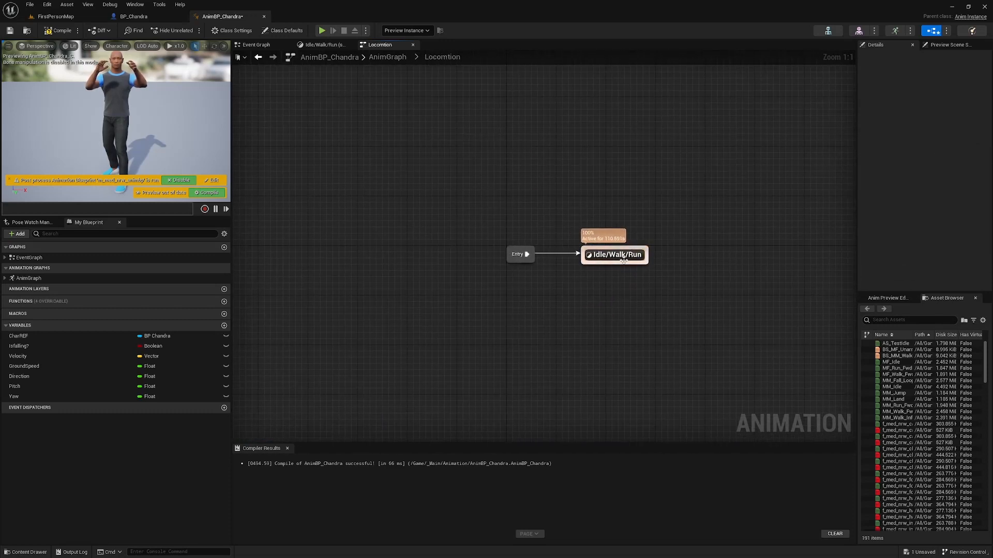
click(388, 57)
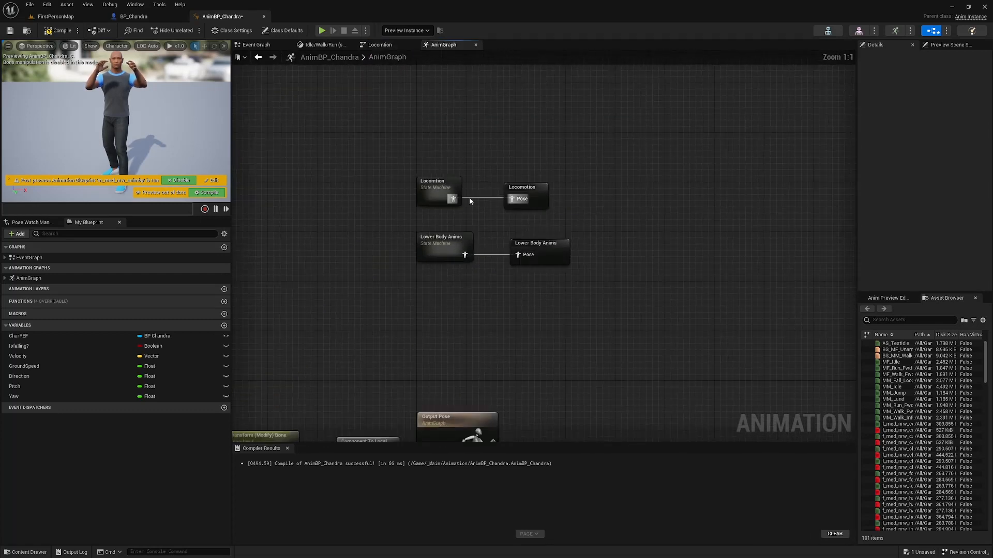
mouse_move(522, 192)
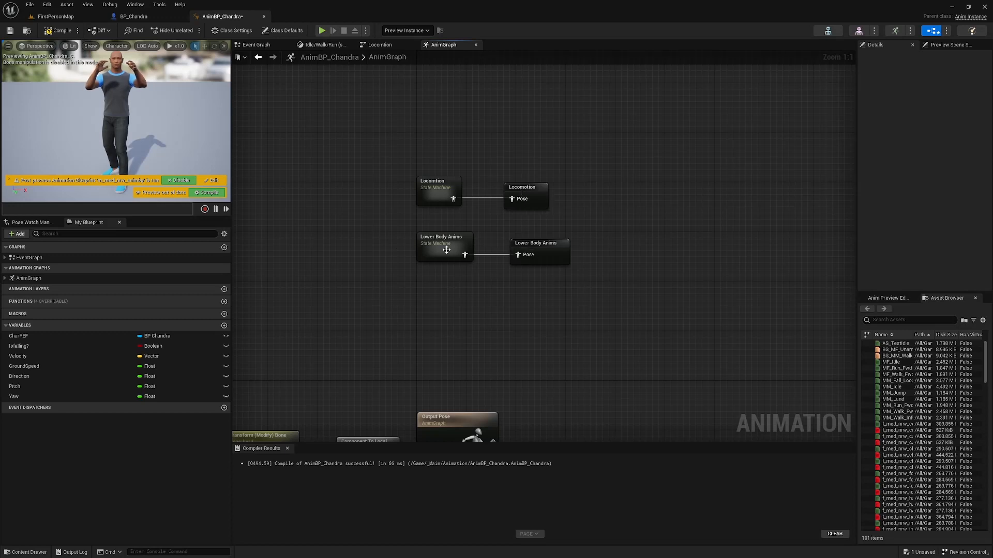
double_click(442, 247)
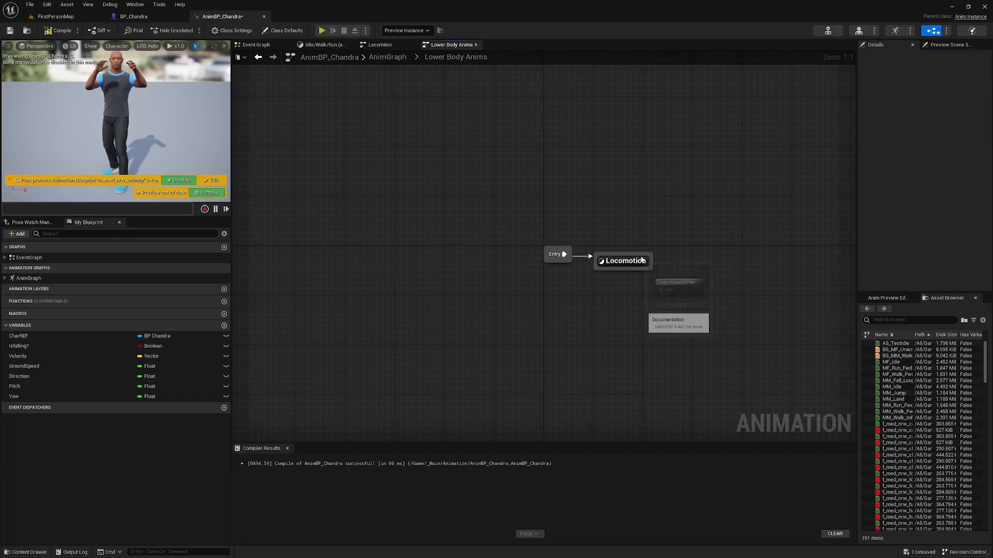
double_click(623, 260)
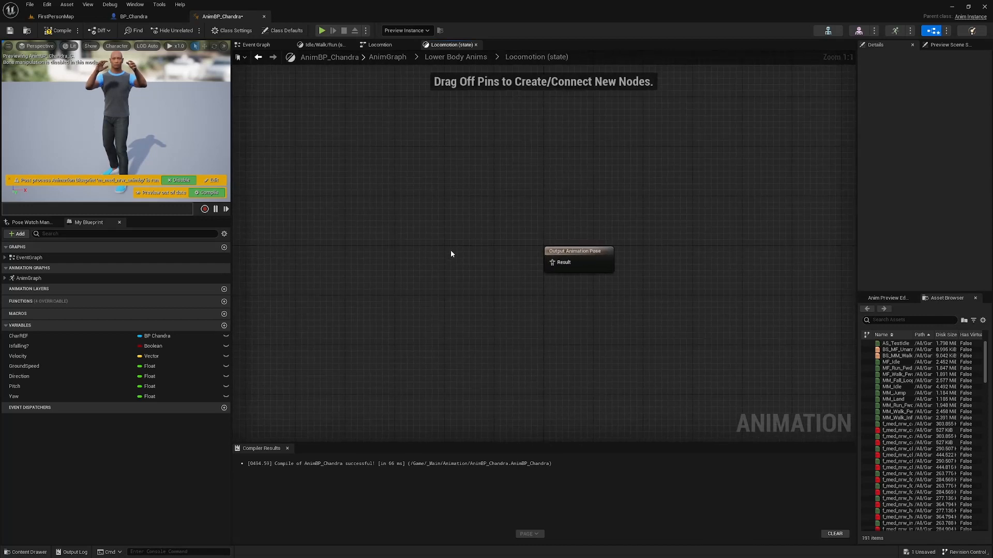
text(locom)
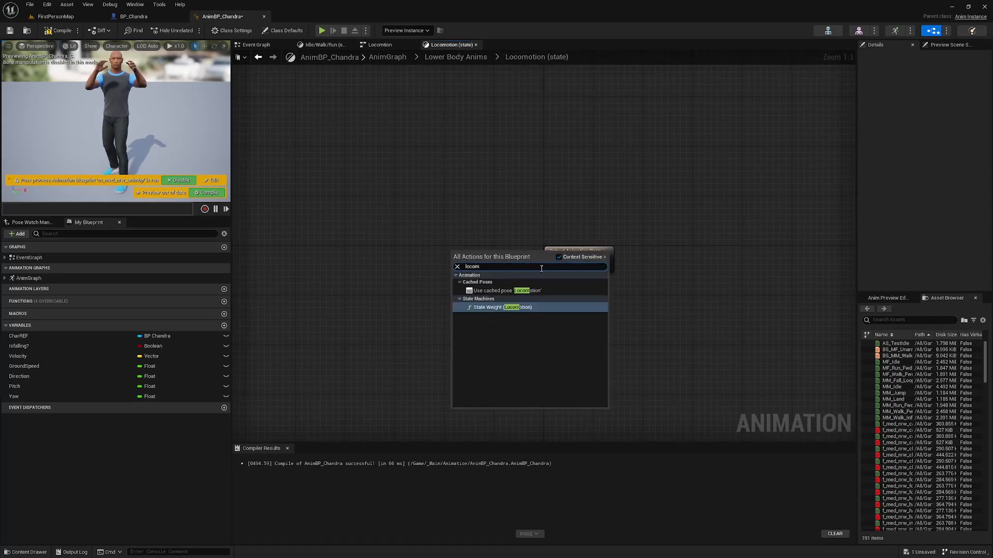
click(505, 290)
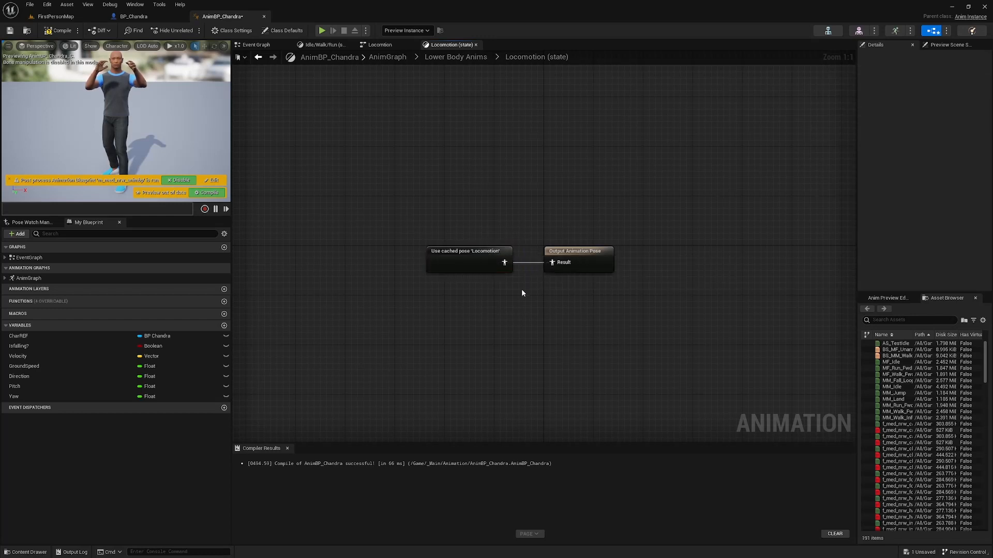
click(386, 57)
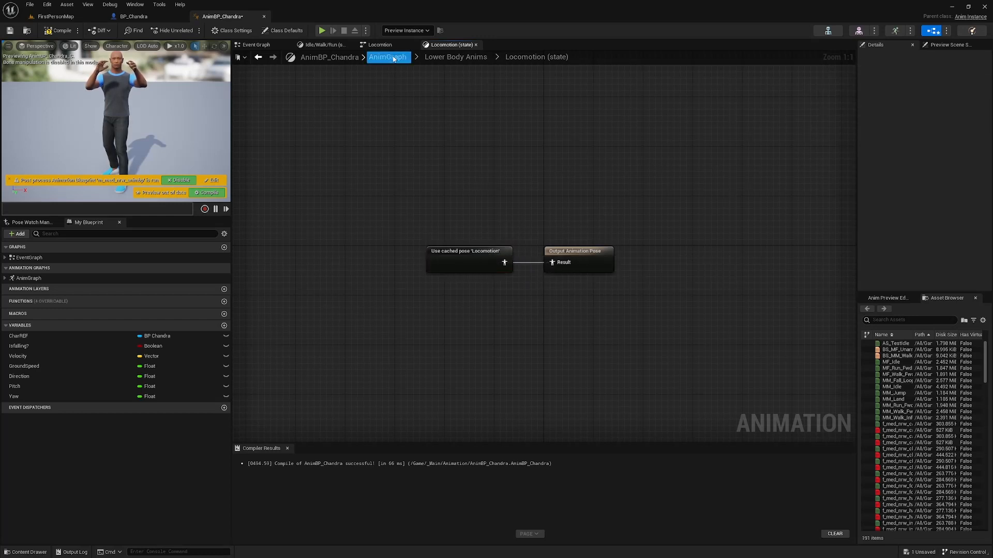
click(388, 55)
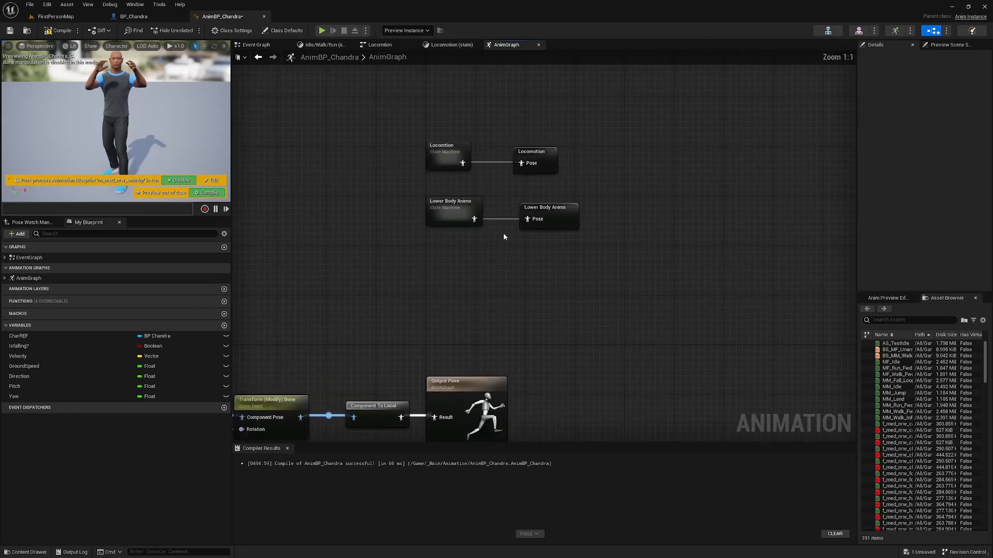
Reopen the Lower Body Anims state machine showing Entry leading to Locomotion
click(451, 149)
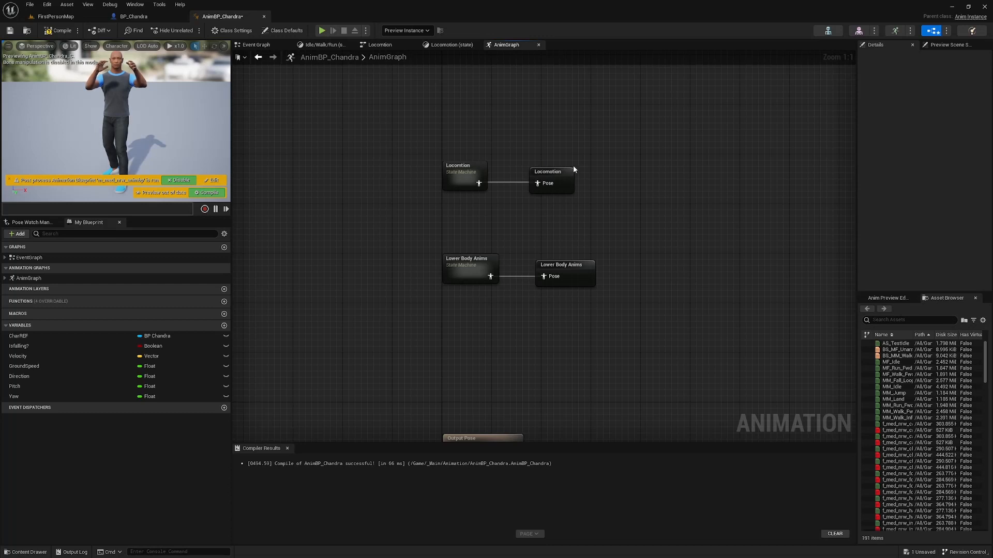
mouse_move(537, 213)
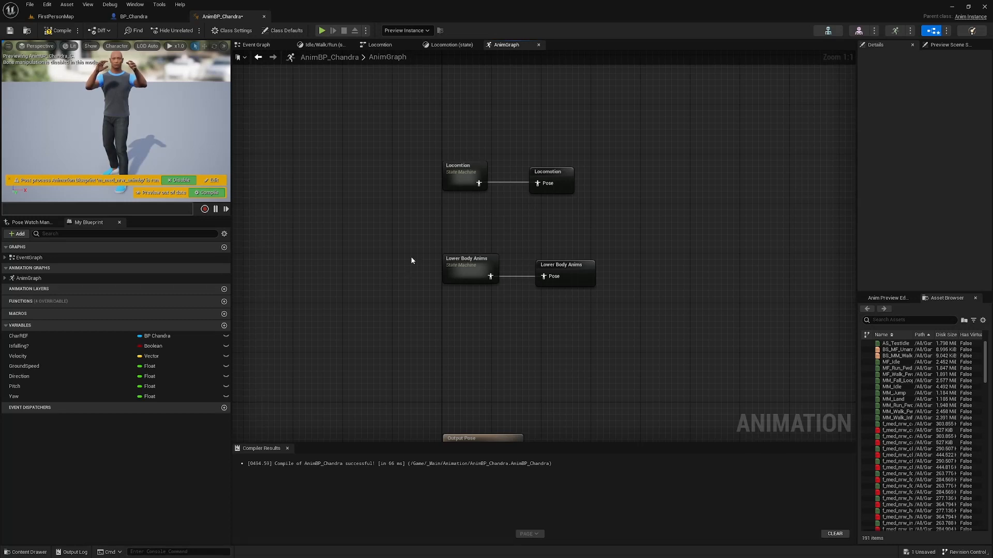
mouse_move(527, 179)
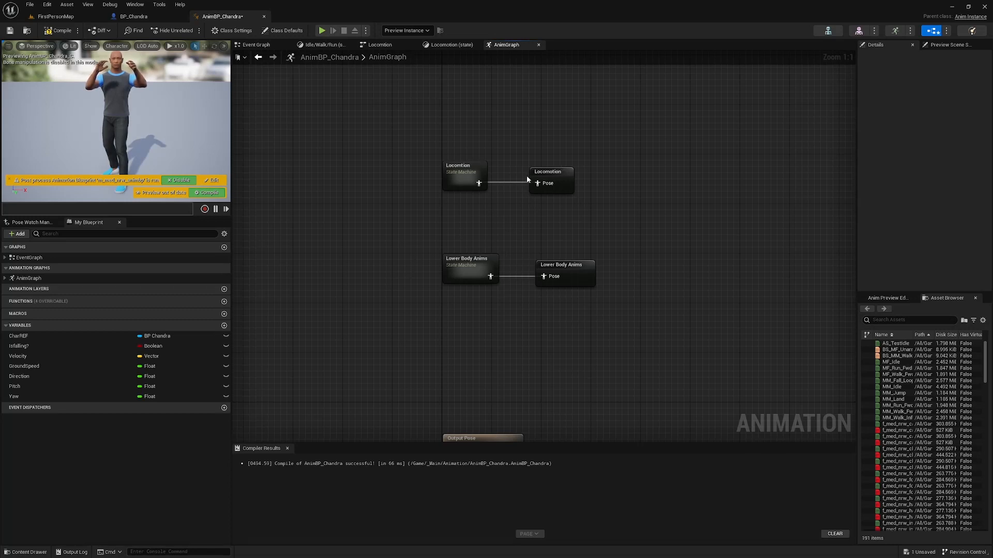
mouse_move(352, 257)
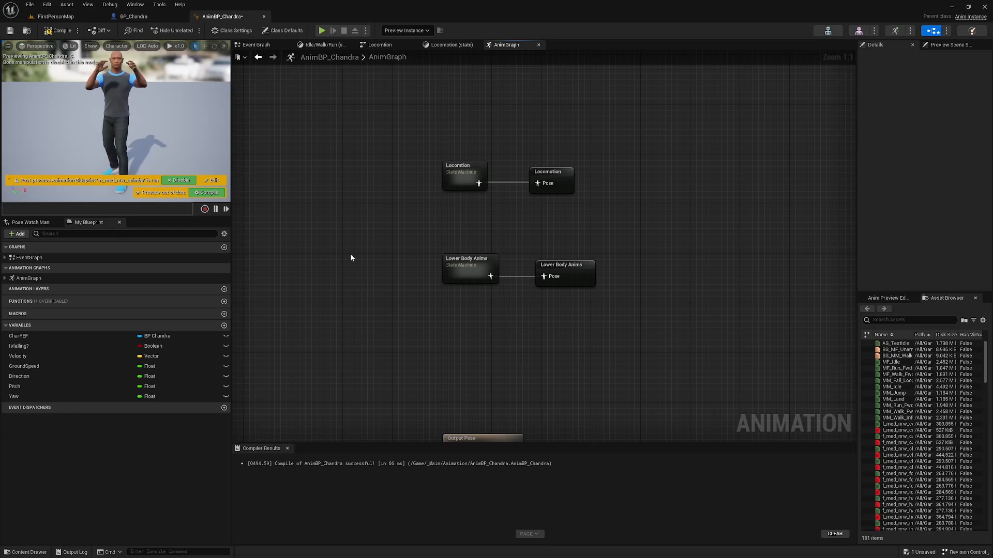
mouse_move(468, 260)
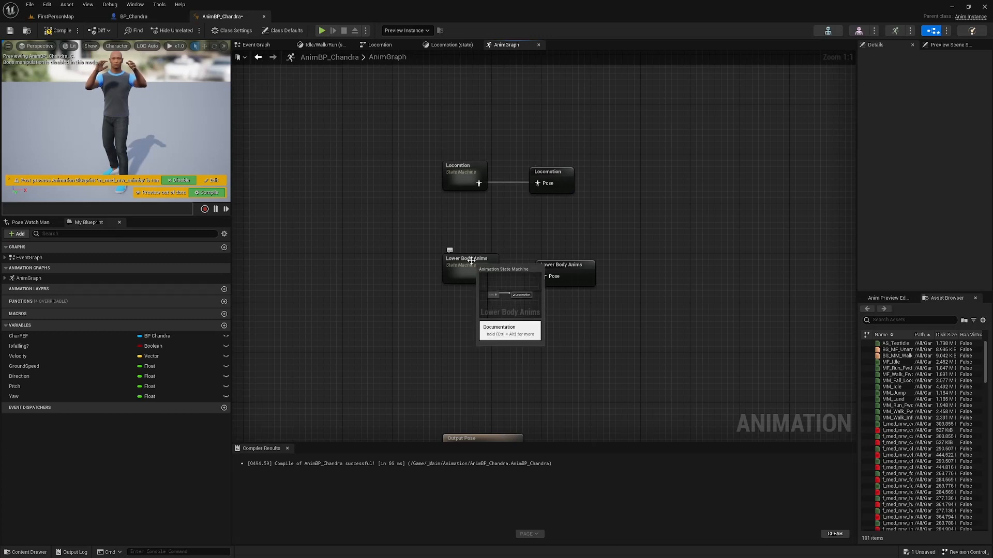
double_click(466, 261)
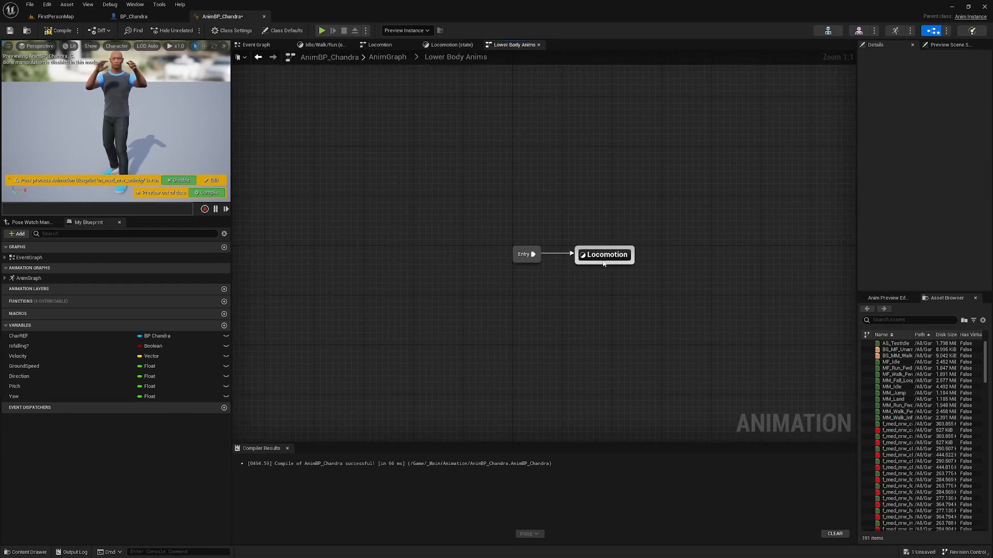
double_click(603, 255)
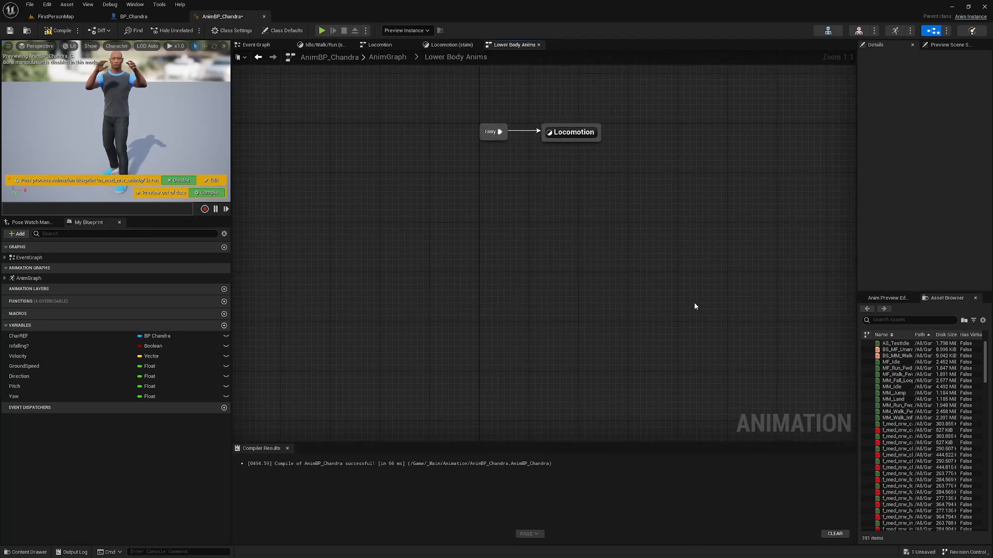
mouse_move(362, 218)
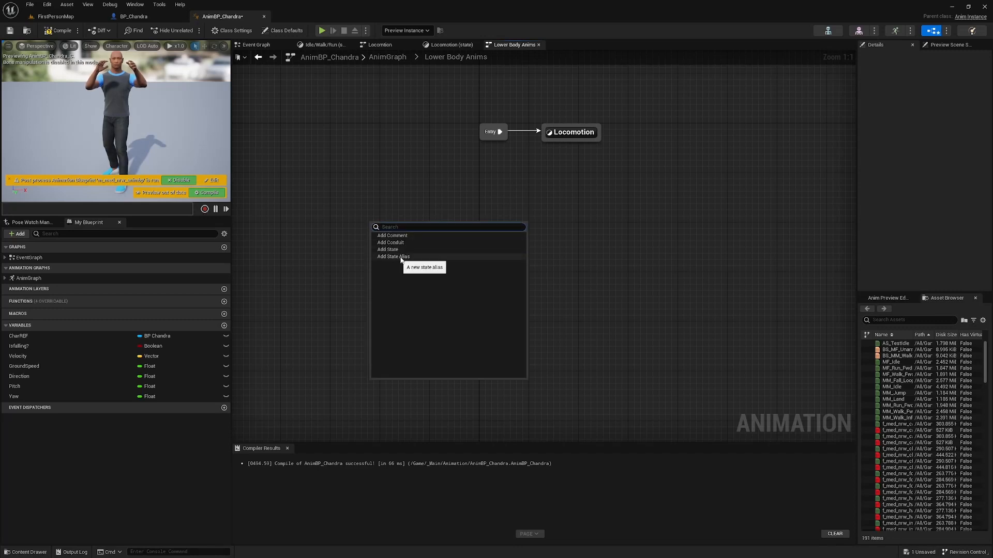
Add a state alias named ToJump/Falling and create a Jump state fed by it
click(393, 257)
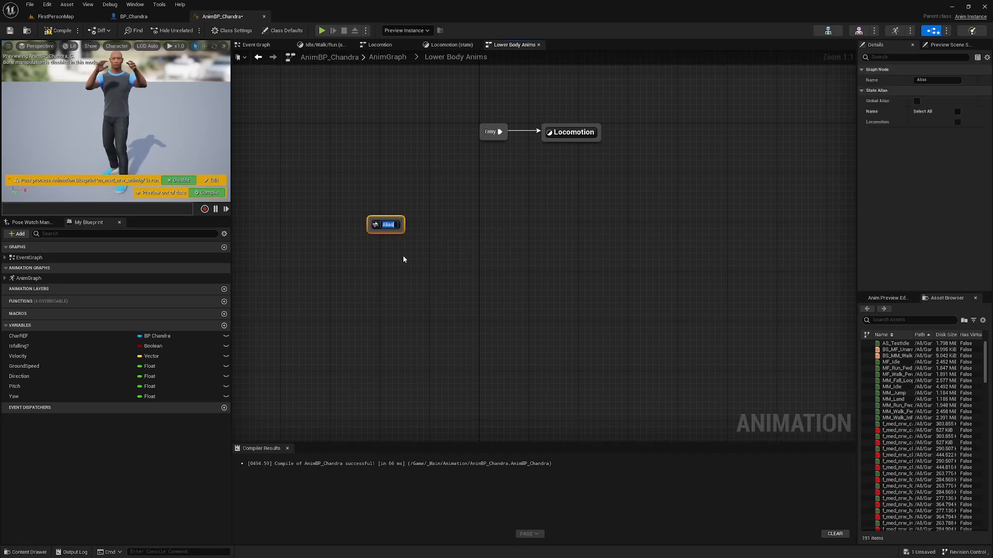
text(To)
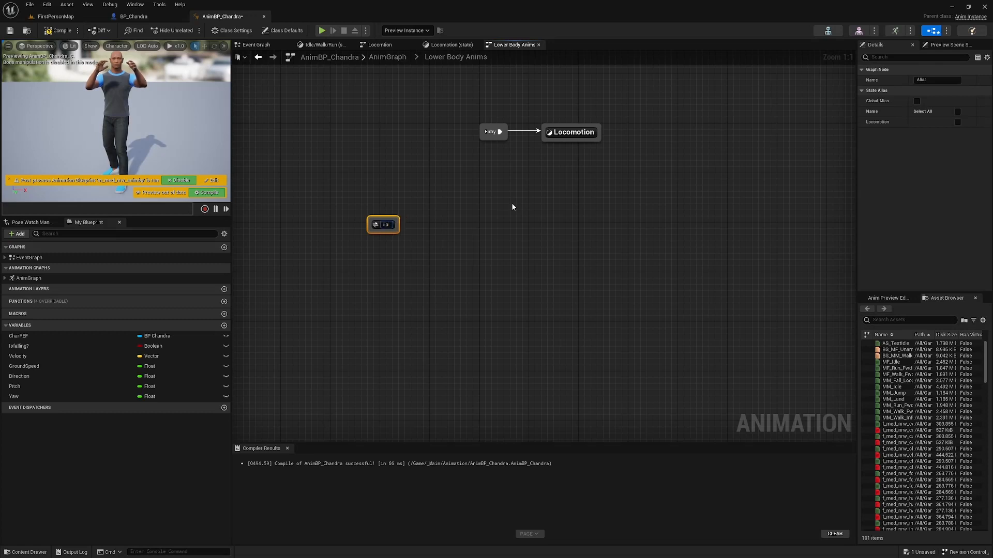
text(Jump/)
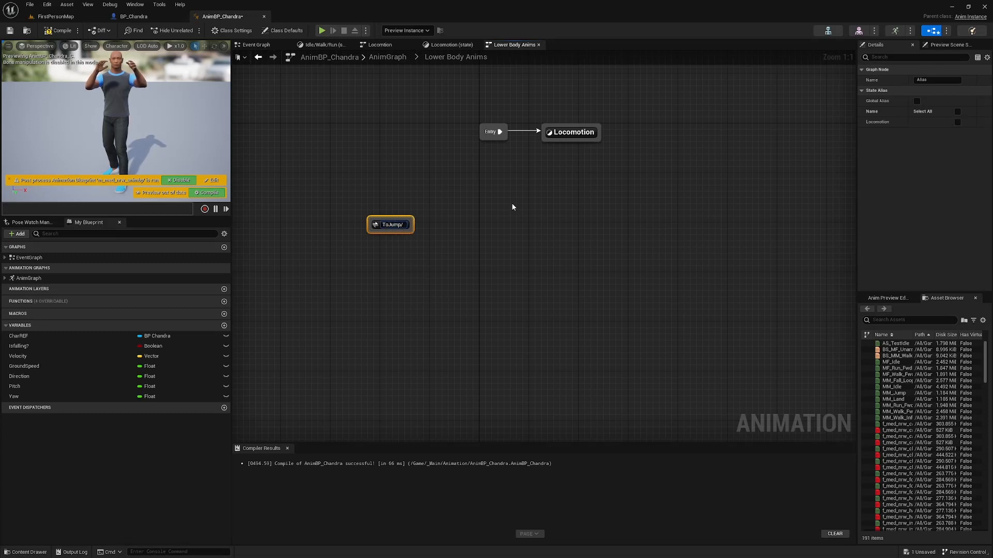
text(Falling)
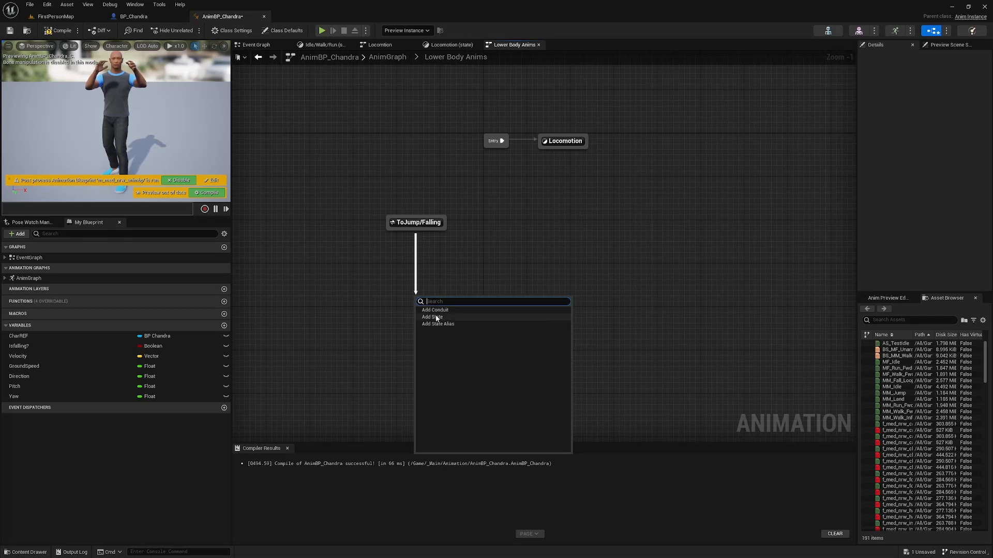
click(433, 317)
text(Jump)
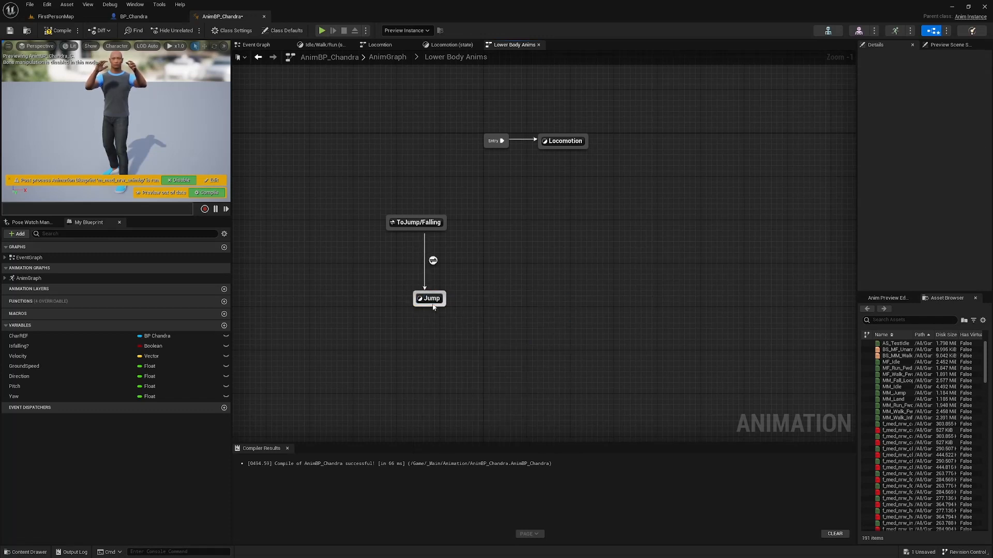
Create the Falling state after Jump, plus a ToLand alias leading to a Land state
drag(430, 298, 455, 298)
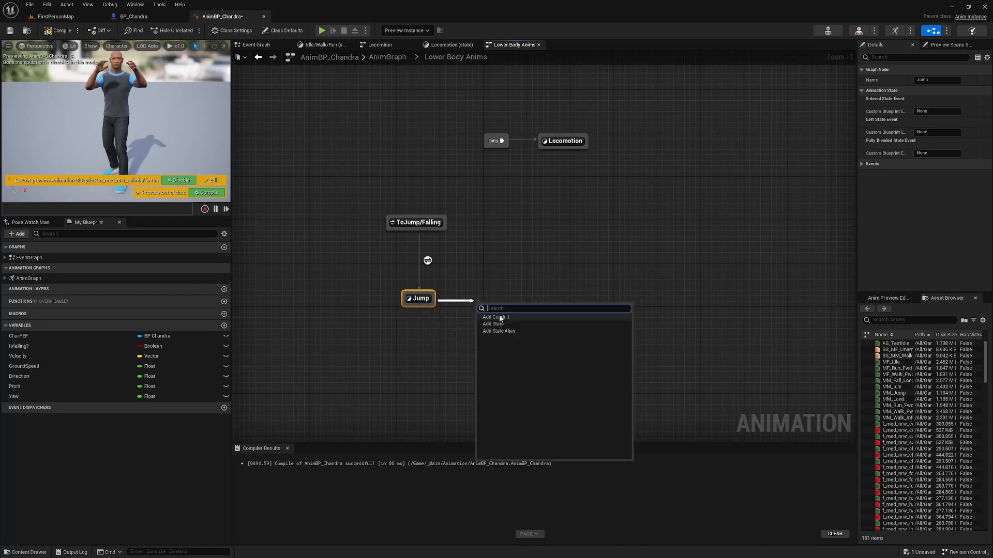
click(492, 324)
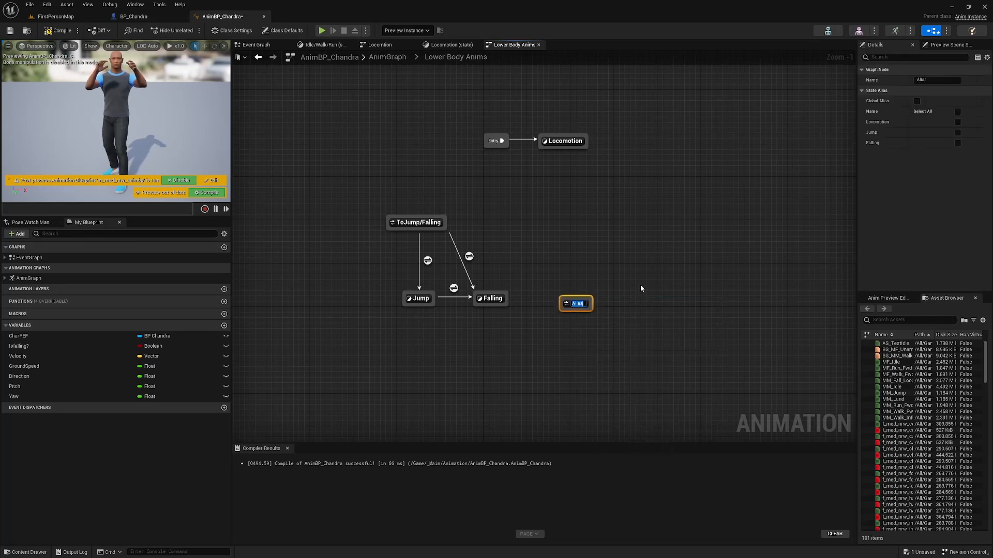
text(ToLand)
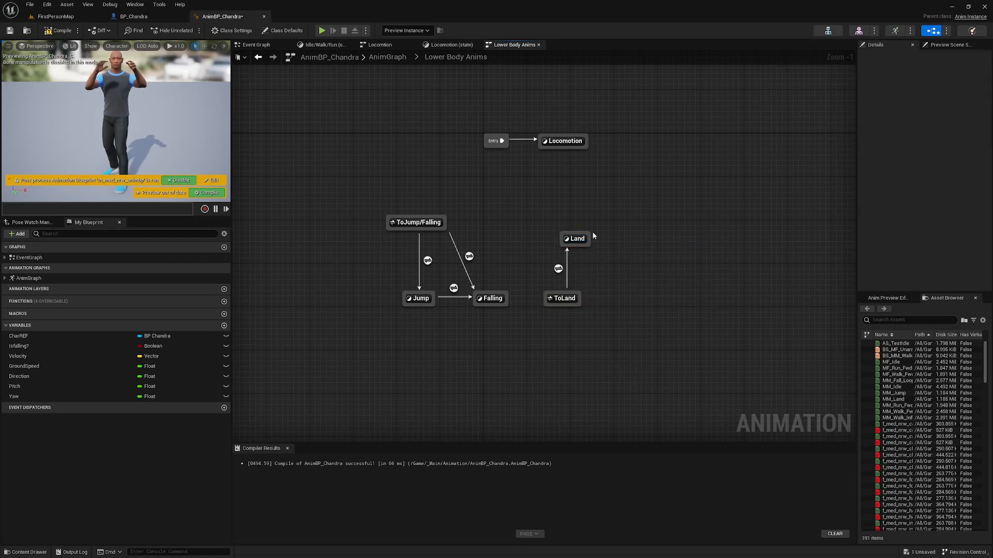
click(576, 238)
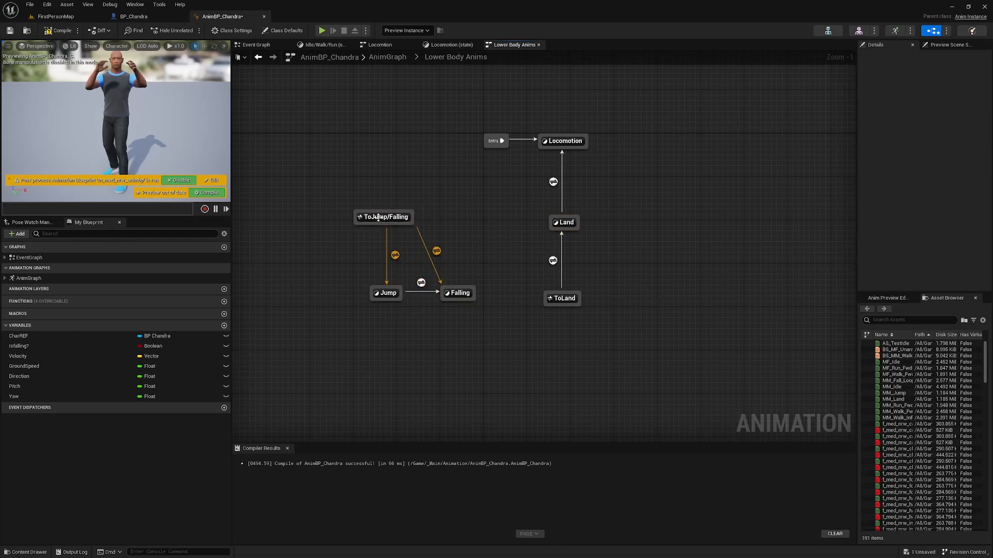
mouse_move(563, 141)
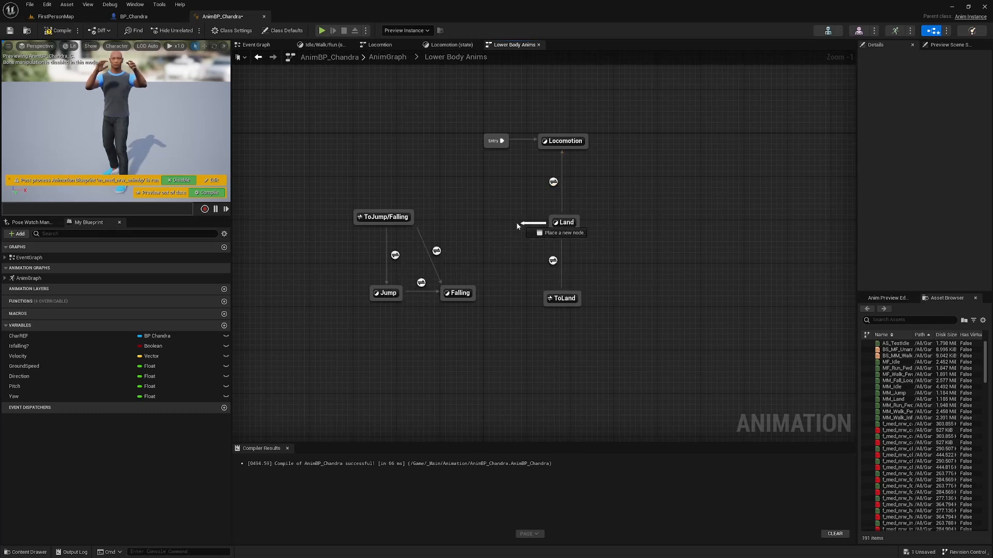
mouse_move(498, 223)
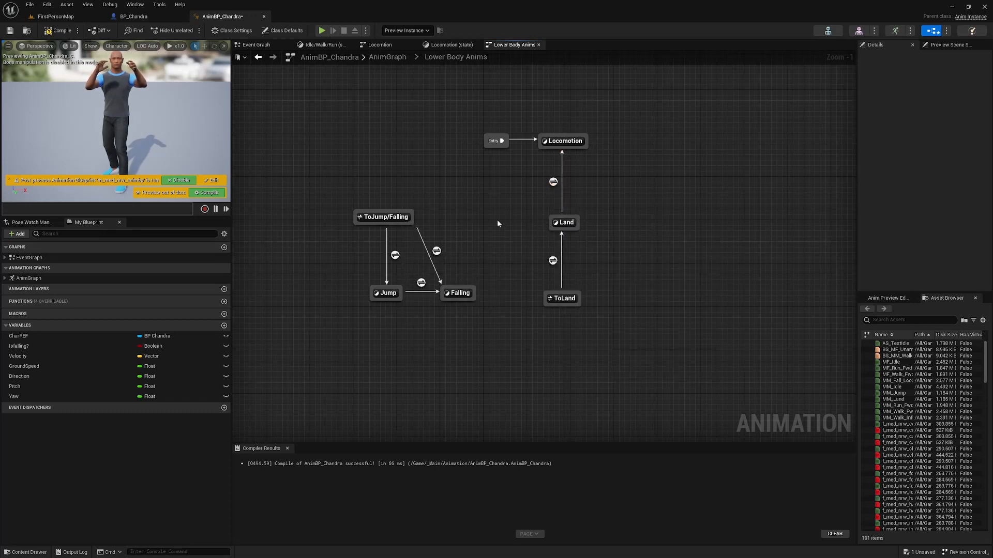
Tick Locomotion and Land as the states covered by the ToJump/Falling alias
click(382, 217)
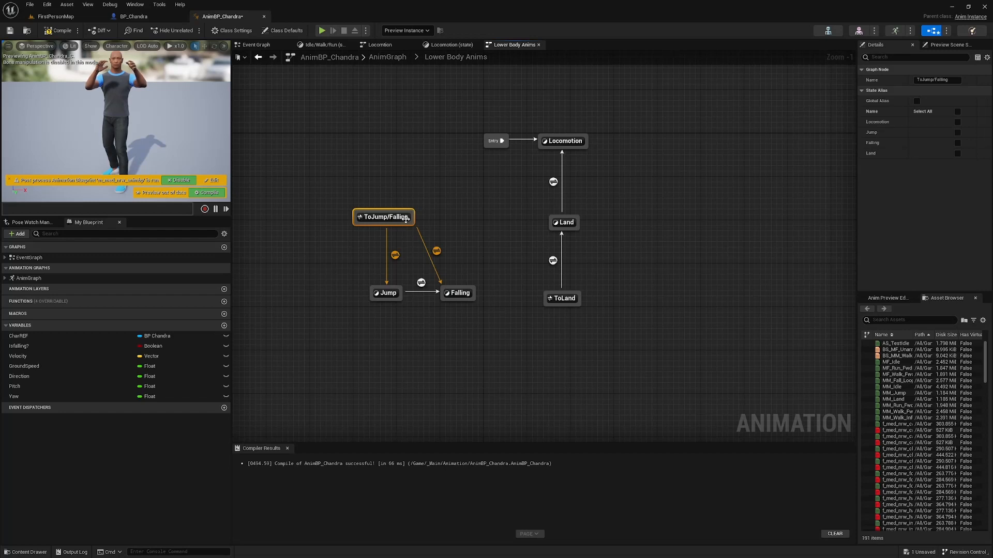
click(958, 122)
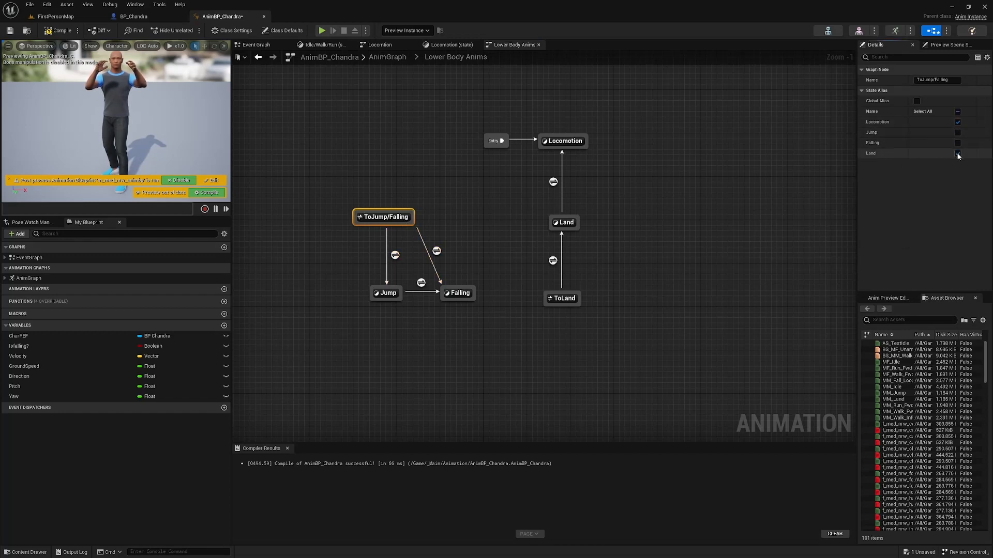
click(957, 153)
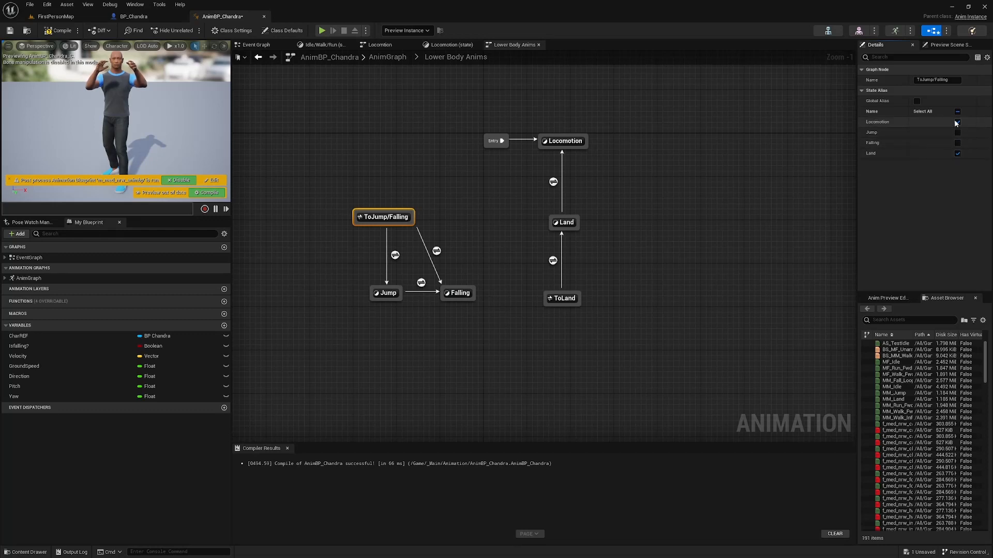
click(957, 122)
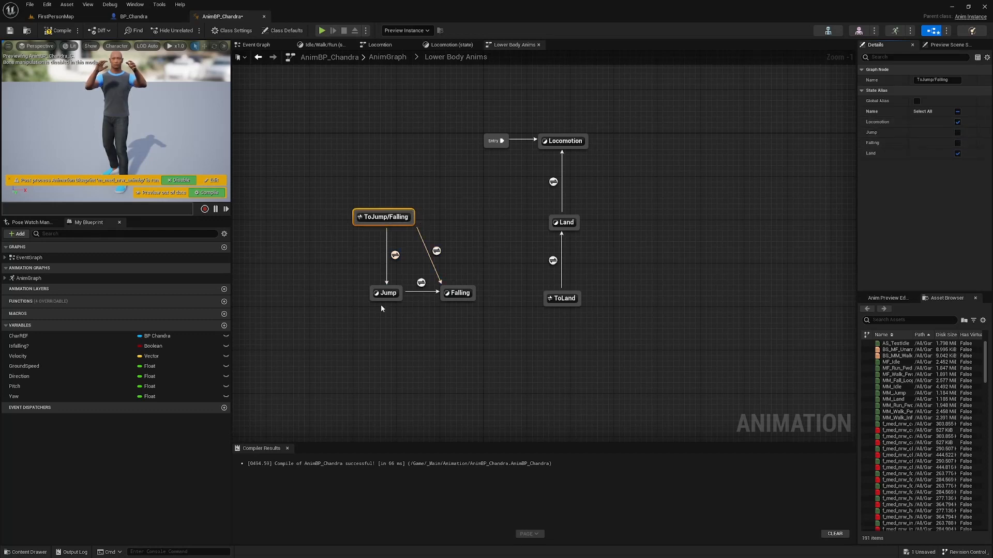
click(385, 293)
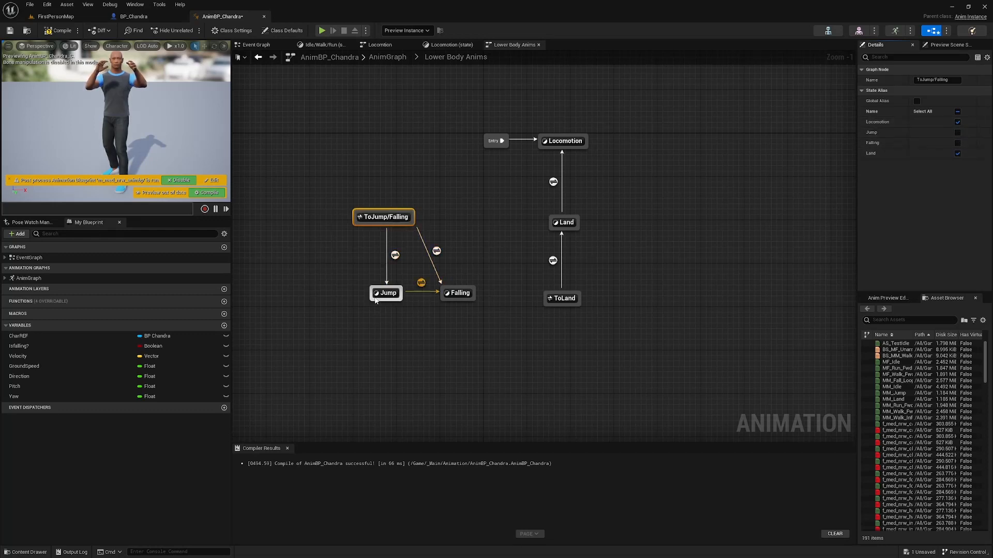
mouse_move(394, 256)
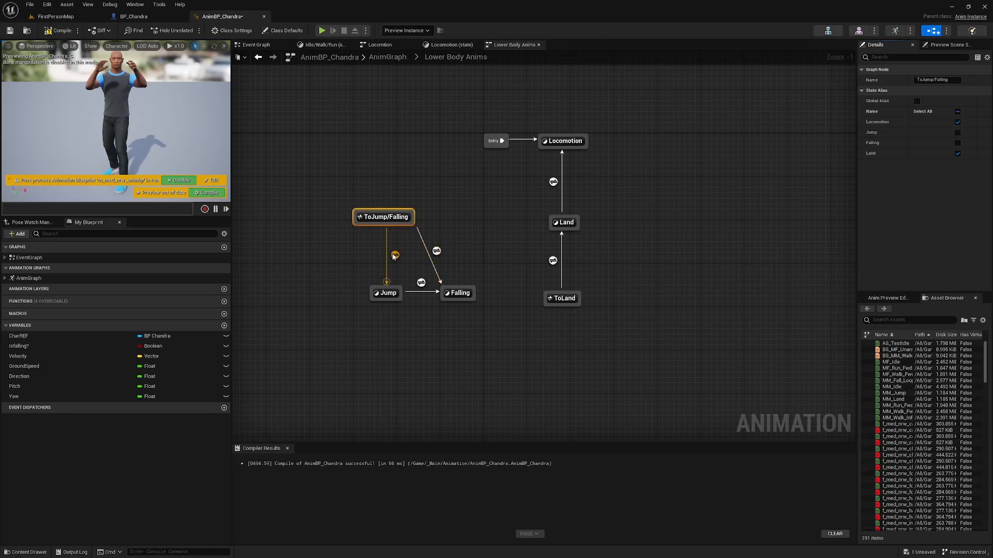
mouse_move(564, 141)
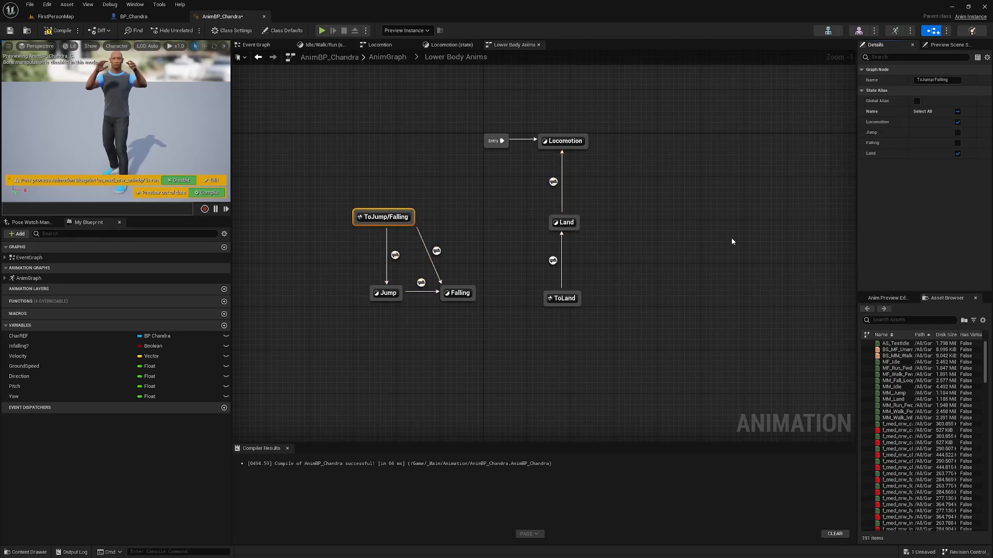
mouse_move(458, 226)
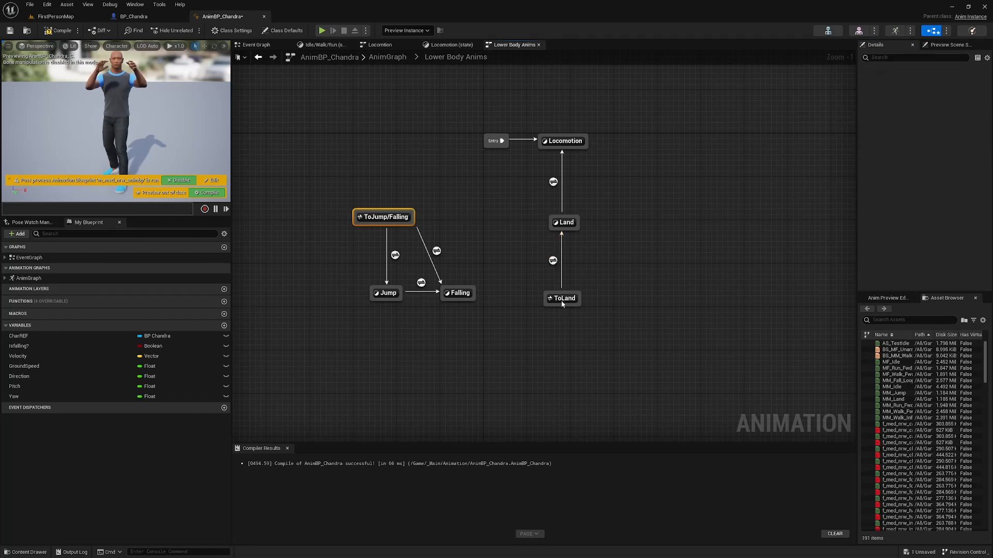
Tick Jump as the state covered by the ToLand alias
click(563, 298)
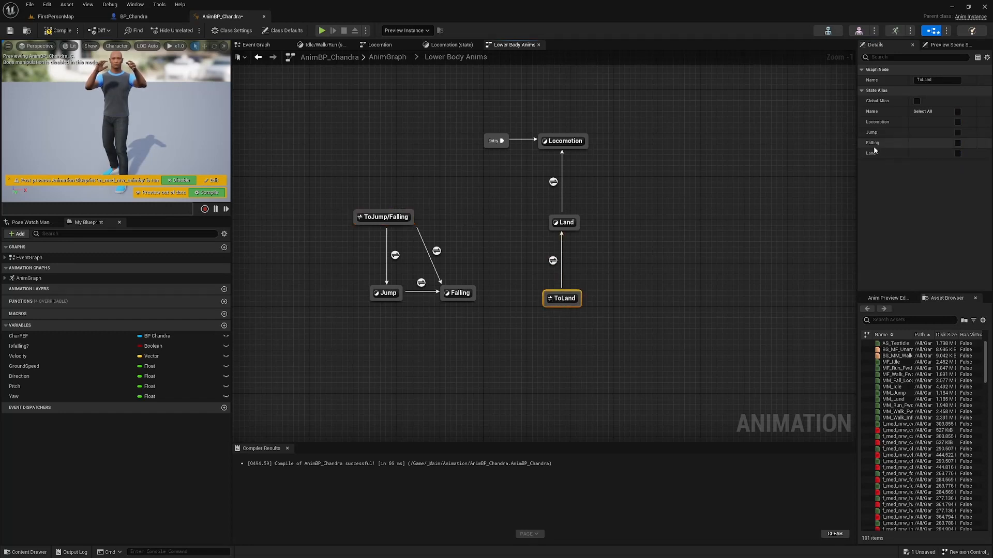
click(958, 131)
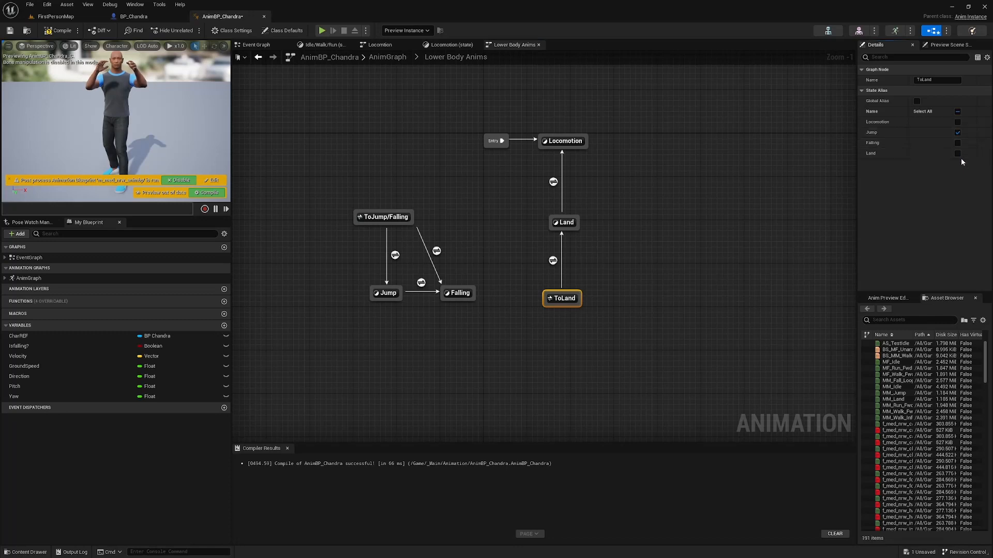
click(957, 143)
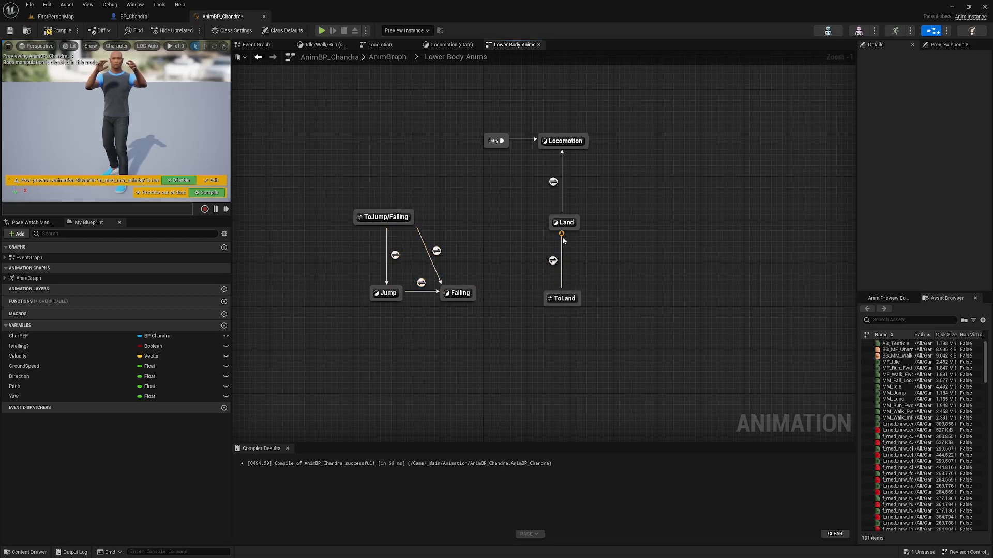
mouse_move(520, 219)
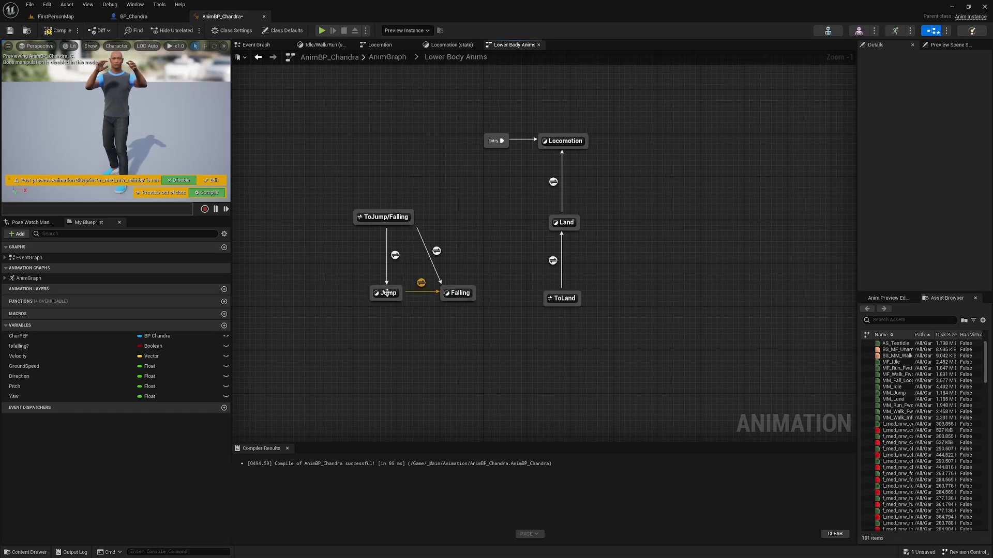
Wire an MM_Jump player into the Jump state's output pose, then enter the Falling state for MM_Fall_Loop
double_click(386, 292)
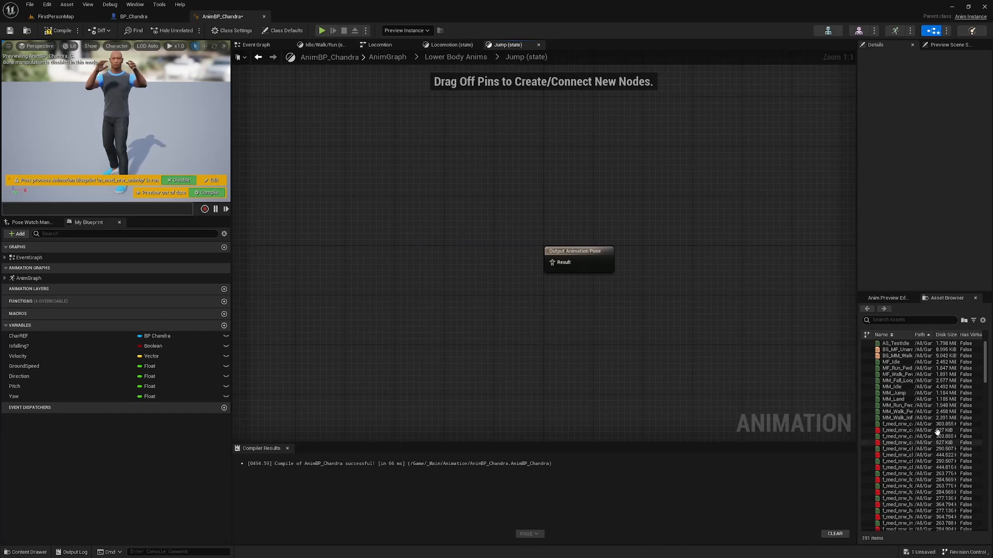
click(894, 393)
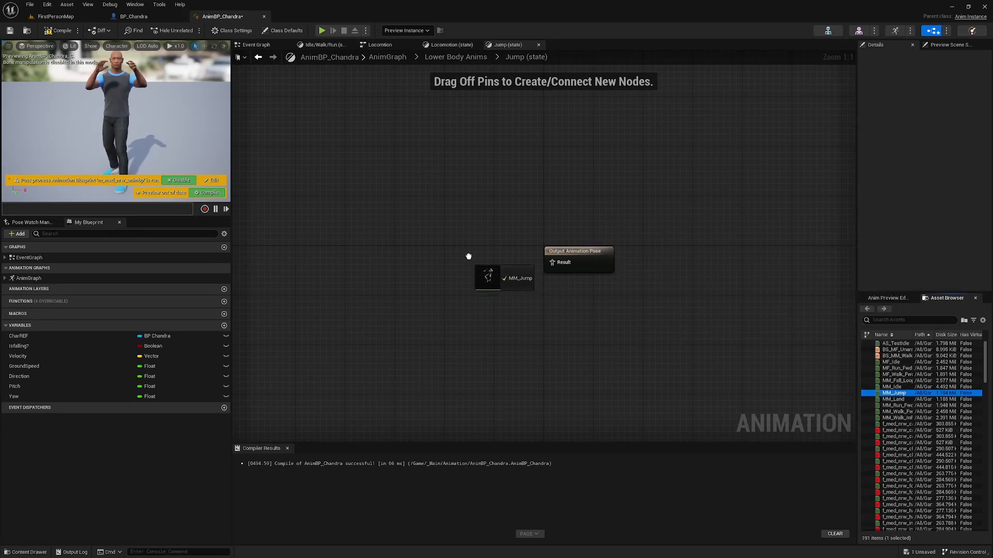
click(488, 261)
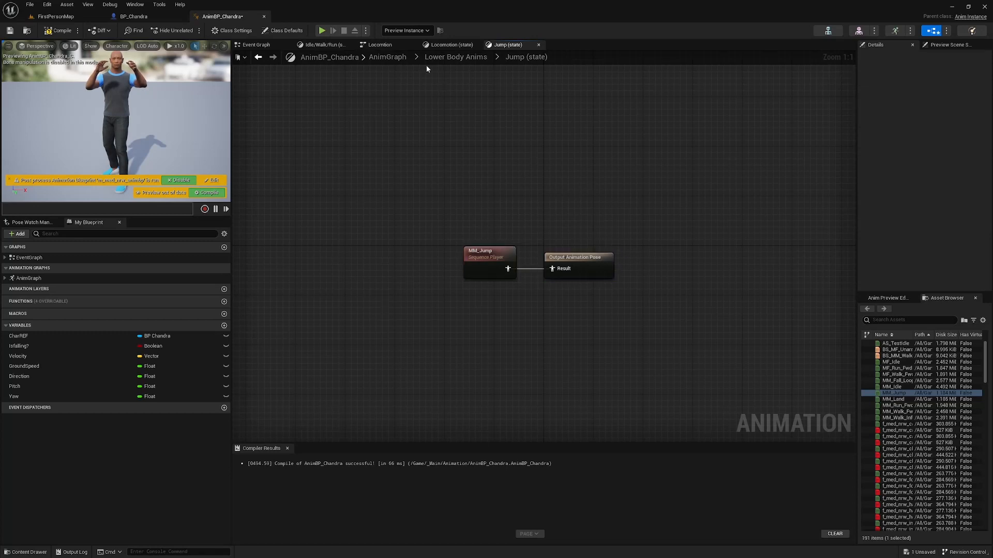
click(455, 56)
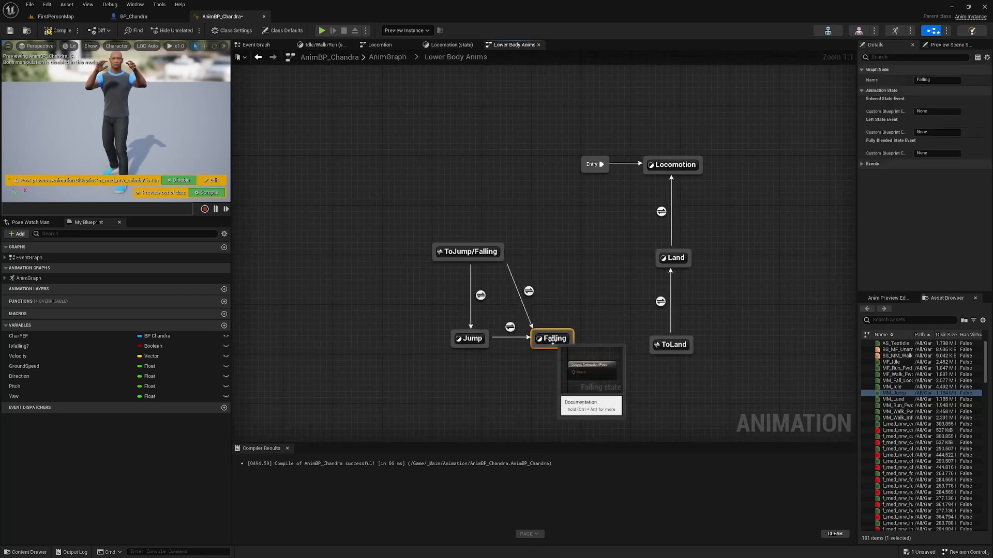
double_click(551, 338)
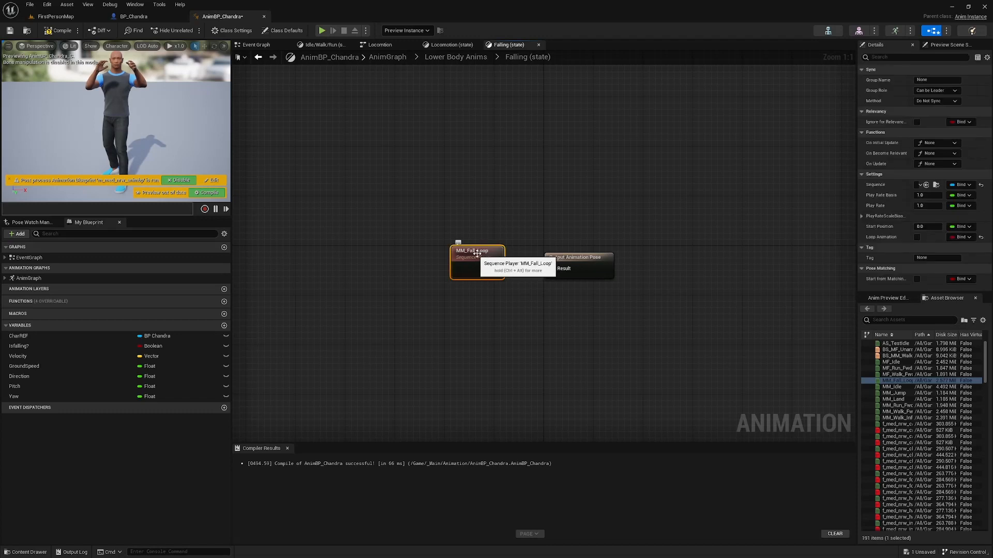
mouse_move(360, 205)
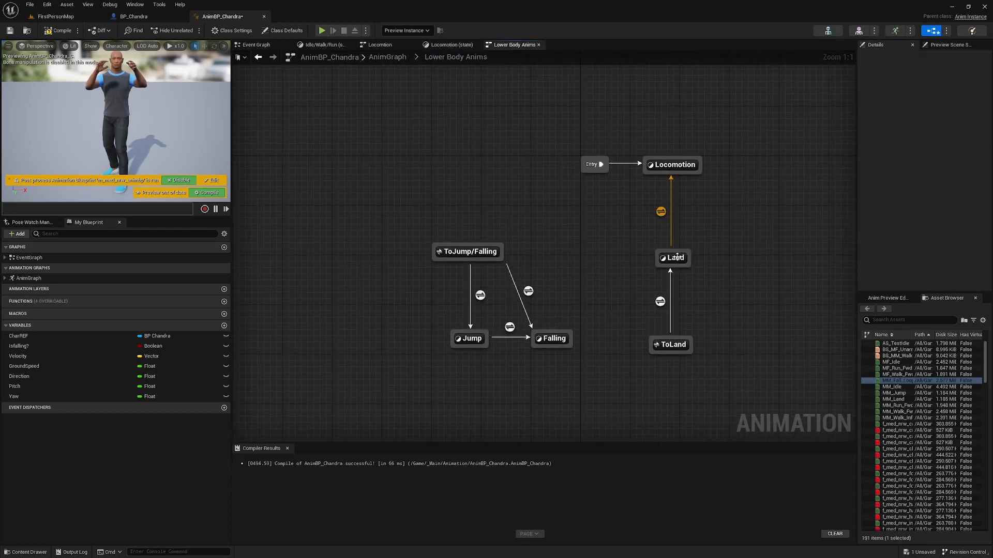
In the Land state, layer MM_Land via Apply Additive over Use cached pose 'Locomotion' into the output
double_click(674, 258)
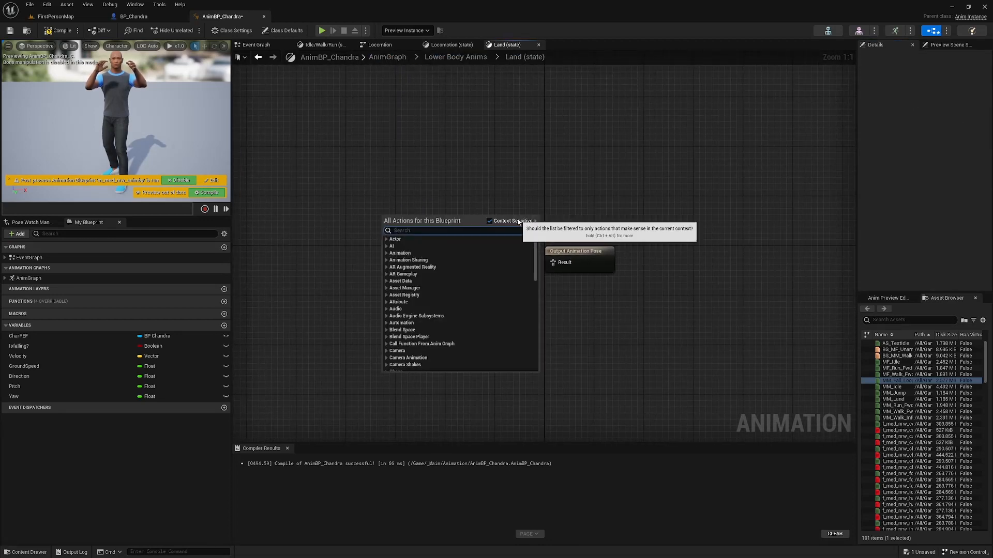
text(locom)
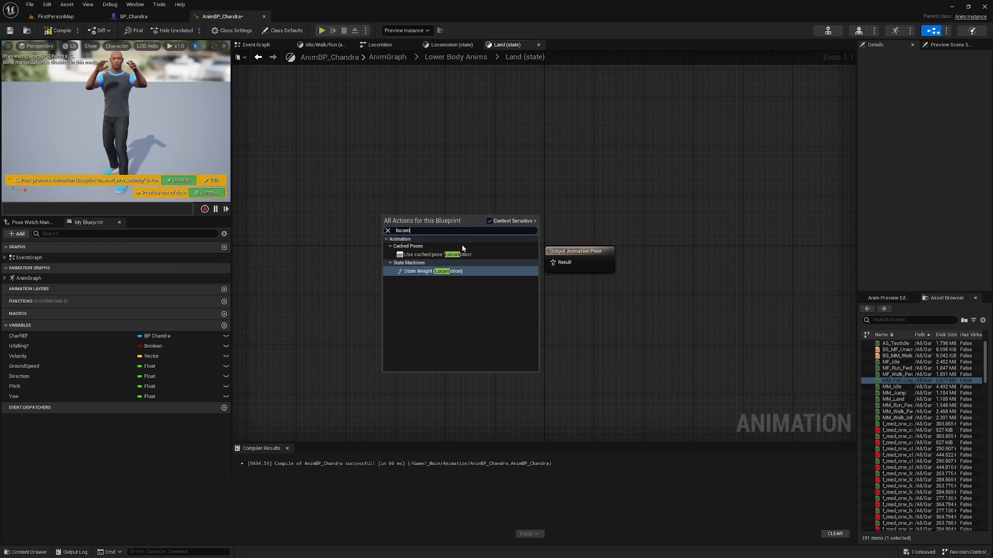
click(433, 254)
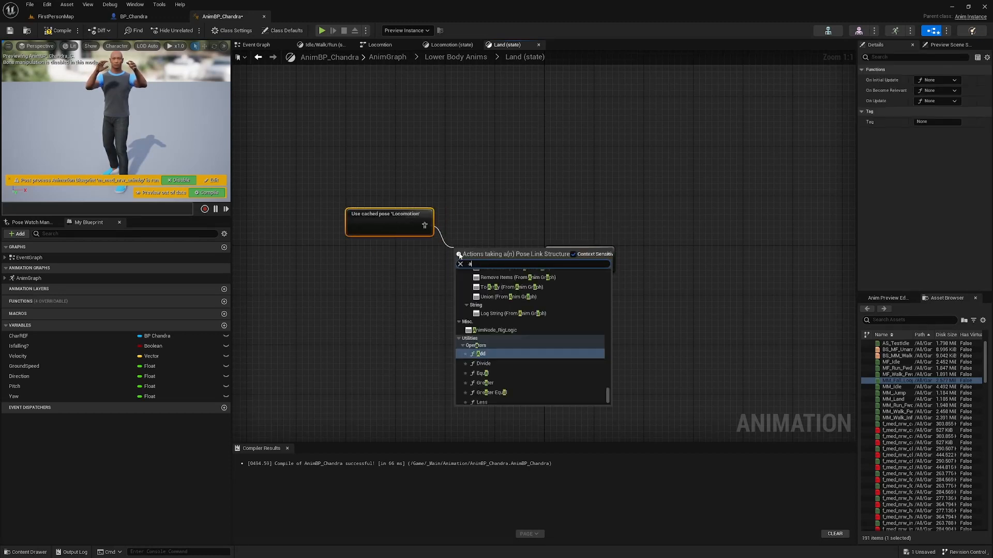
text(apply addit)
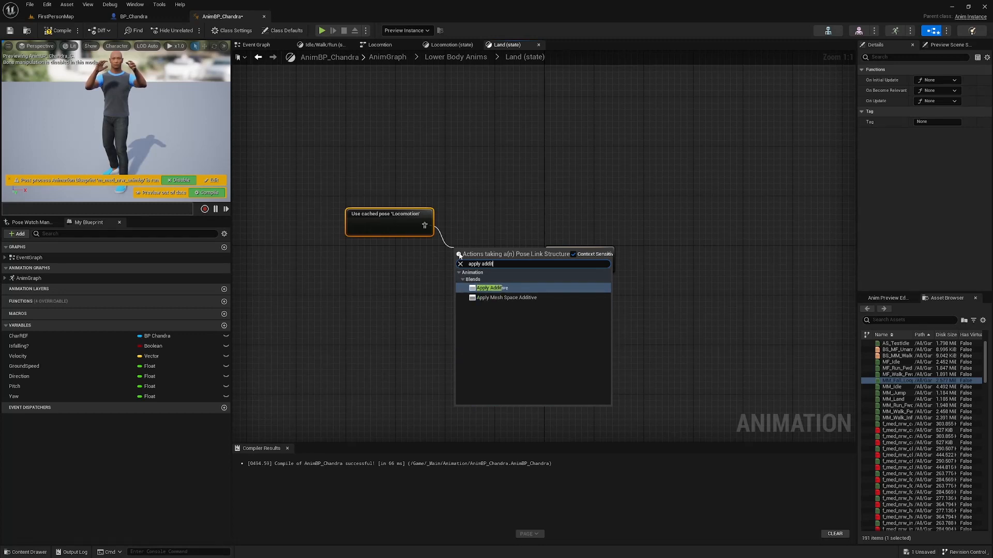
click(490, 287)
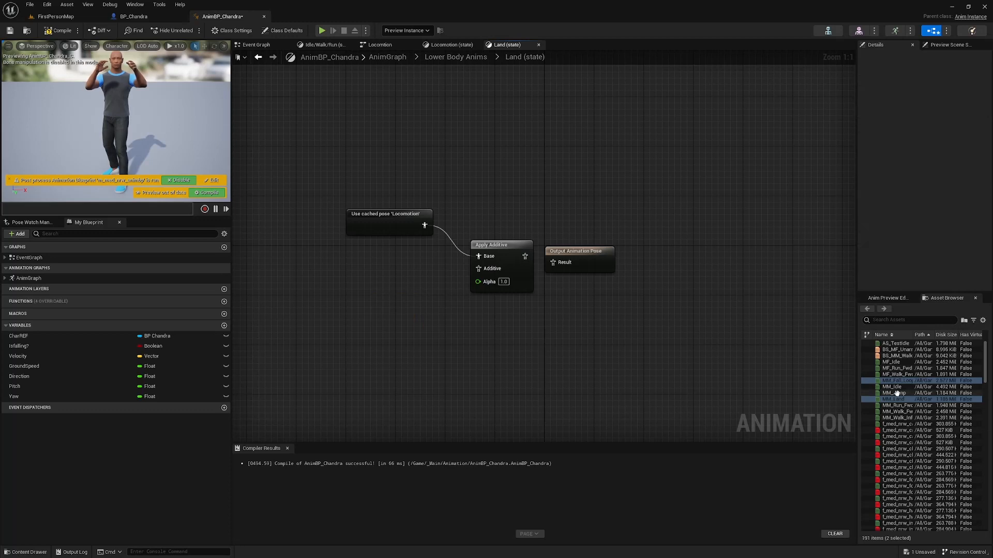
drag(892, 399, 396, 320)
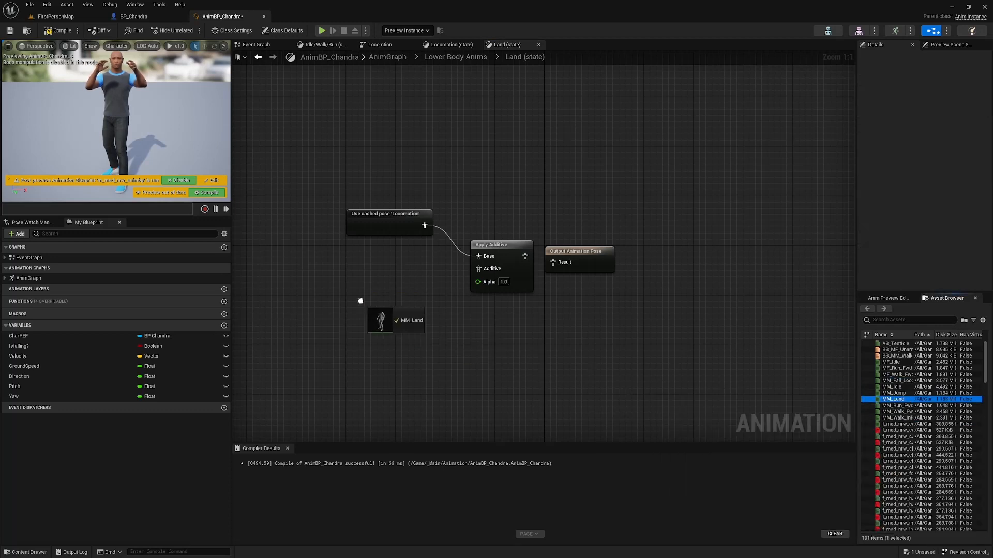
click(394, 320)
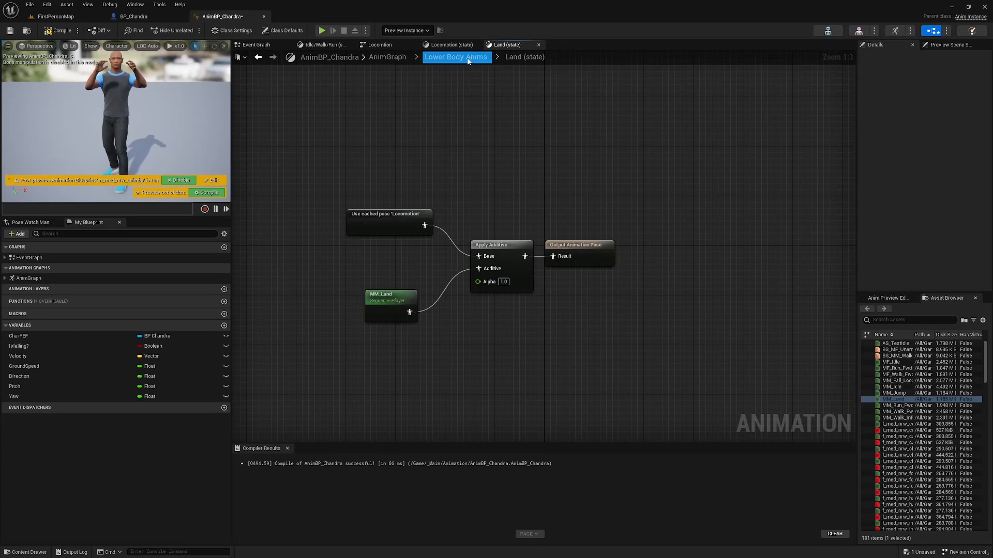
click(455, 55)
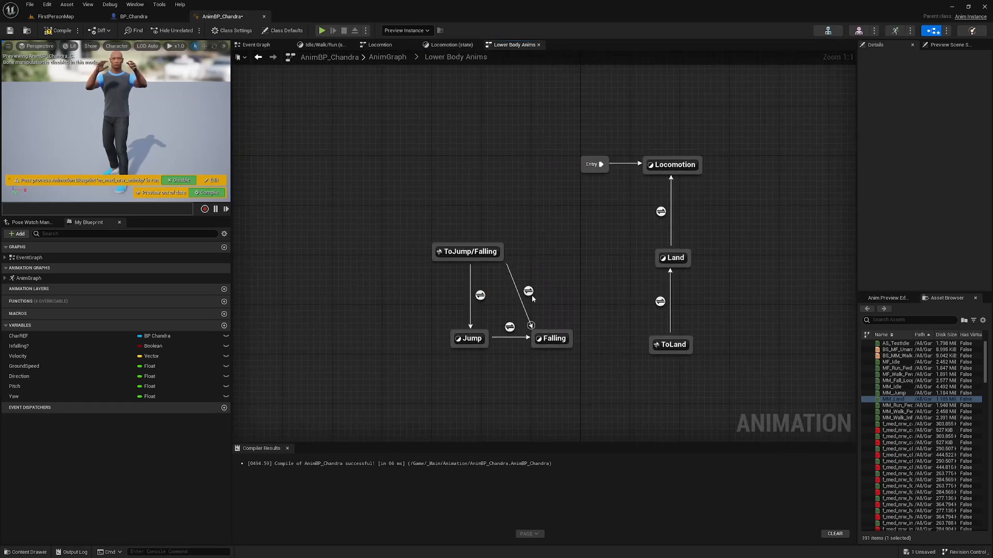
mouse_move(568, 315)
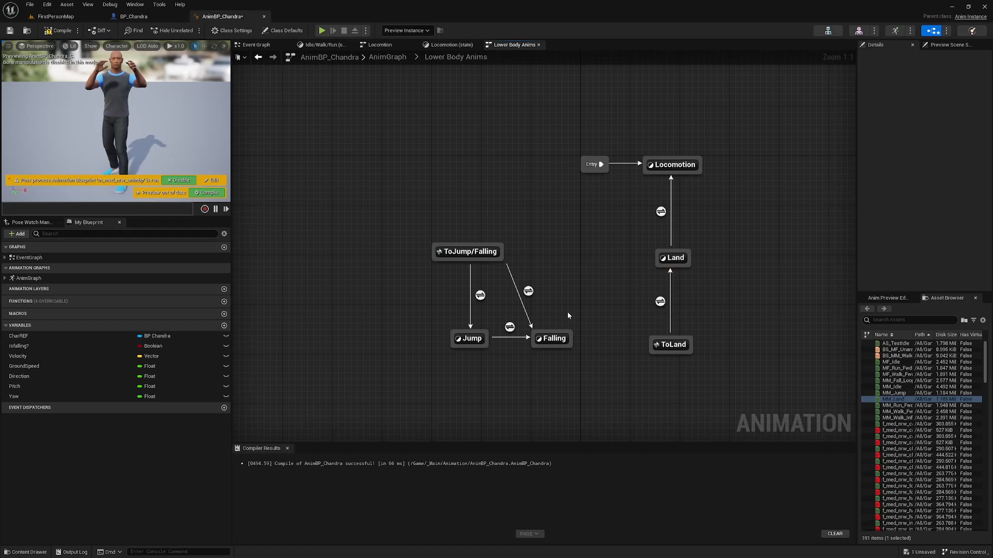
mouse_move(479, 295)
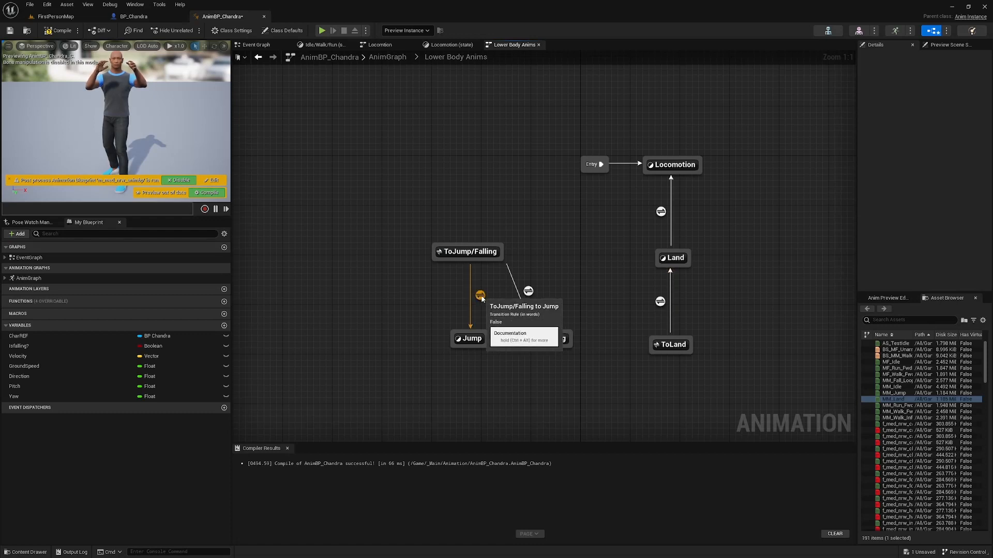
click(480, 296)
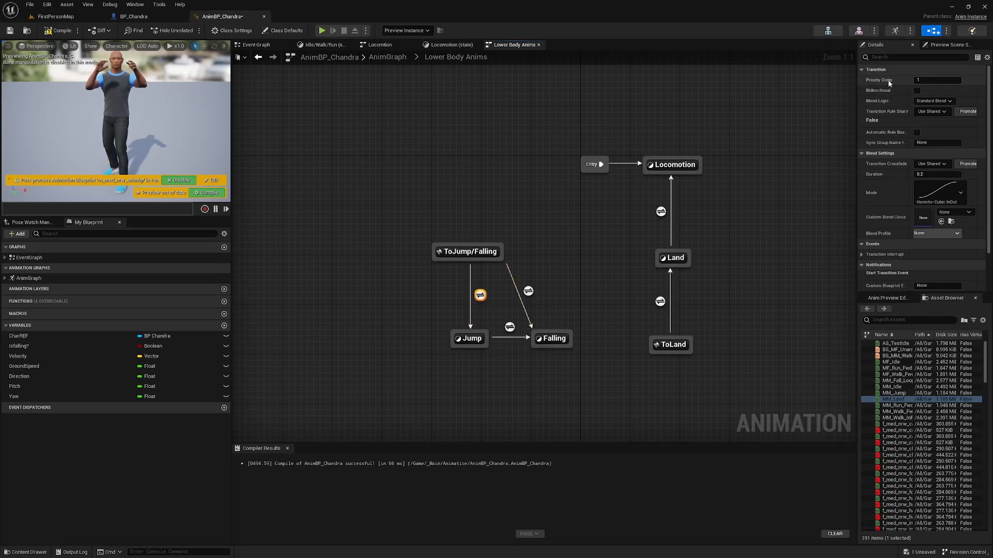
mouse_move(540, 233)
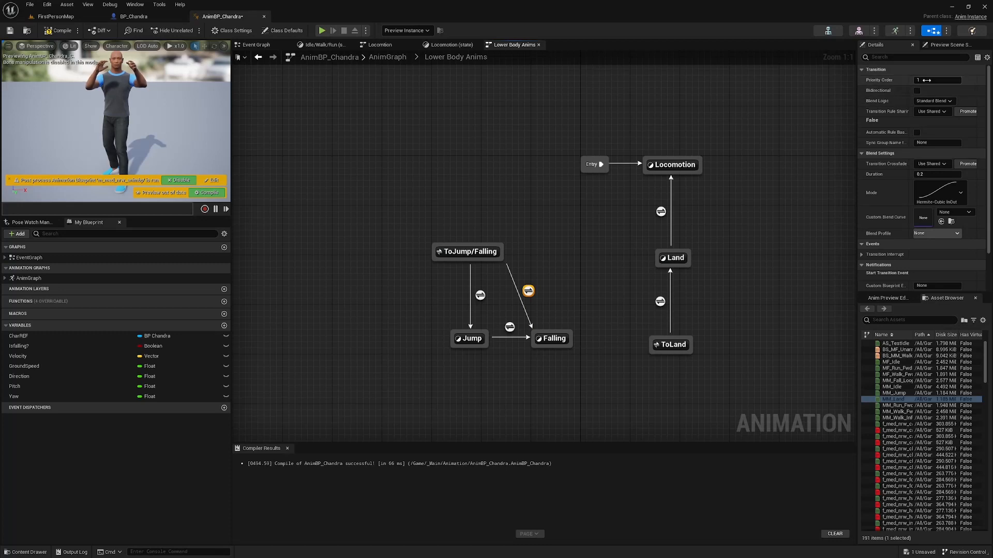
click(937, 80)
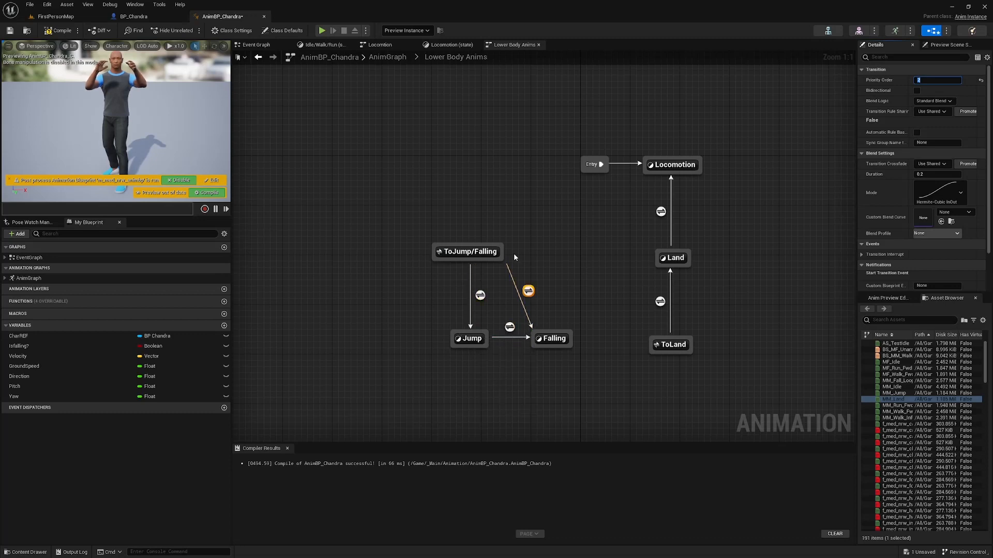
click(605, 277)
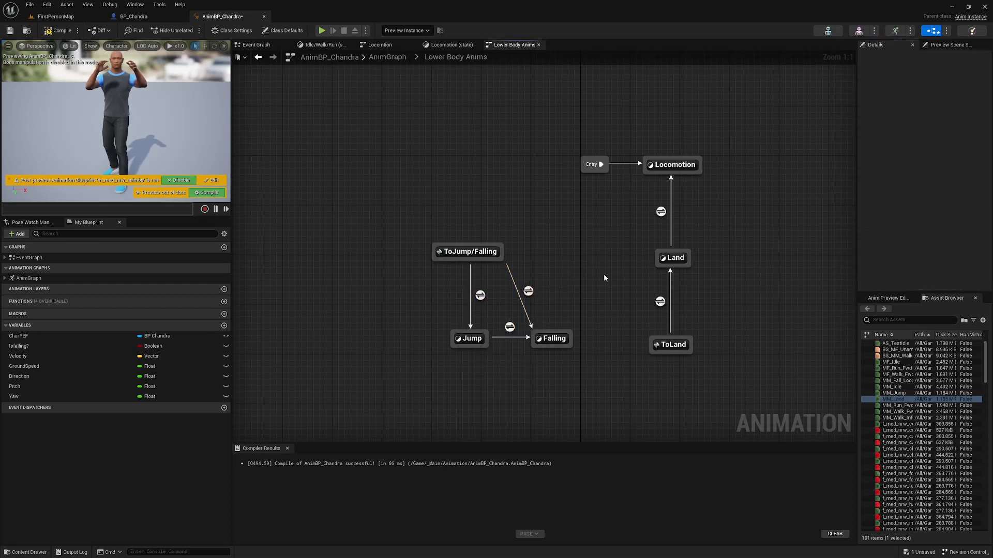
mouse_move(552, 323)
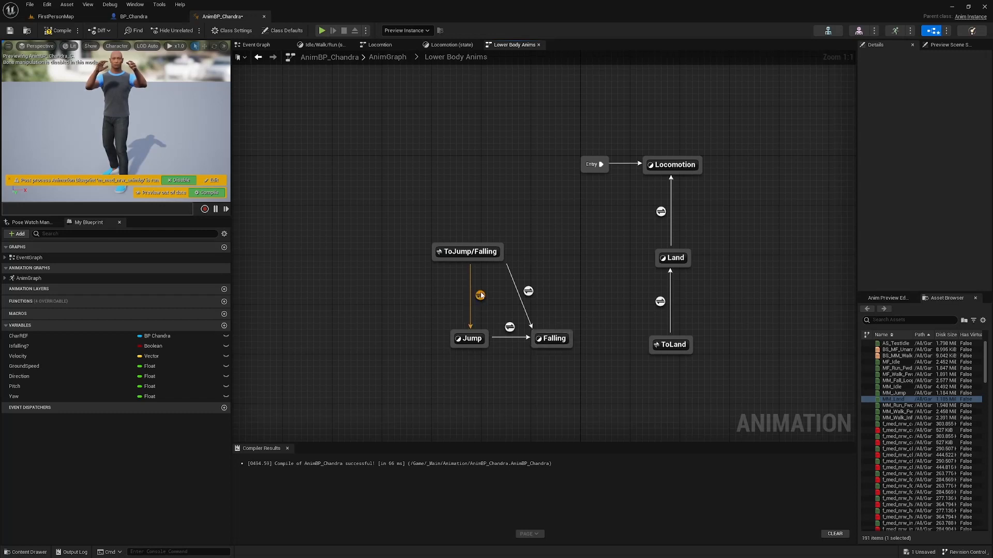
In the ToJump/Falling→Jump rule, AND isFalling? with a greater-than comparison on Velocity Z
click(480, 295)
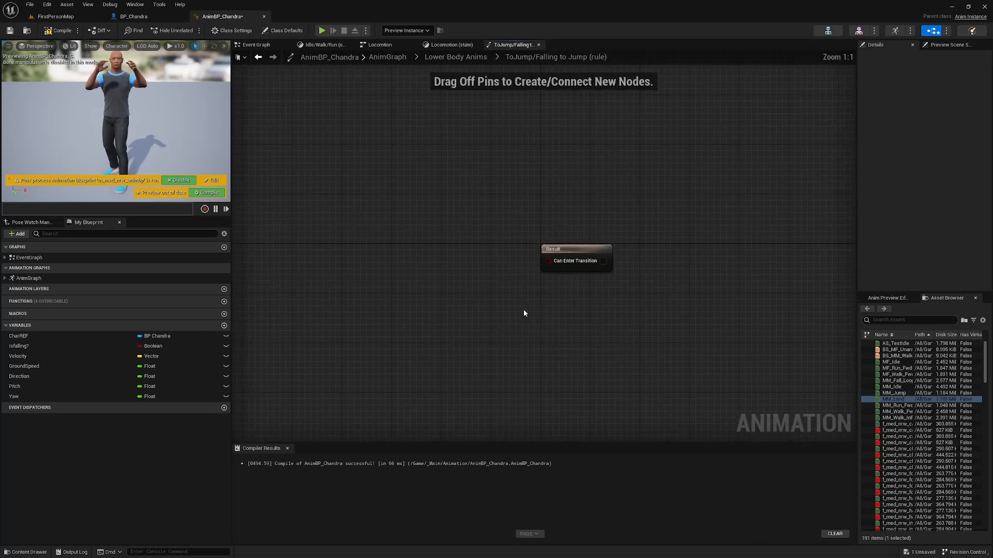
click(18, 345)
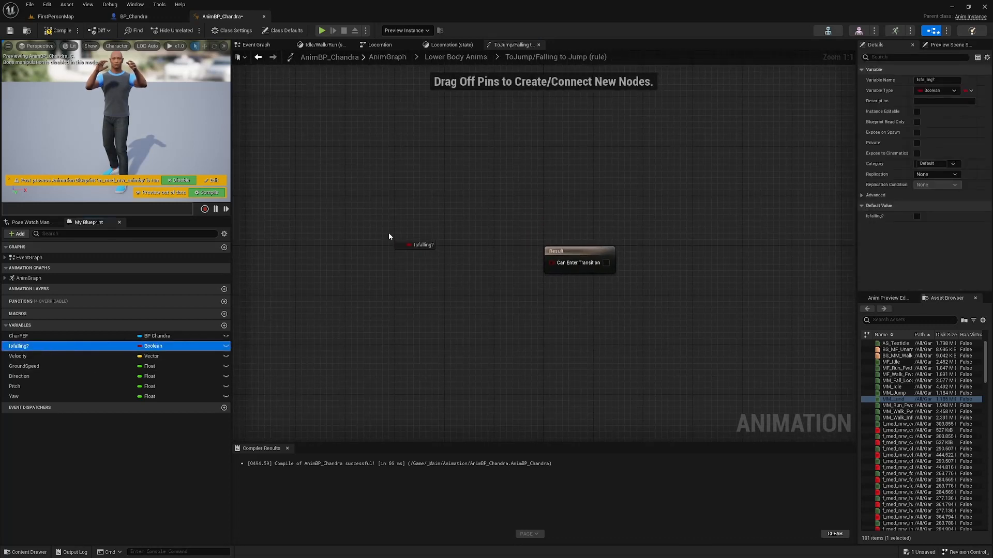
drag(433, 245, 462, 257)
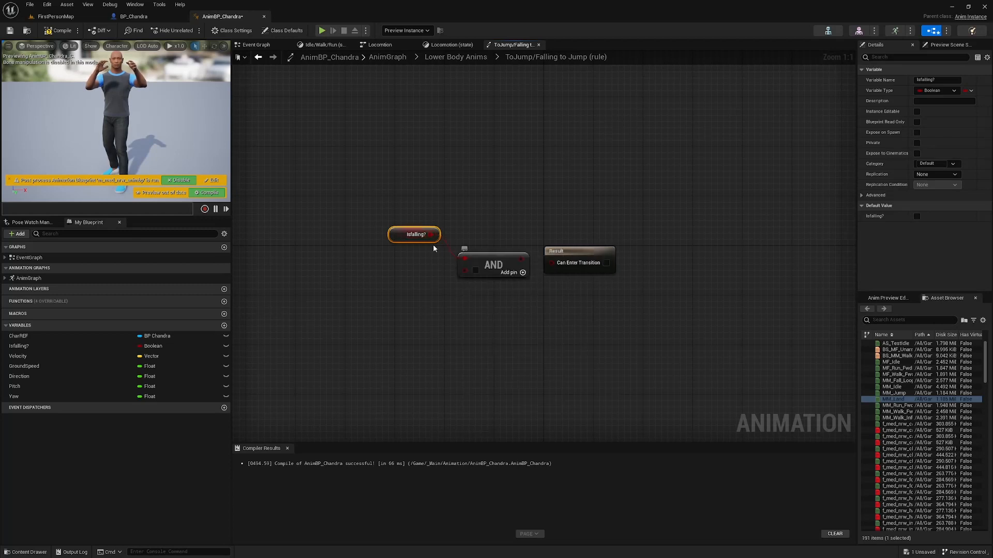
mouse_move(17, 356)
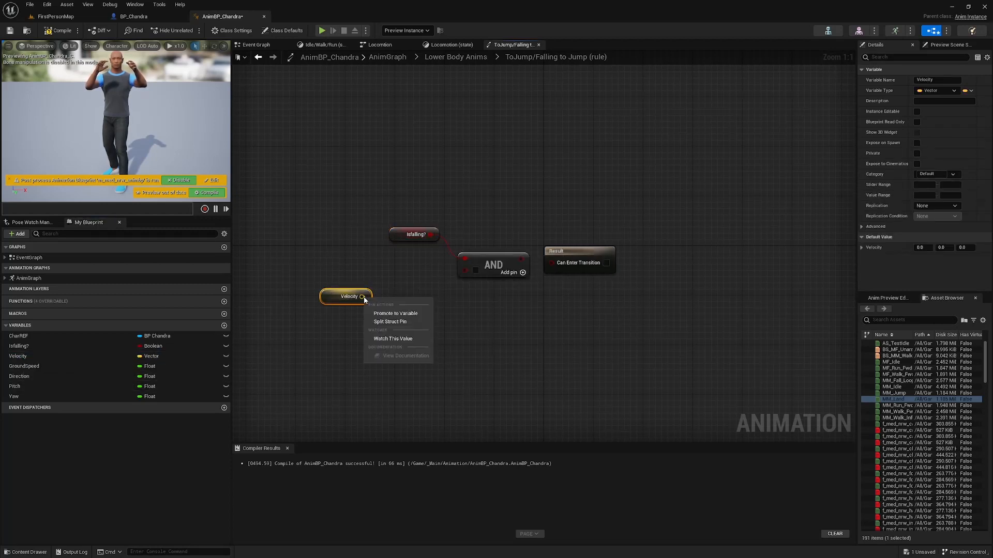
click(390, 320)
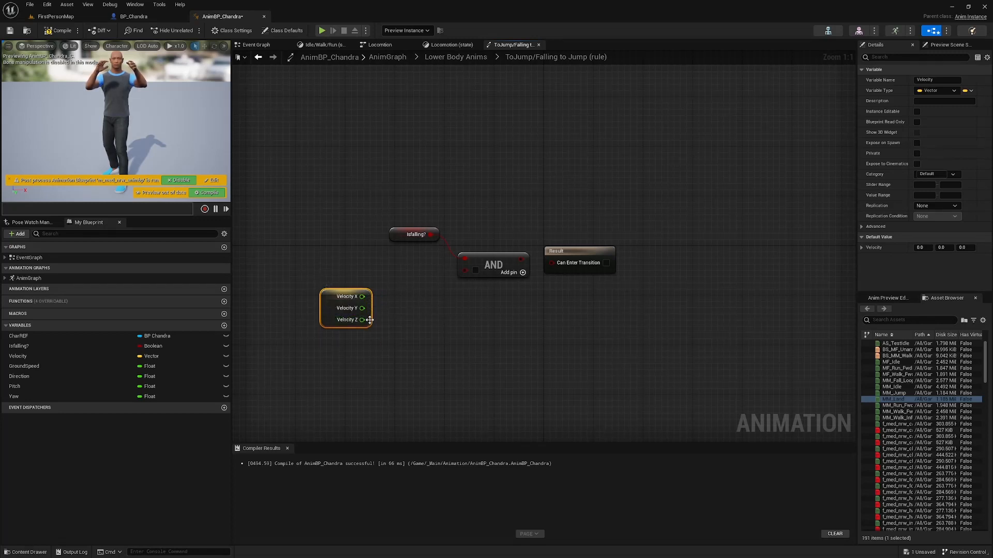
drag(362, 320, 399, 301)
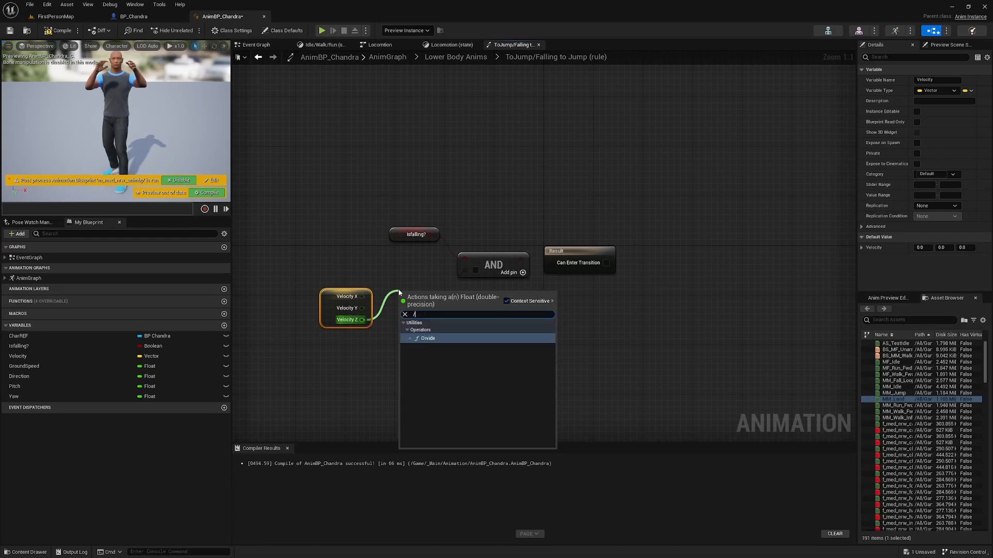
text(g)
text(100)
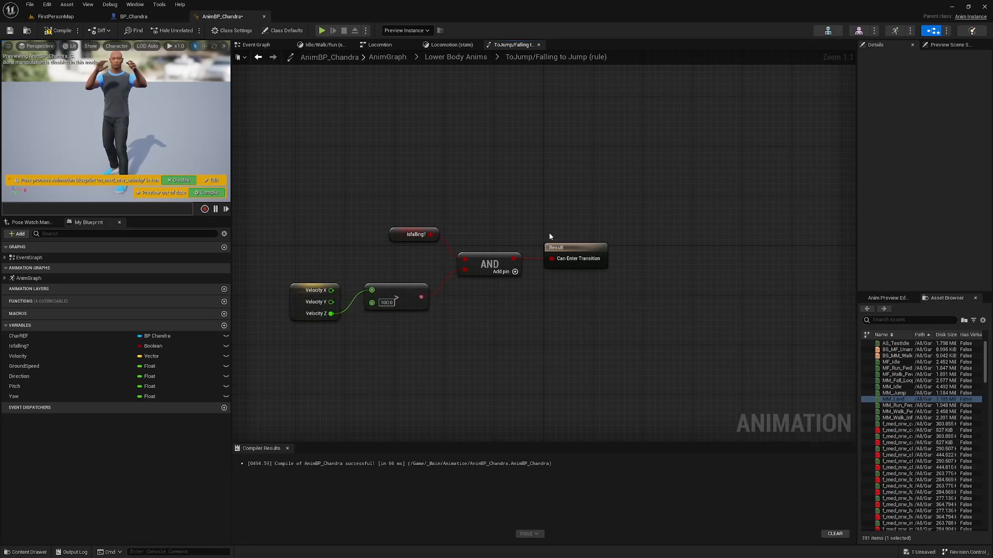
mouse_move(455, 57)
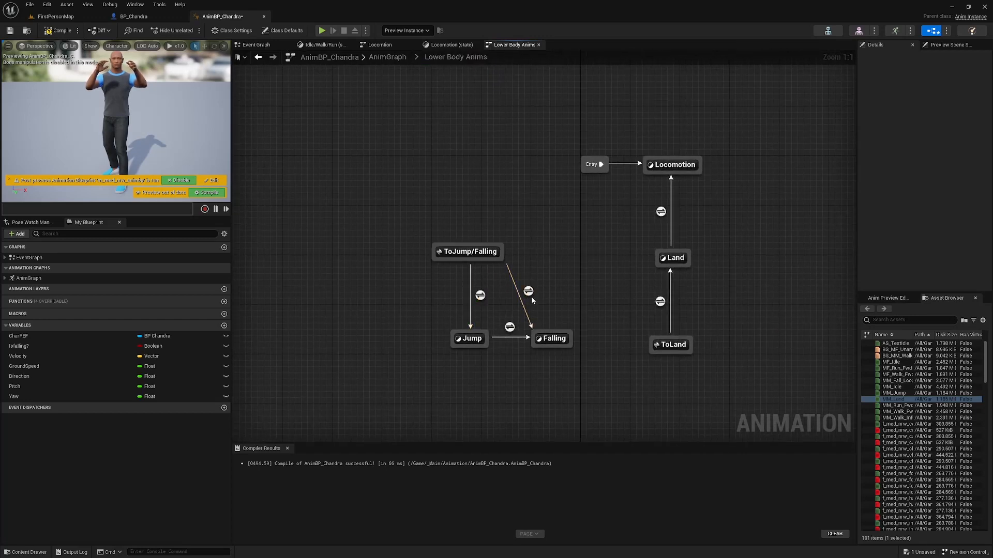
Wire isFalling? into Can Enter Transition for the ToJump/Falling to Falling rule
click(529, 291)
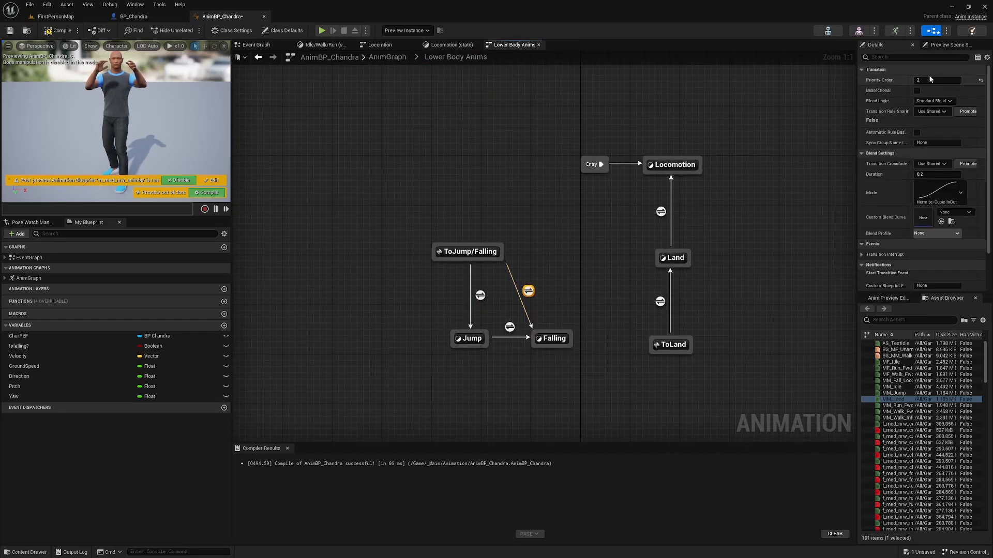
double_click(529, 290)
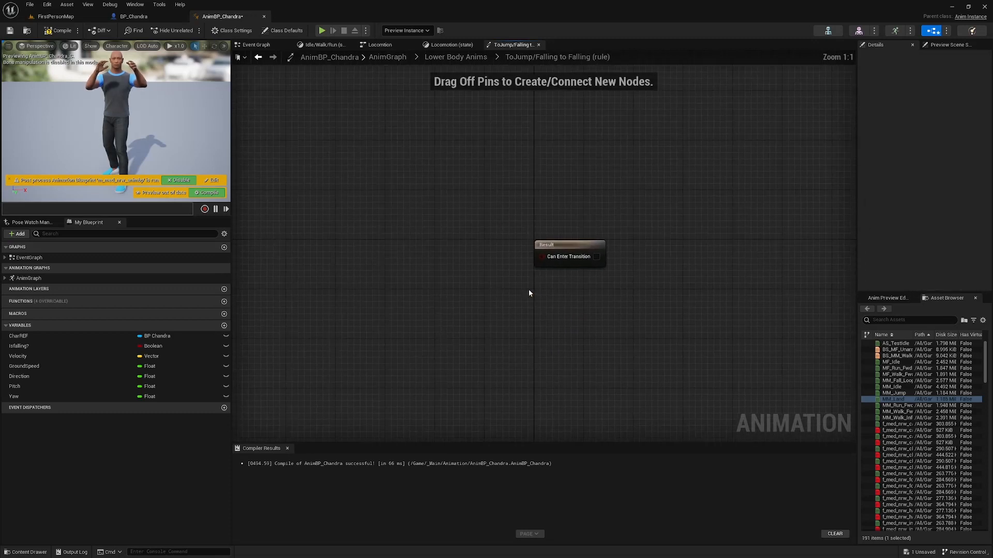
click(18, 346)
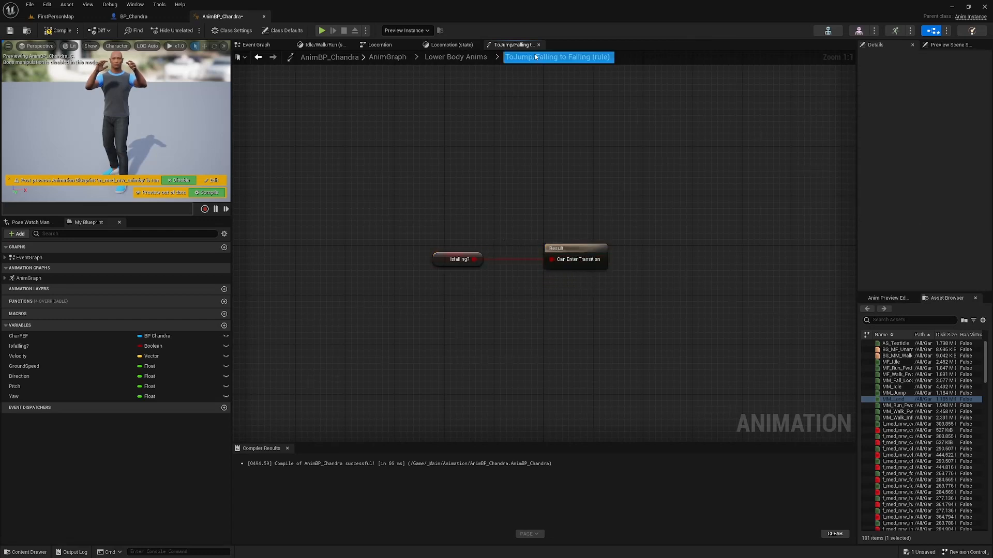
click(455, 57)
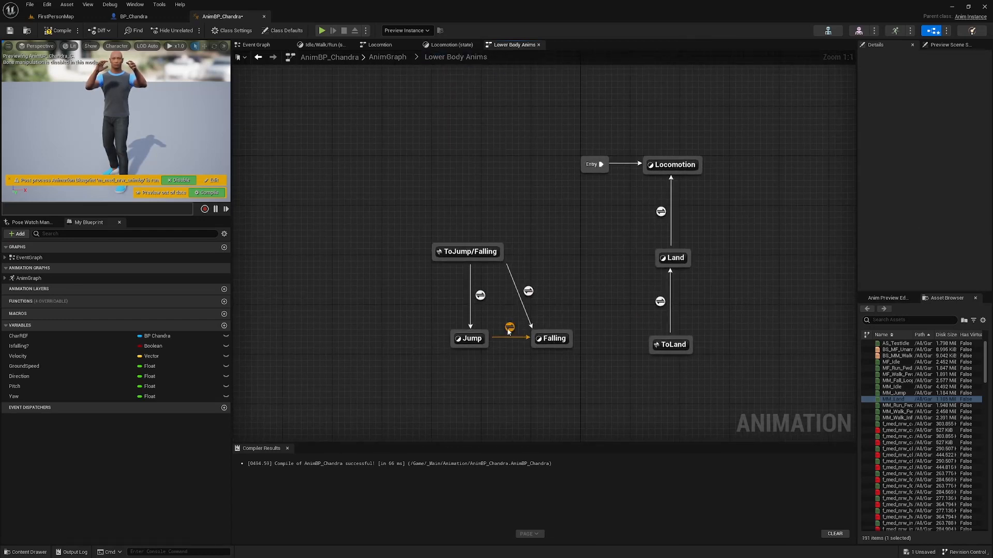
Enable Automatic Rule Based on Sequence Player for the Jump to Falling transition
click(510, 328)
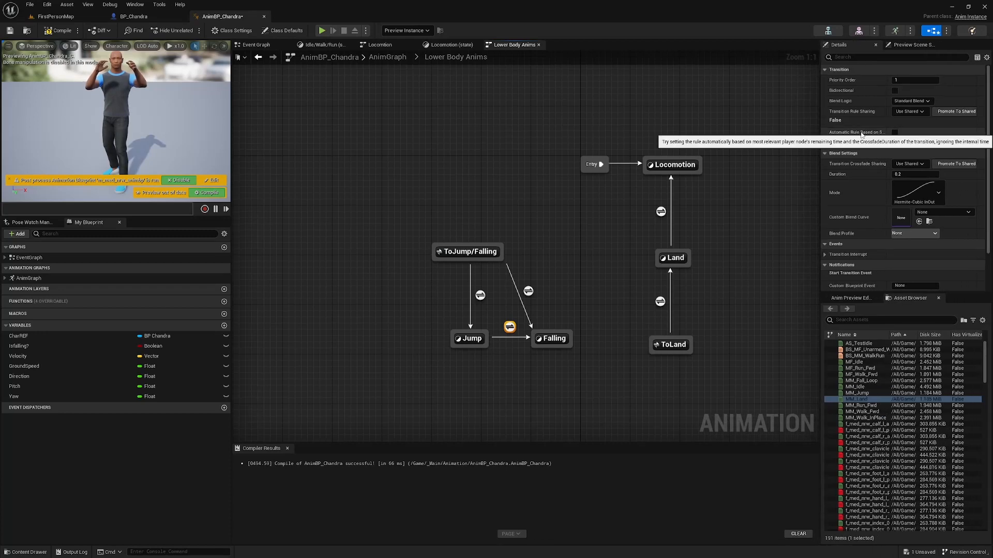
click(895, 131)
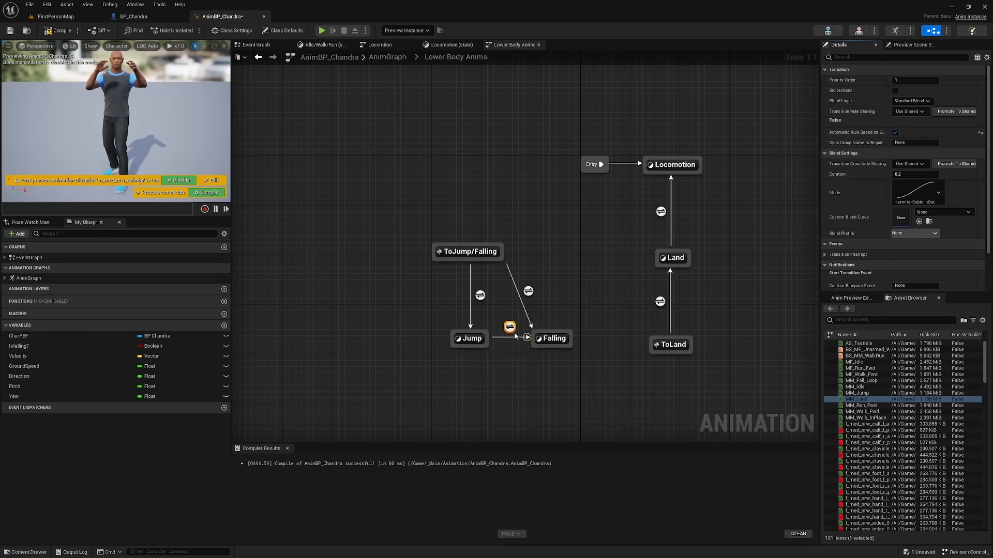
mouse_move(551, 338)
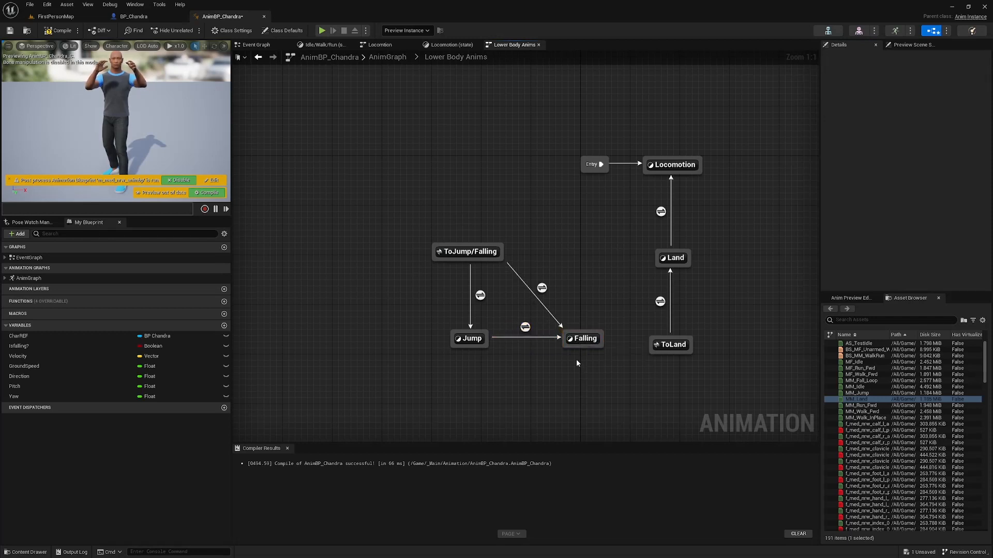
mouse_move(660, 301)
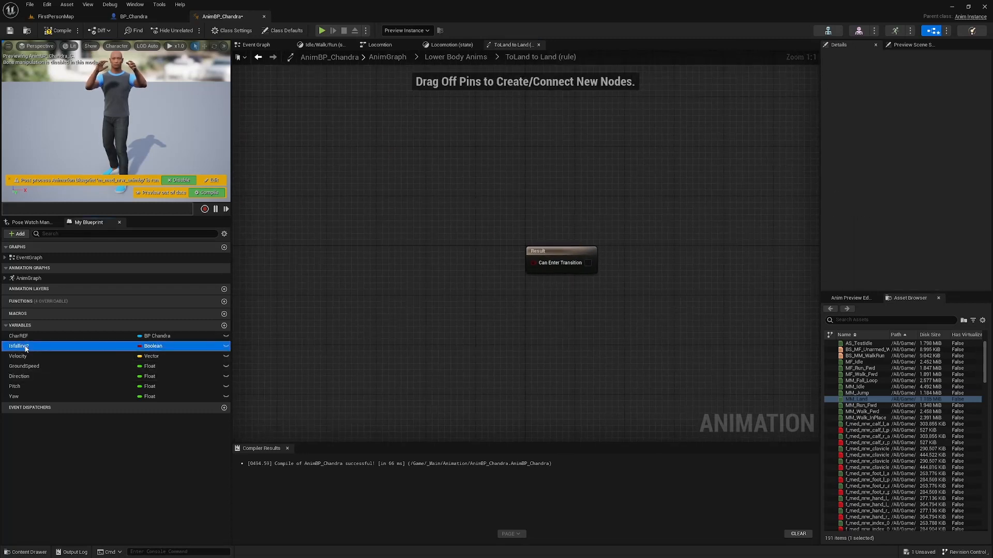
Feed isFalling? through a NOT Boolean into Can Enter Transition for ToLand to Land
drag(18, 346, 414, 259)
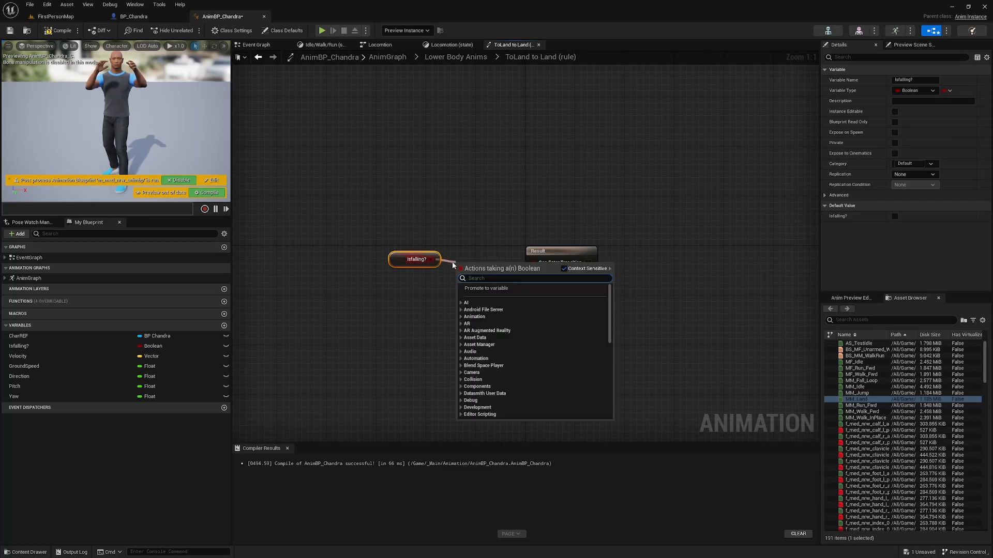
text(not)
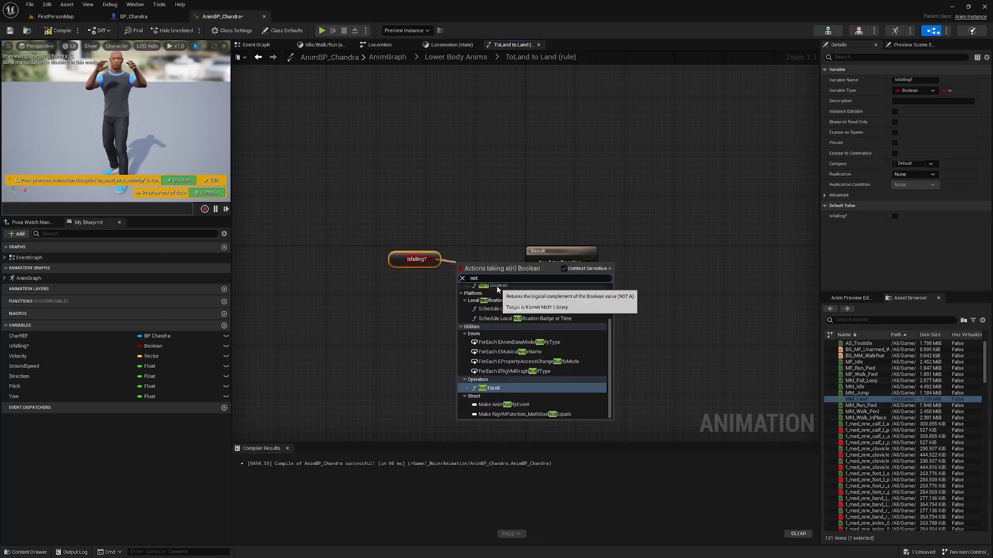
click(498, 285)
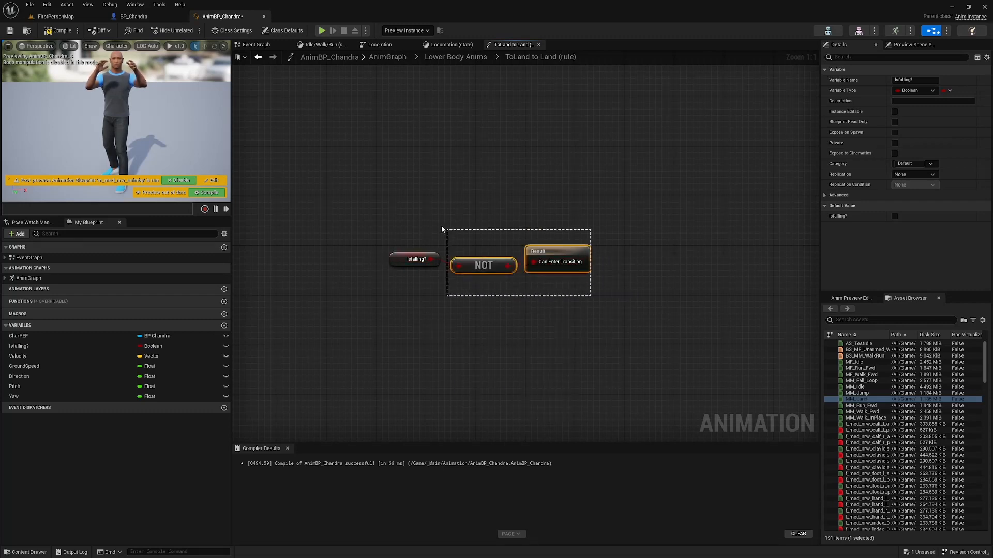
click(424, 317)
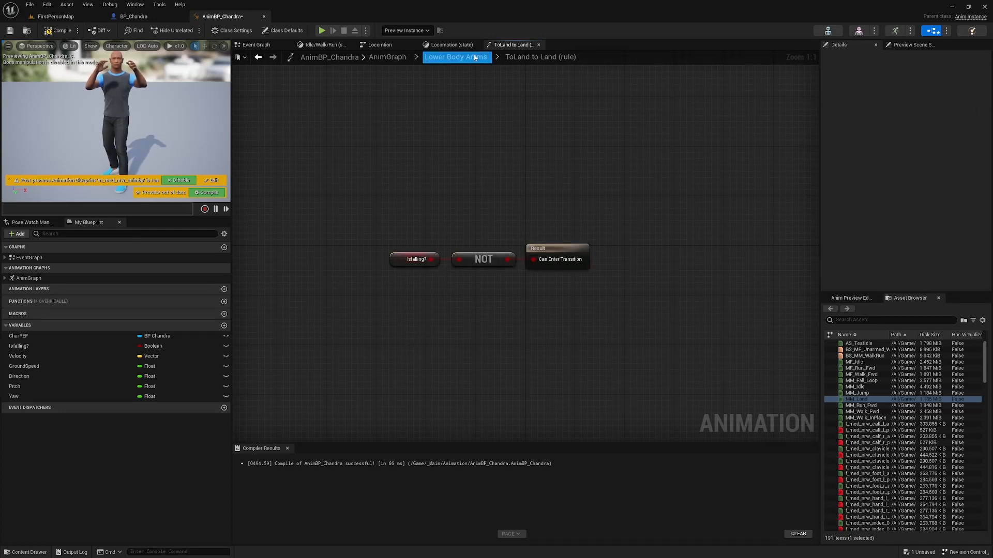
Back in Lower Body Anims, enable the automatic rule on the Land to Locomotion transition
click(455, 56)
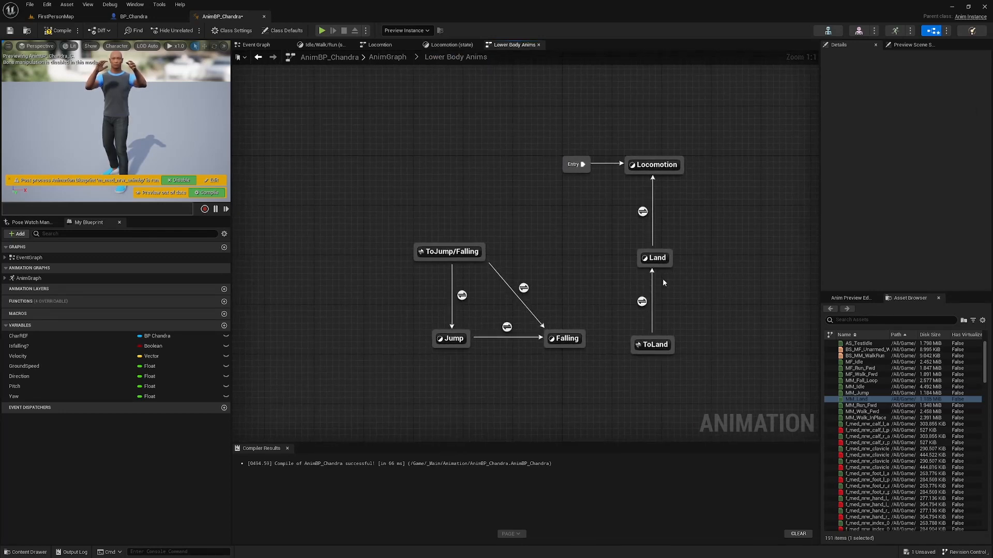
click(655, 258)
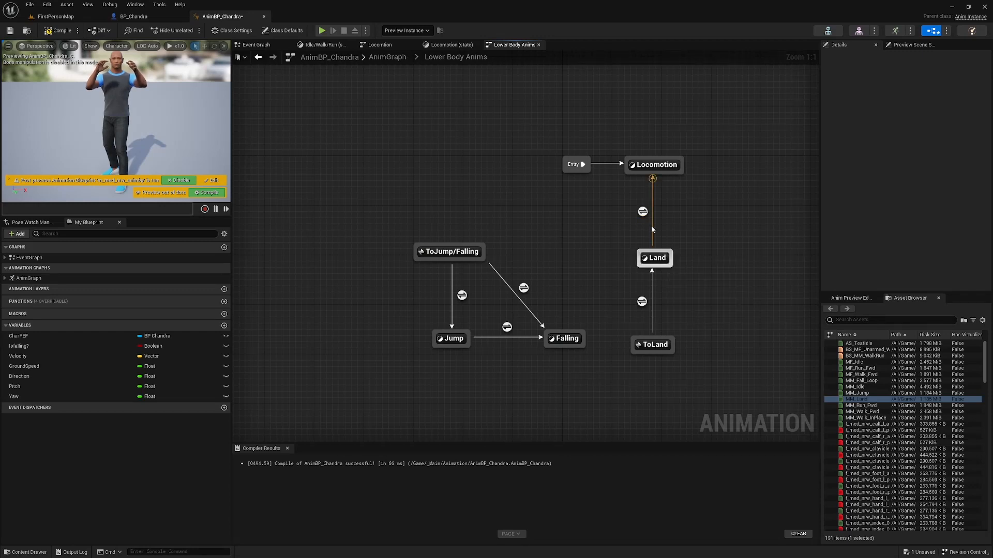
click(641, 211)
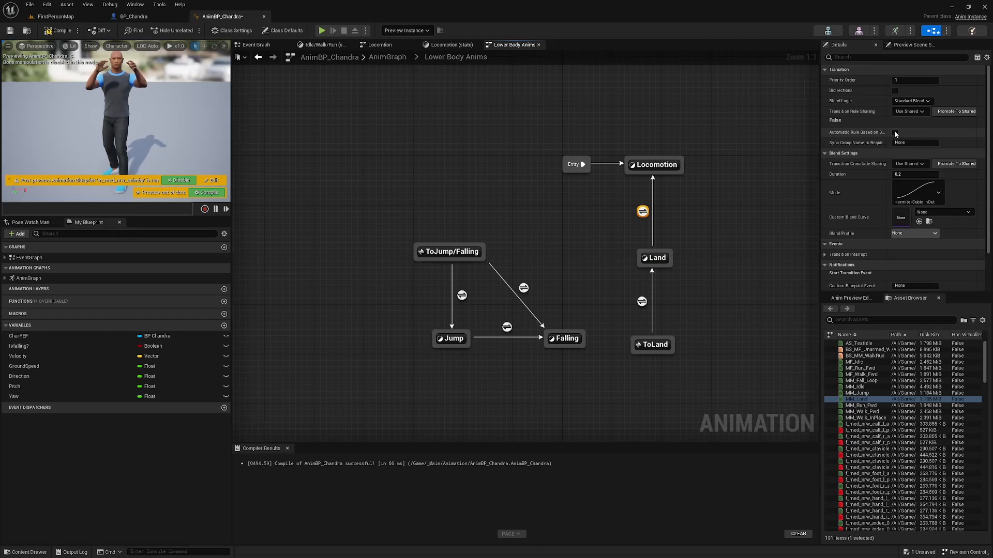
click(895, 131)
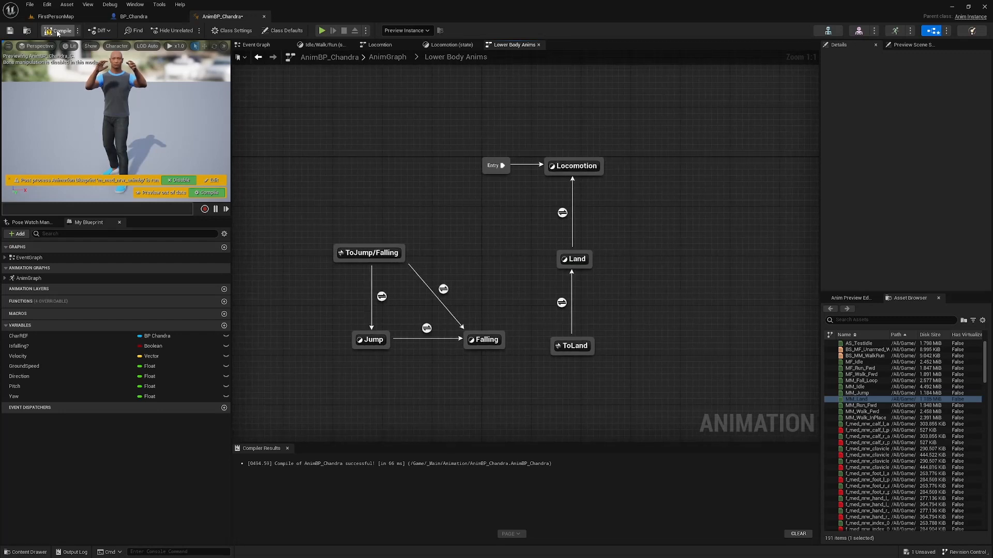
Compile the AnimBP and play-test FirstPersonMap, jumping with Space in first-person view
click(55, 16)
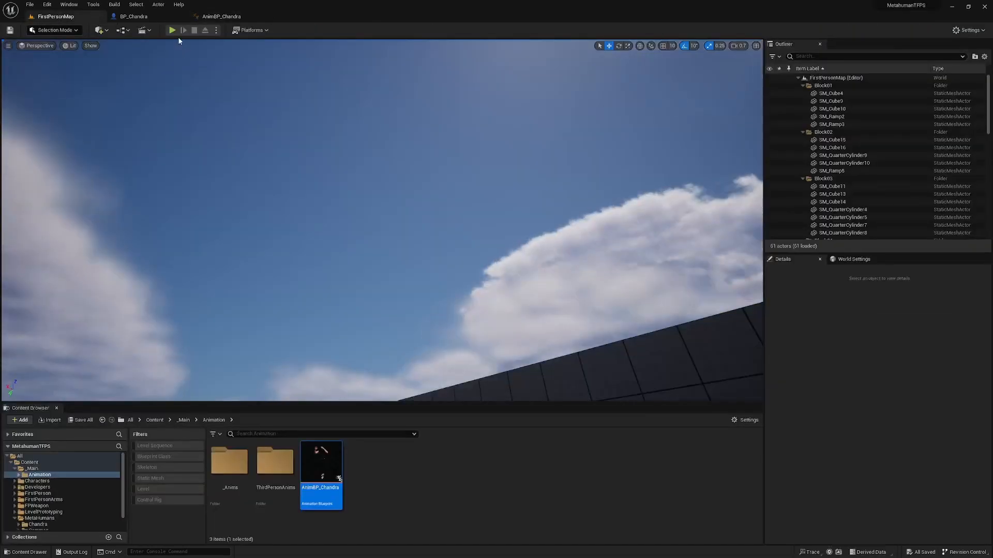
click(172, 30)
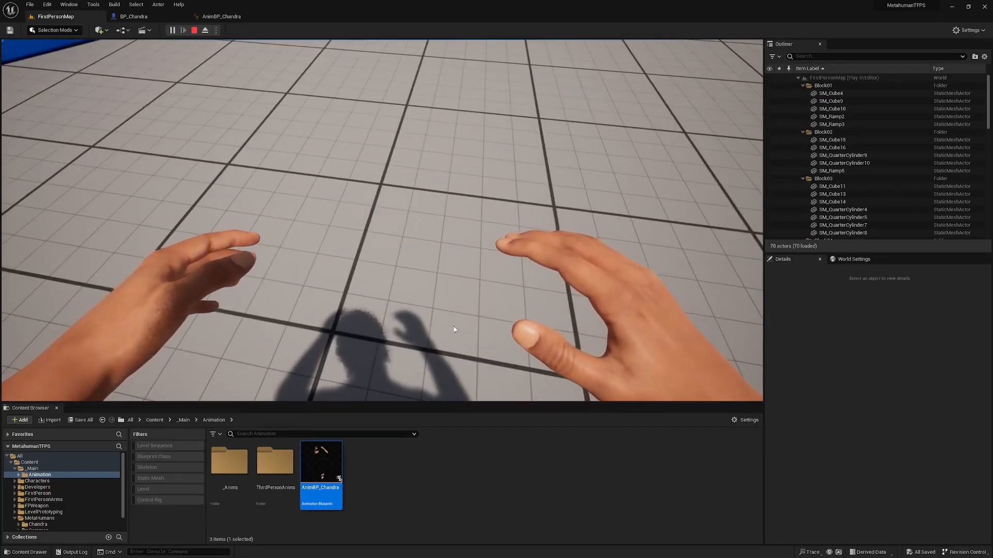
click(184, 30)
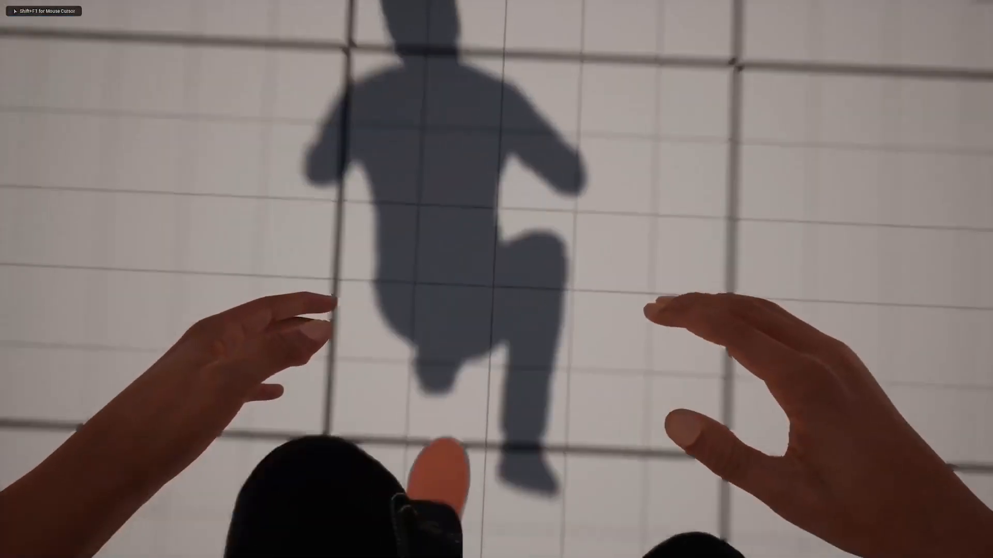